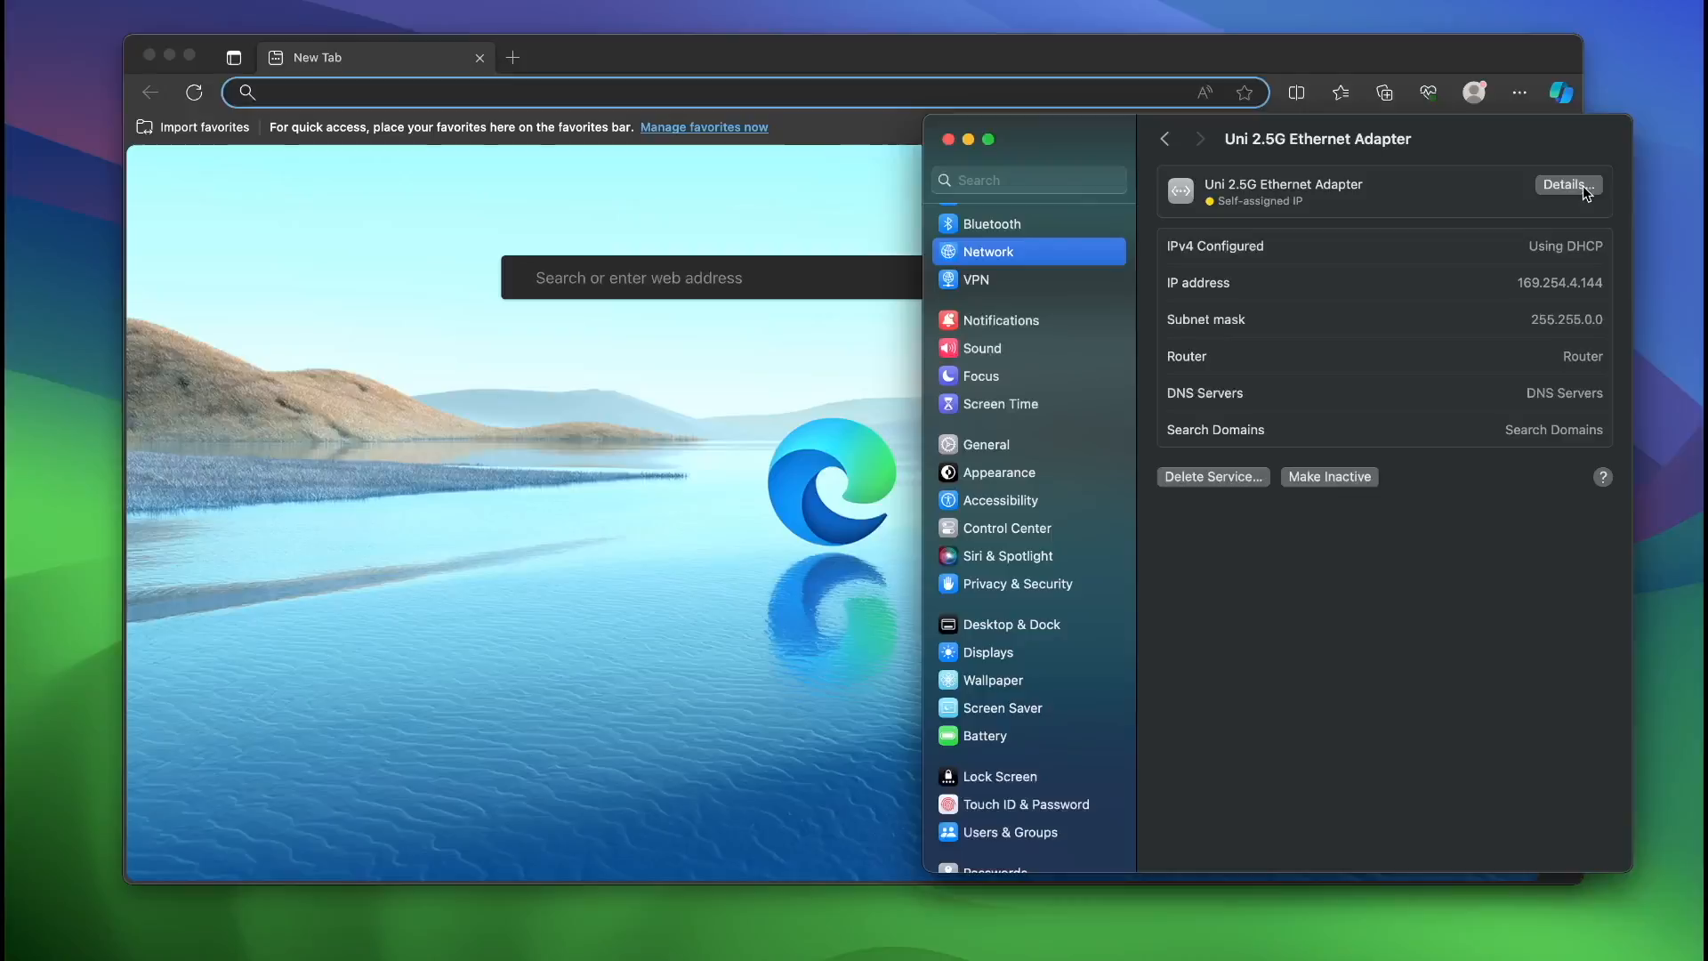
# Step: Switch the Uni 2.5G adapter's IPv4 to Manually, with IP 192.168.88.2 and router 192.168.88.1
pyautogui.click(1567, 184)
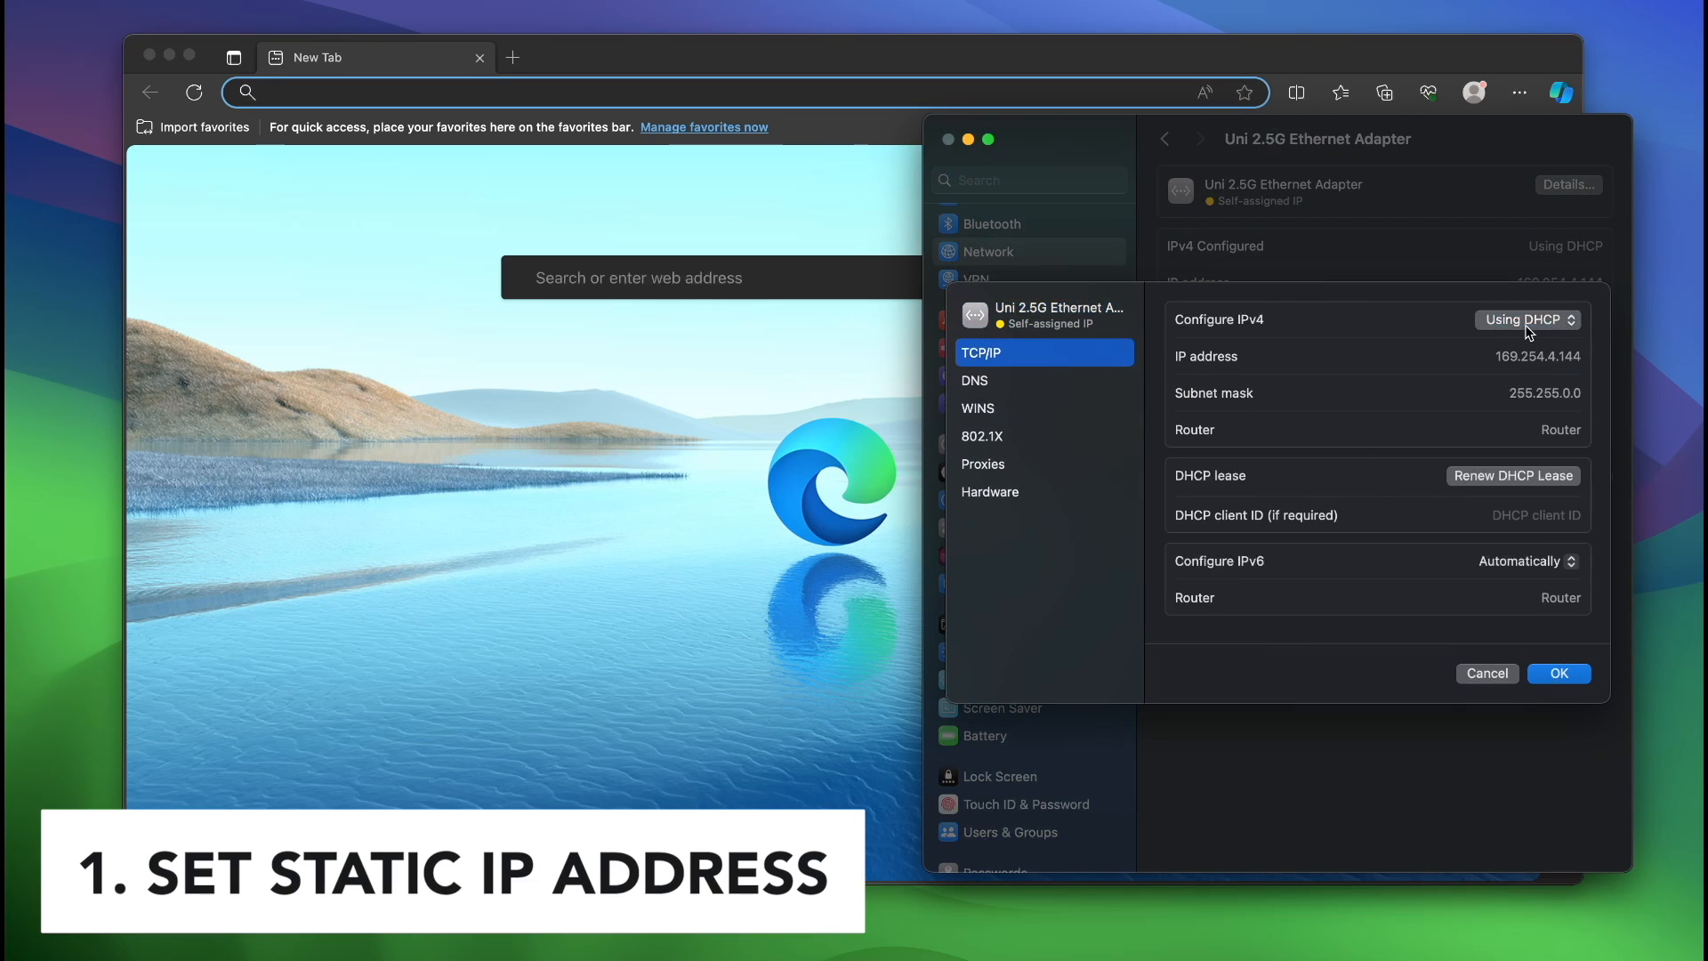
pyautogui.click(1528, 319)
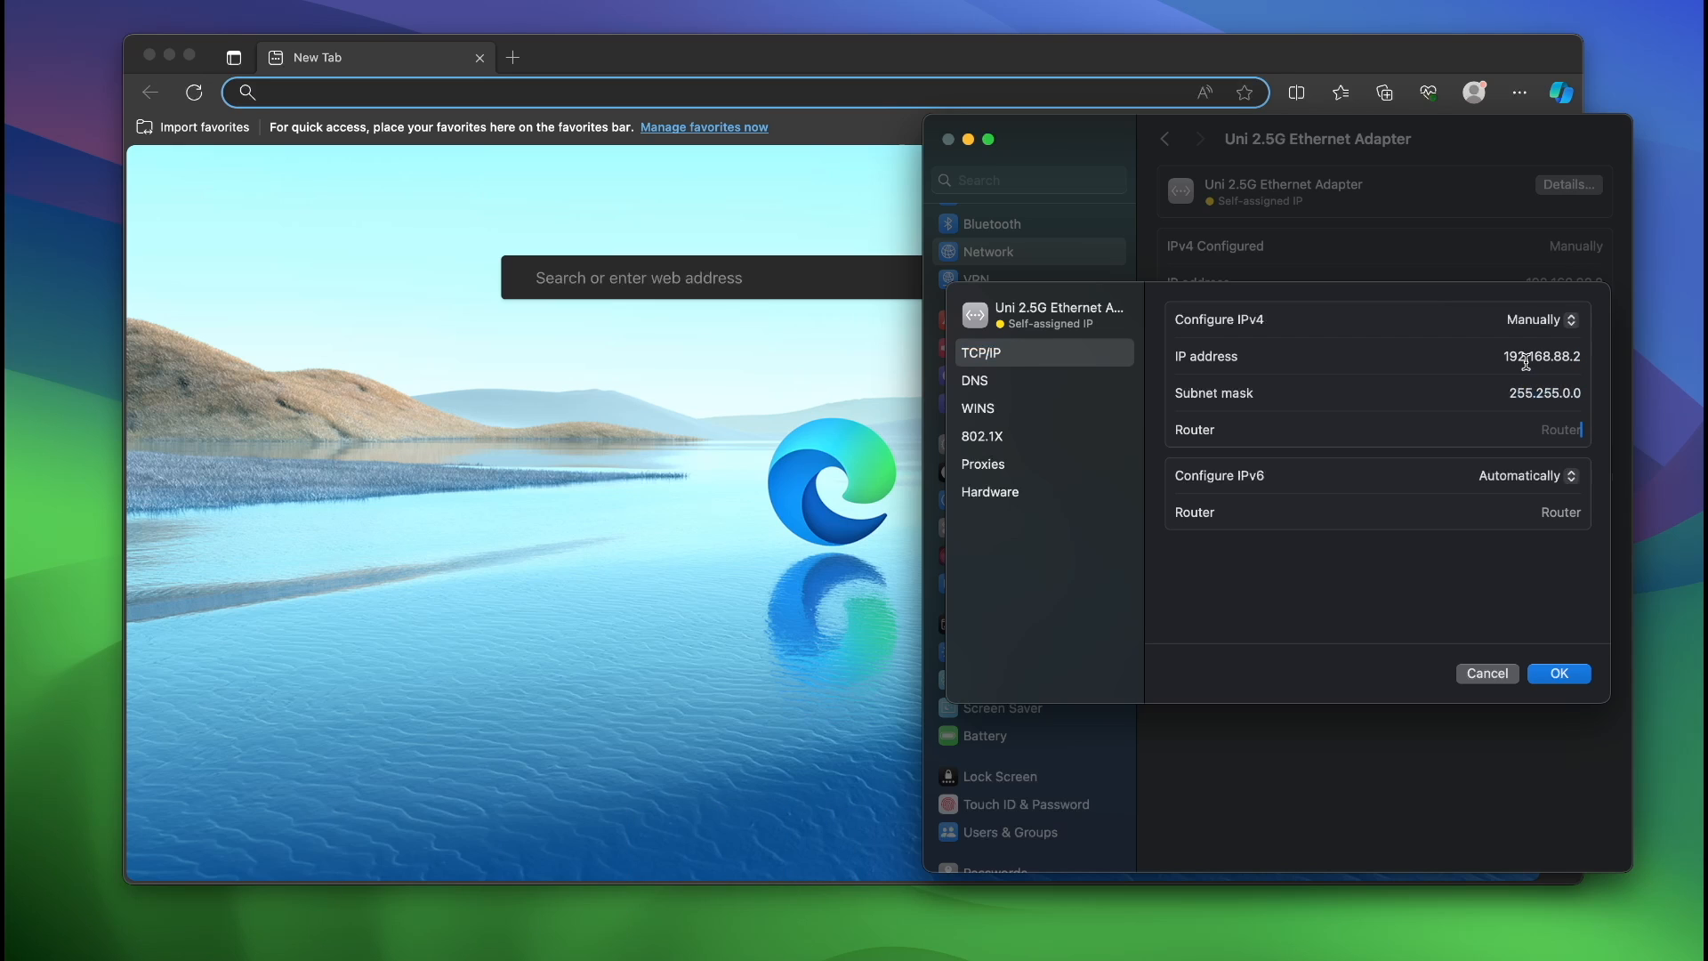
pyautogui.write('192.168.88.1')
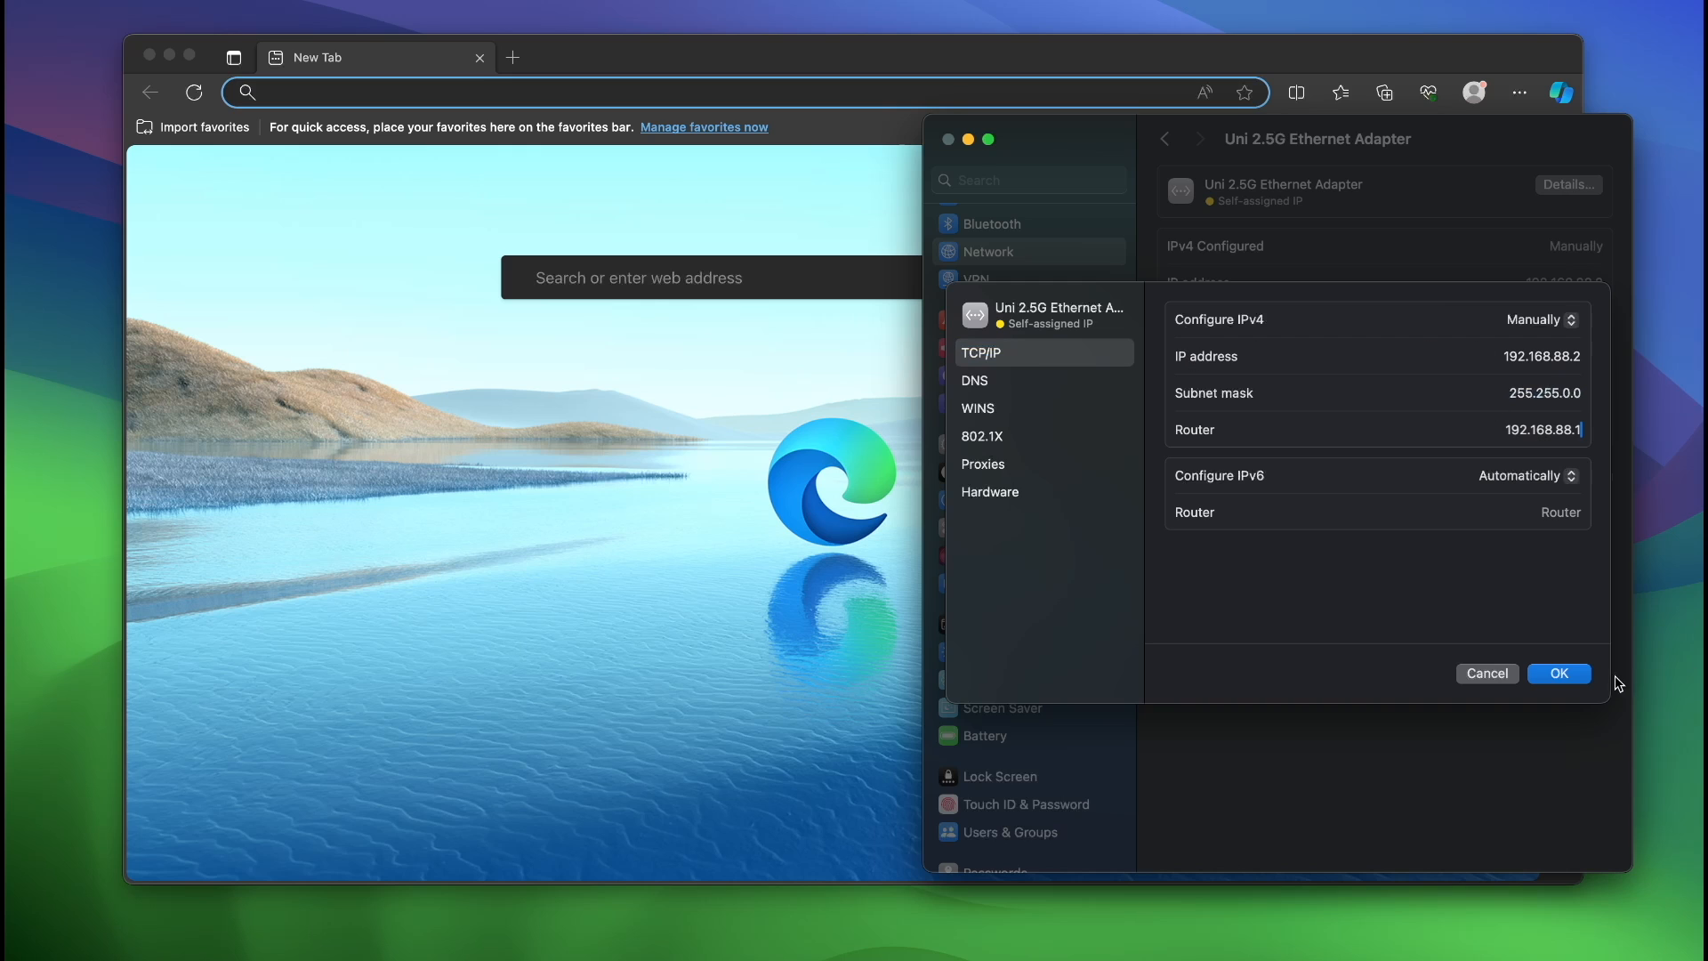
pyautogui.click(1558, 674)
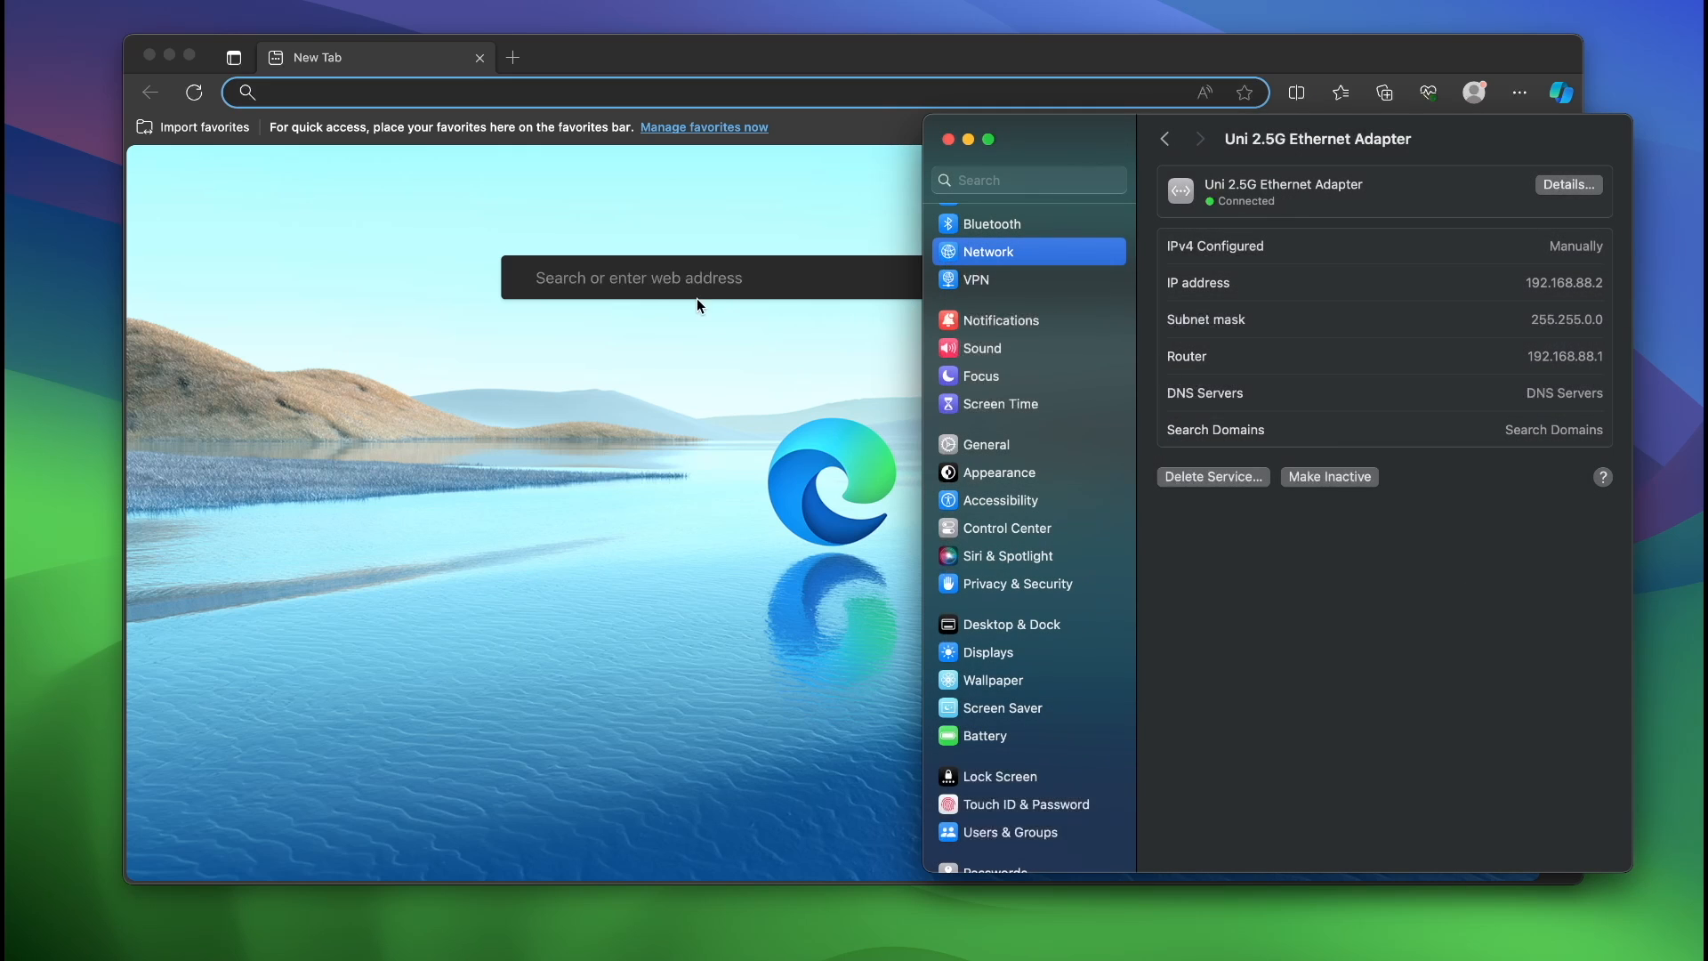
# Step: Enter the switch address 192.168.1.199 and submit the replacement admin password
pyautogui.write('192.168.1.199')
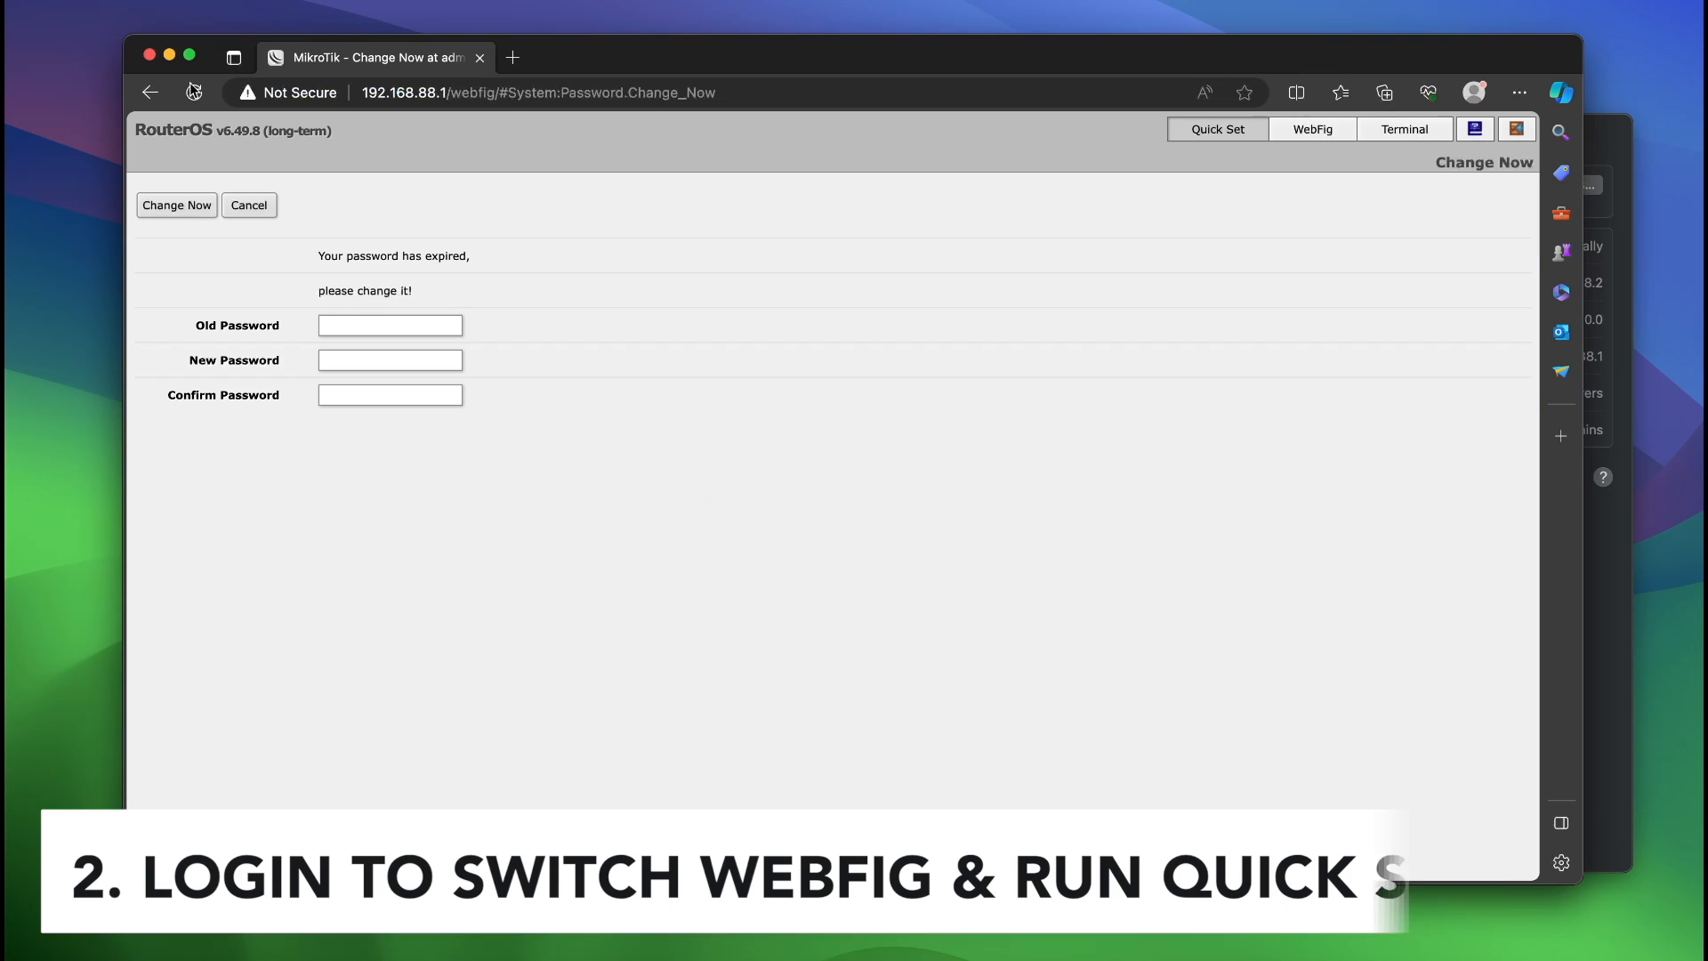
pyautogui.click(389, 325)
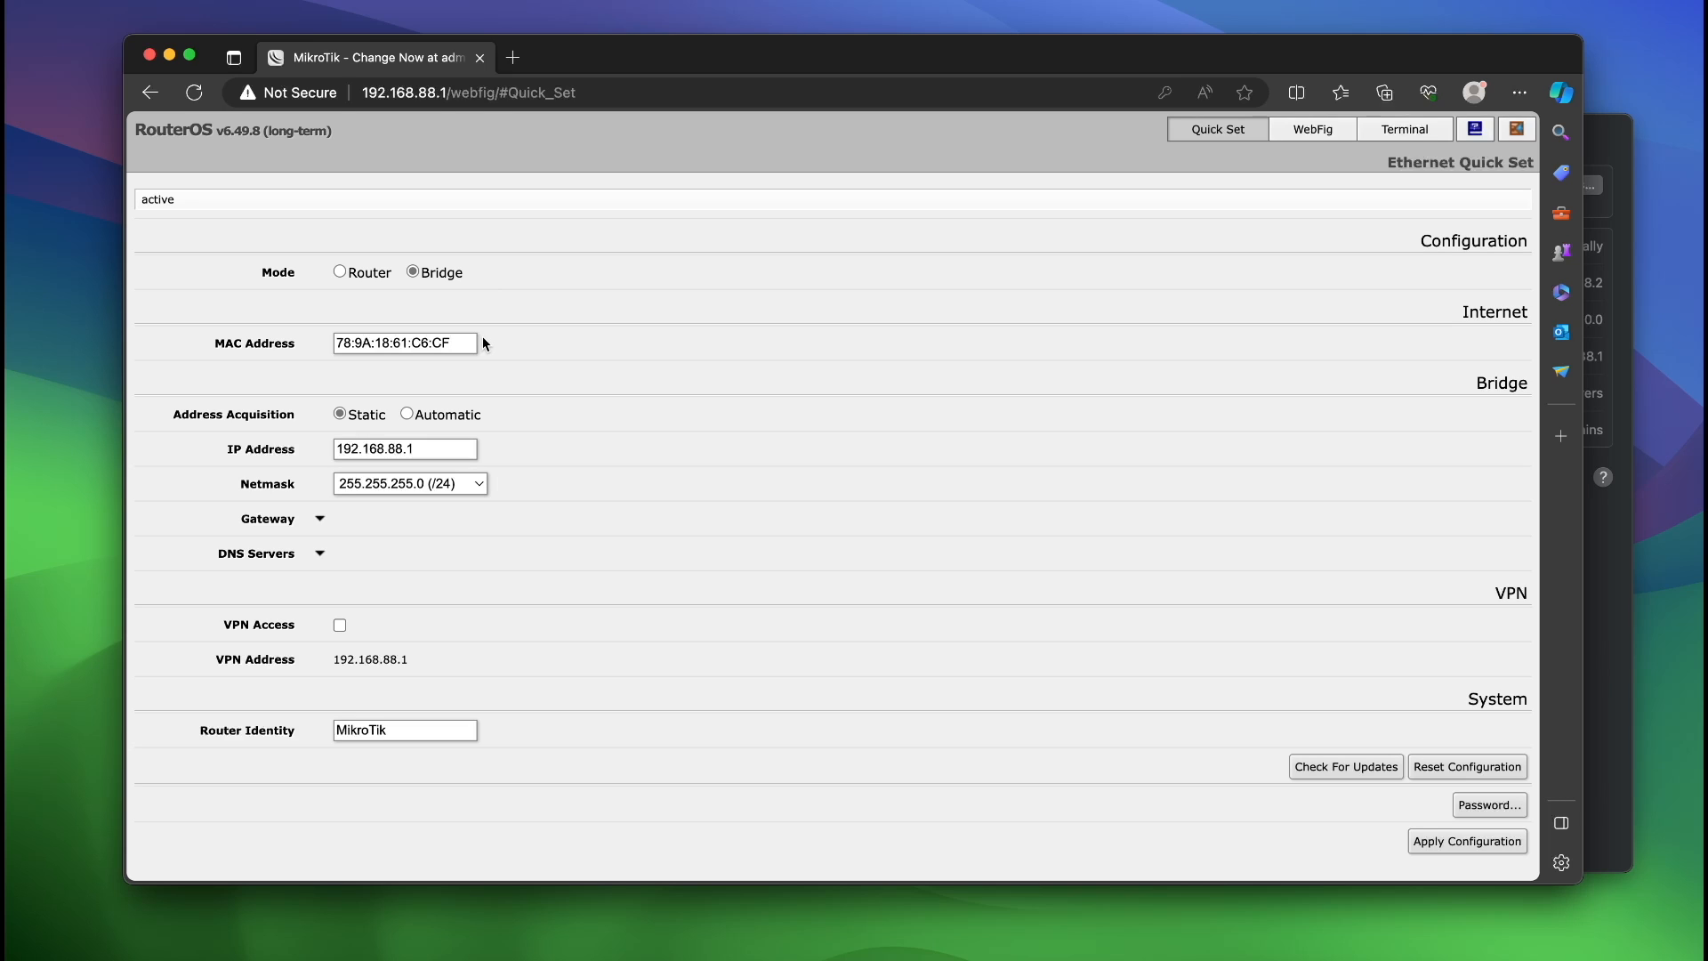
pyautogui.moveTo(426, 285)
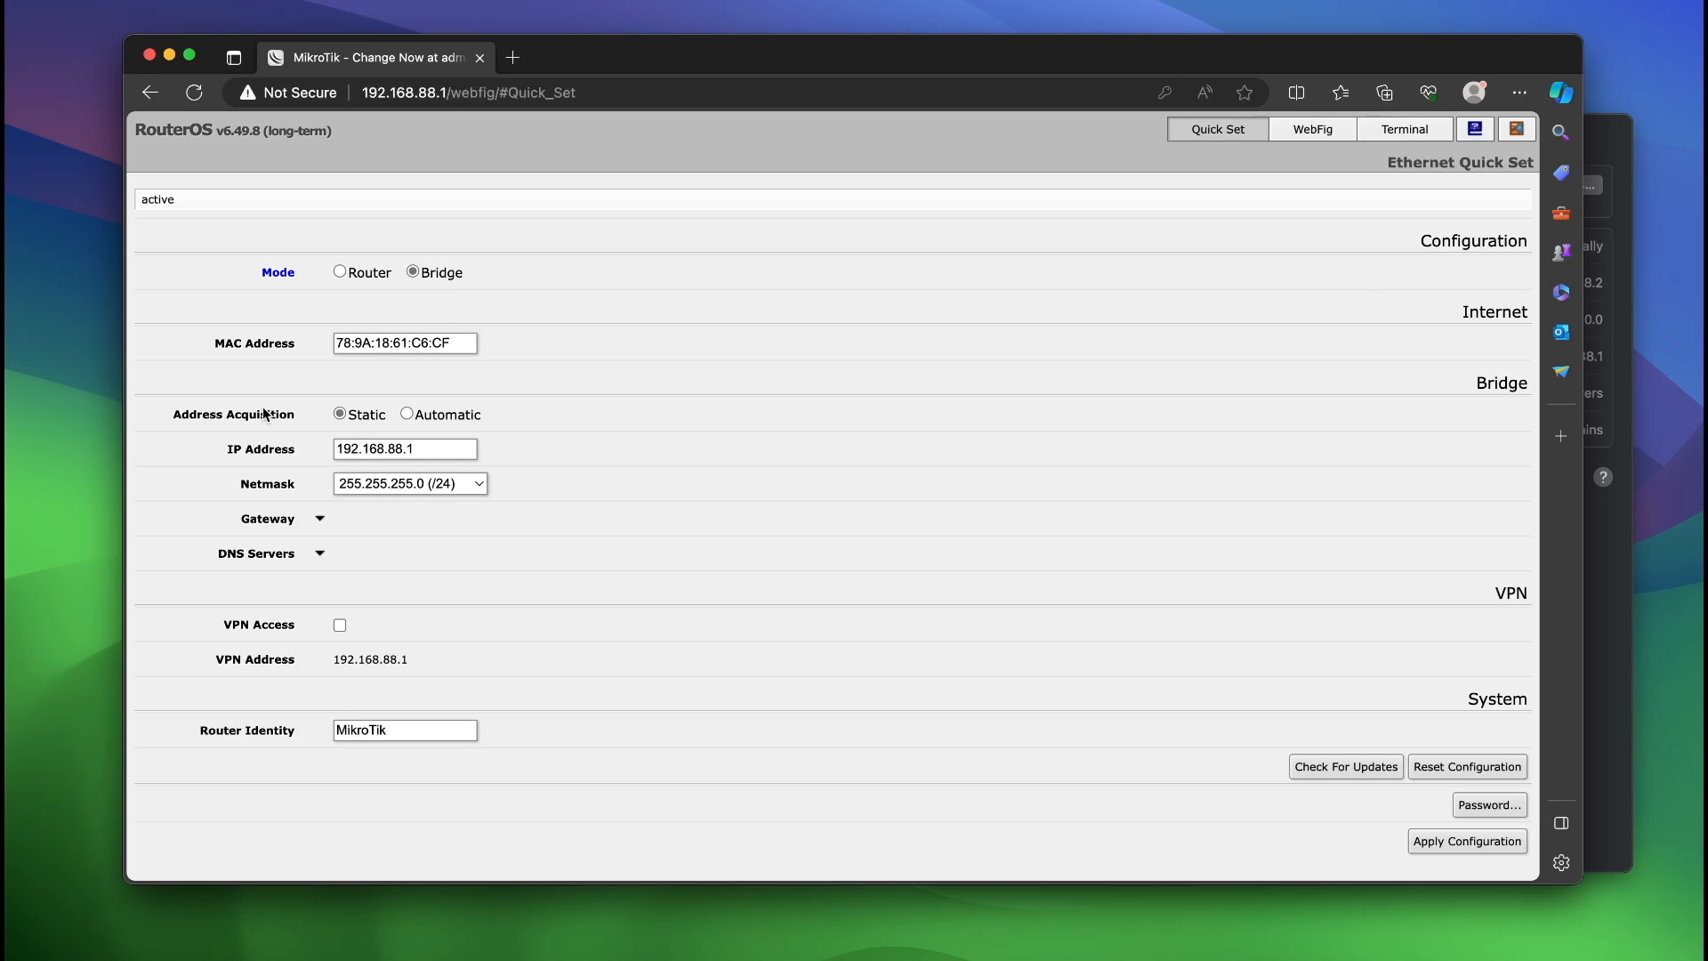
# Step: Set Address Acquisition to Automatic and Router Identity to 'MDF Core MikroTik', then apply
pyautogui.click(406, 414)
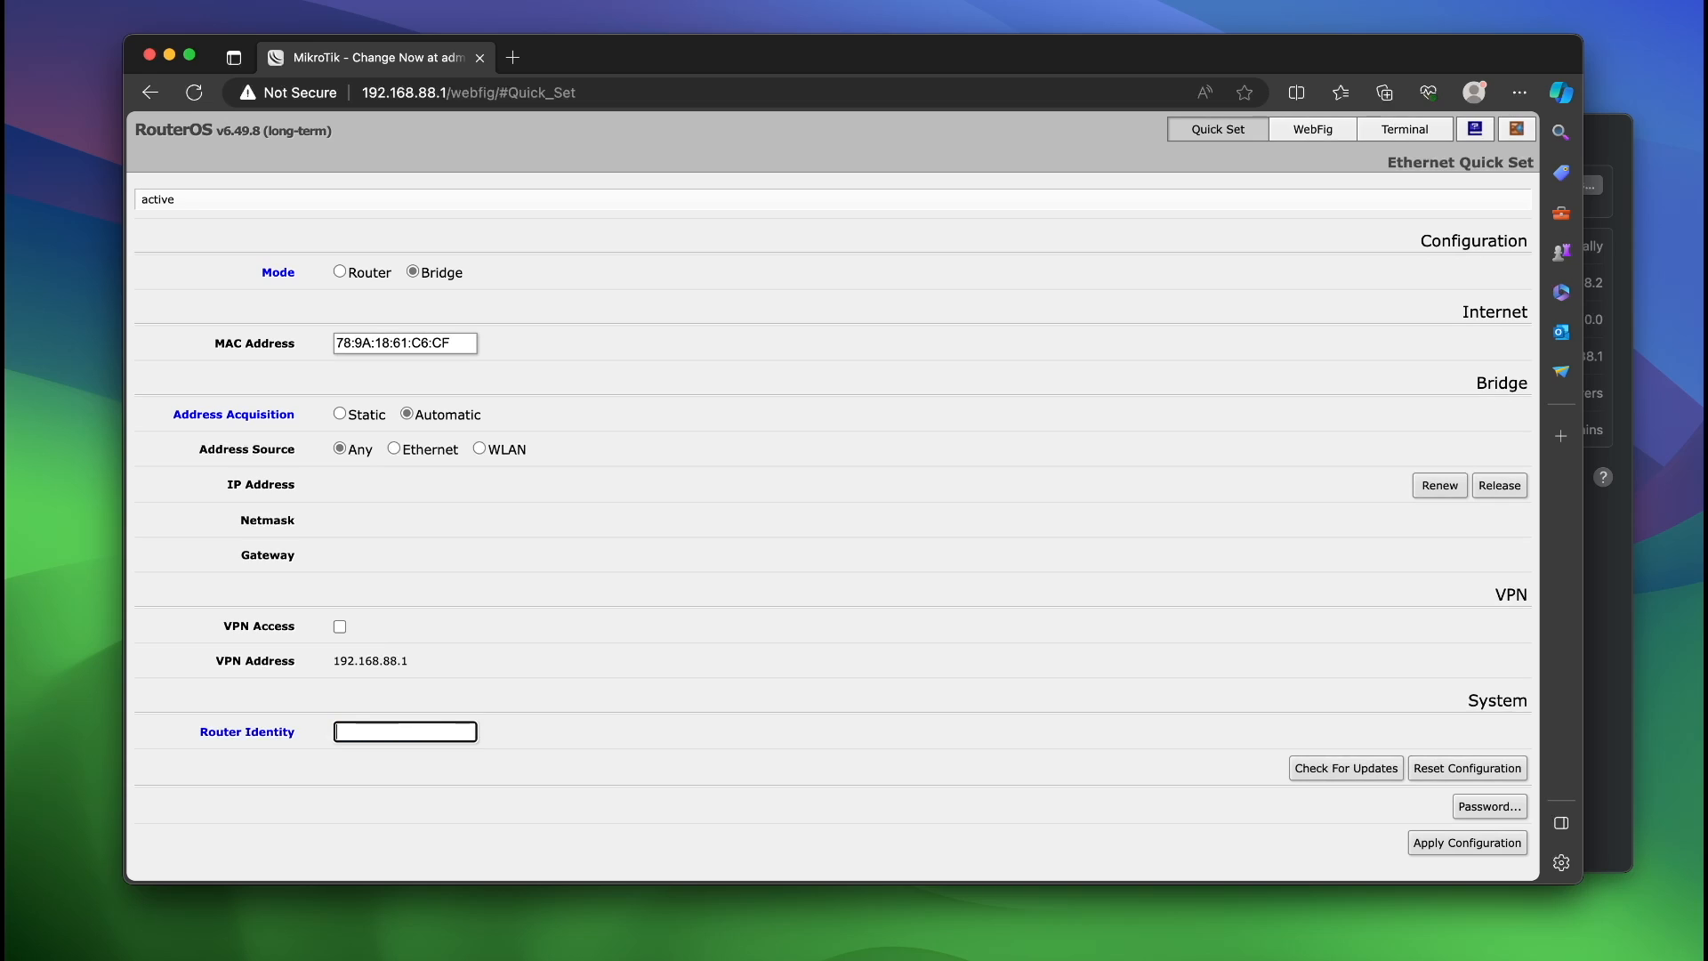
pyautogui.write('MDF Core Mirkot')
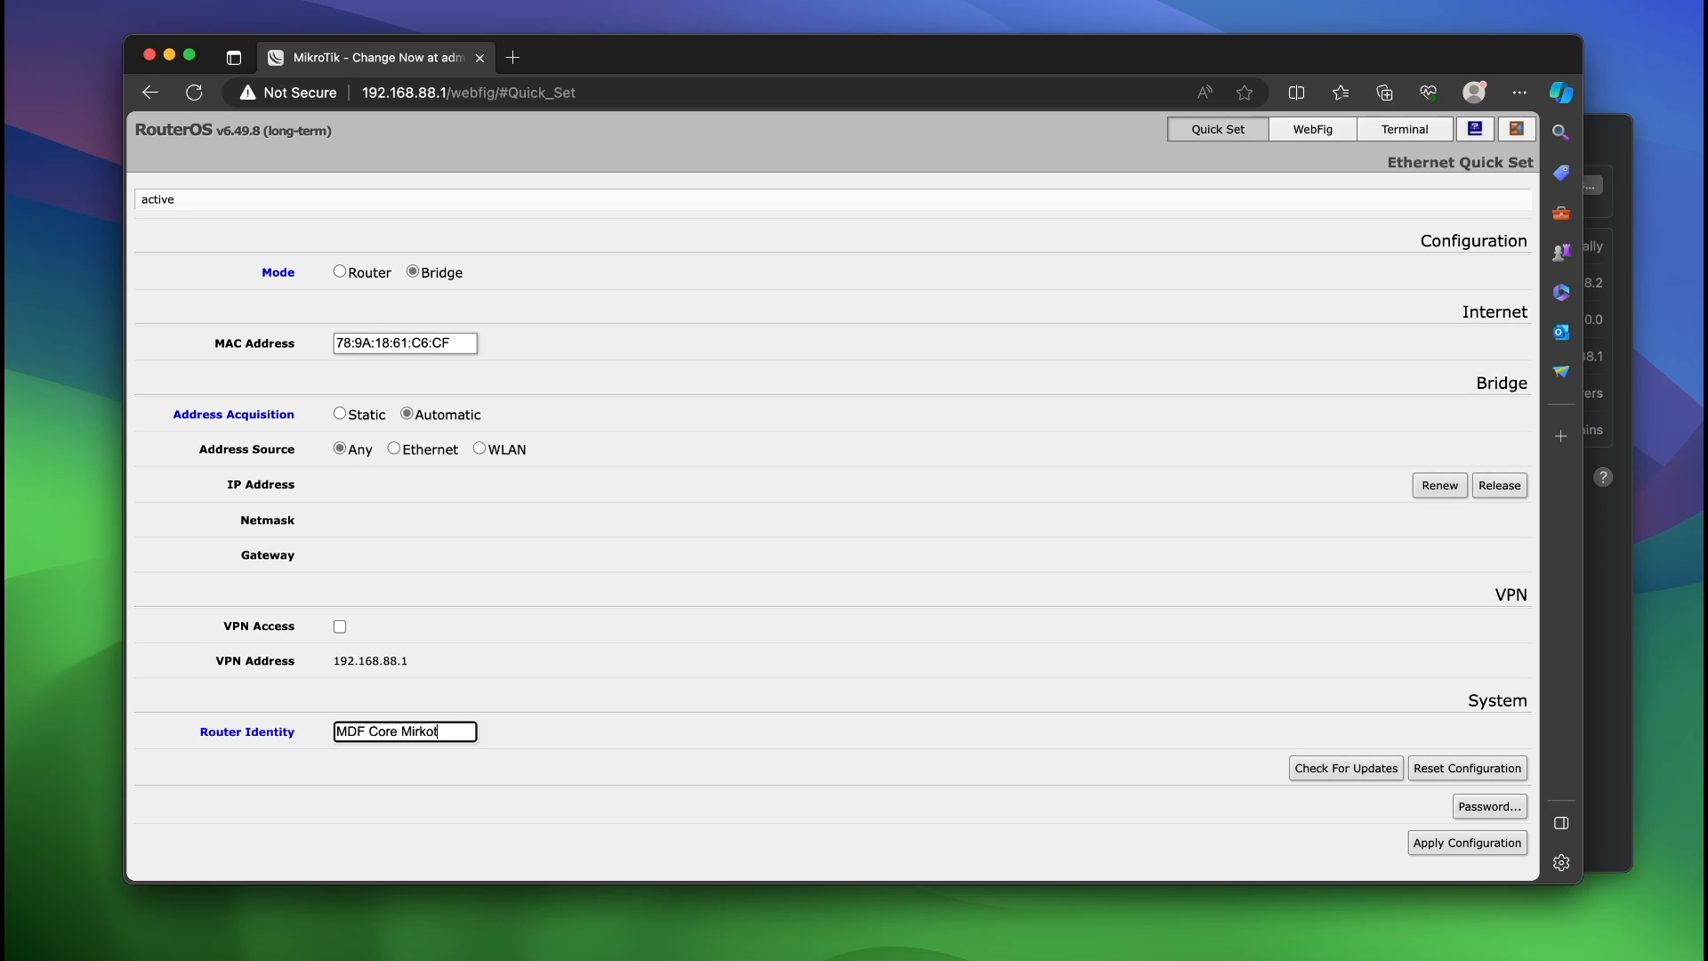
pyautogui.write('Mikroik')
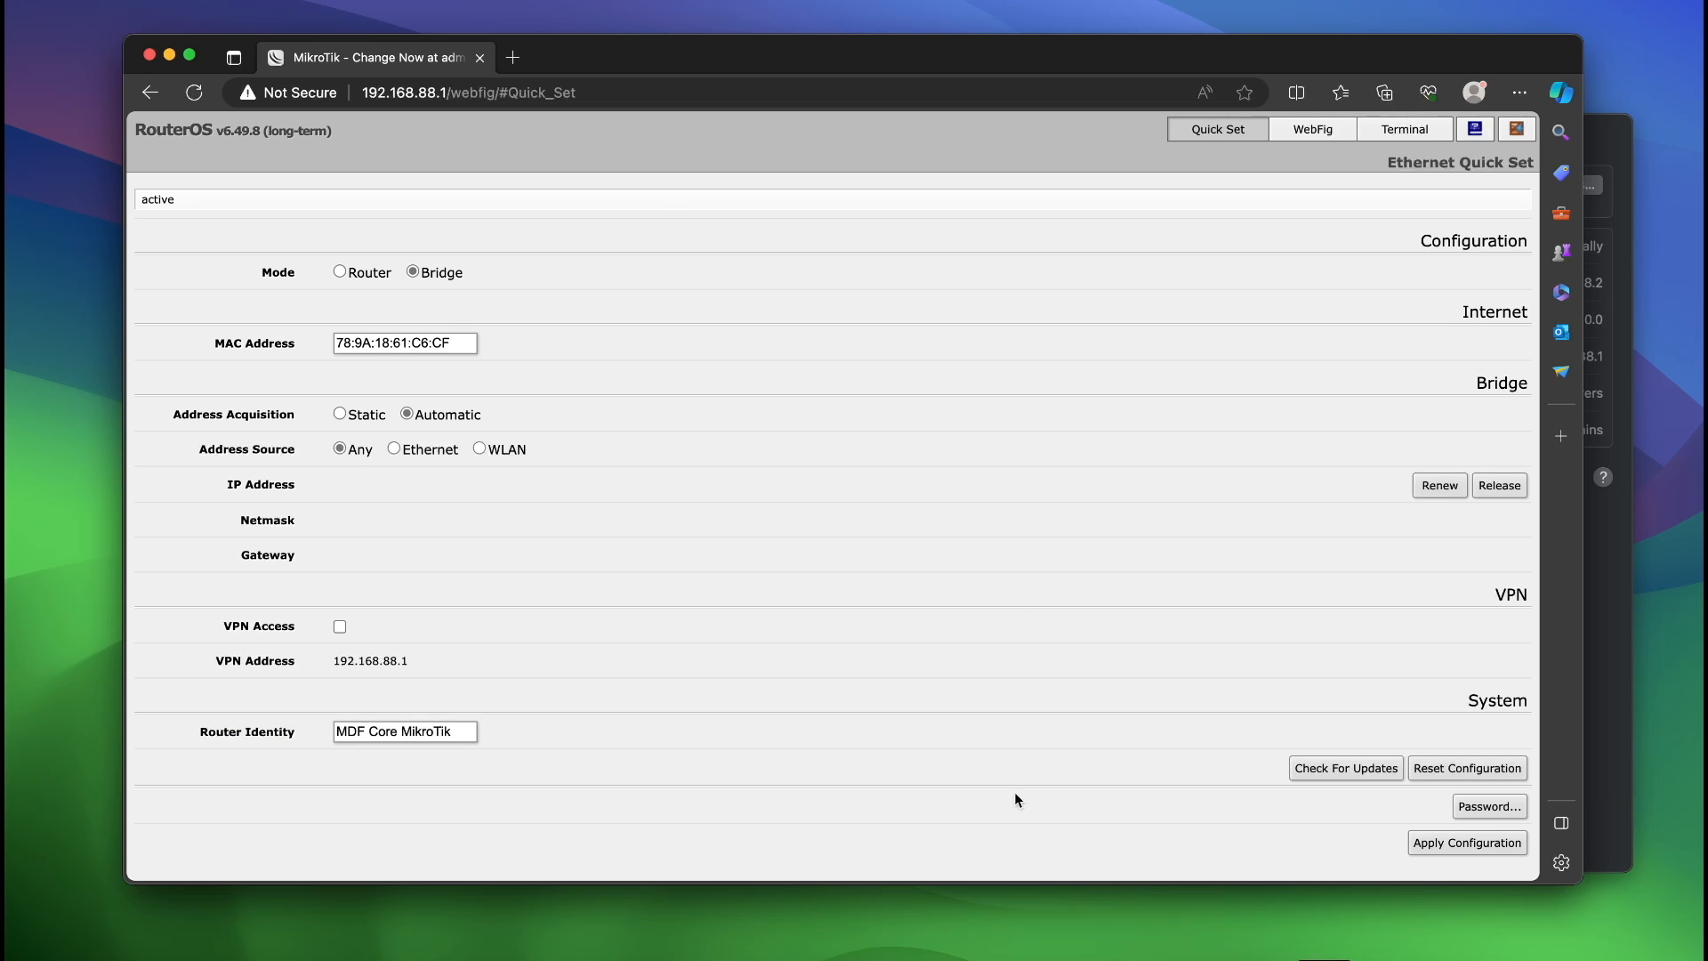
pyautogui.click(194, 93)
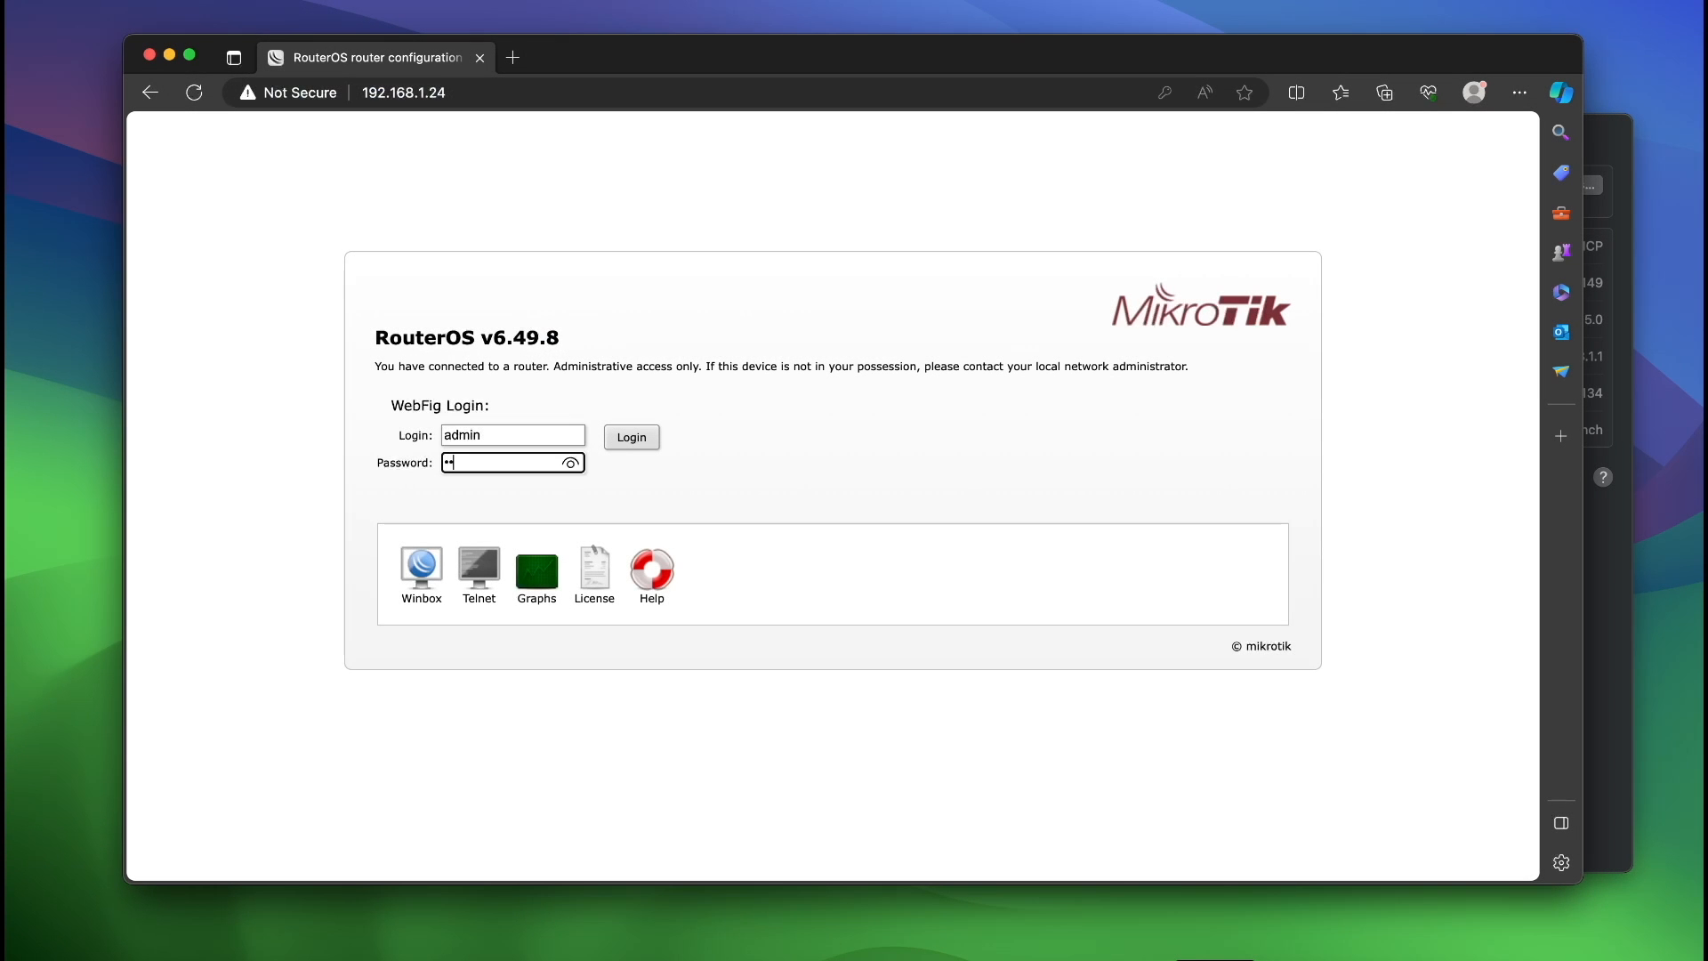
# Step: Log in to the switch at 192.168.1.24 and decline Edge's password save
pyautogui.click(630, 437)
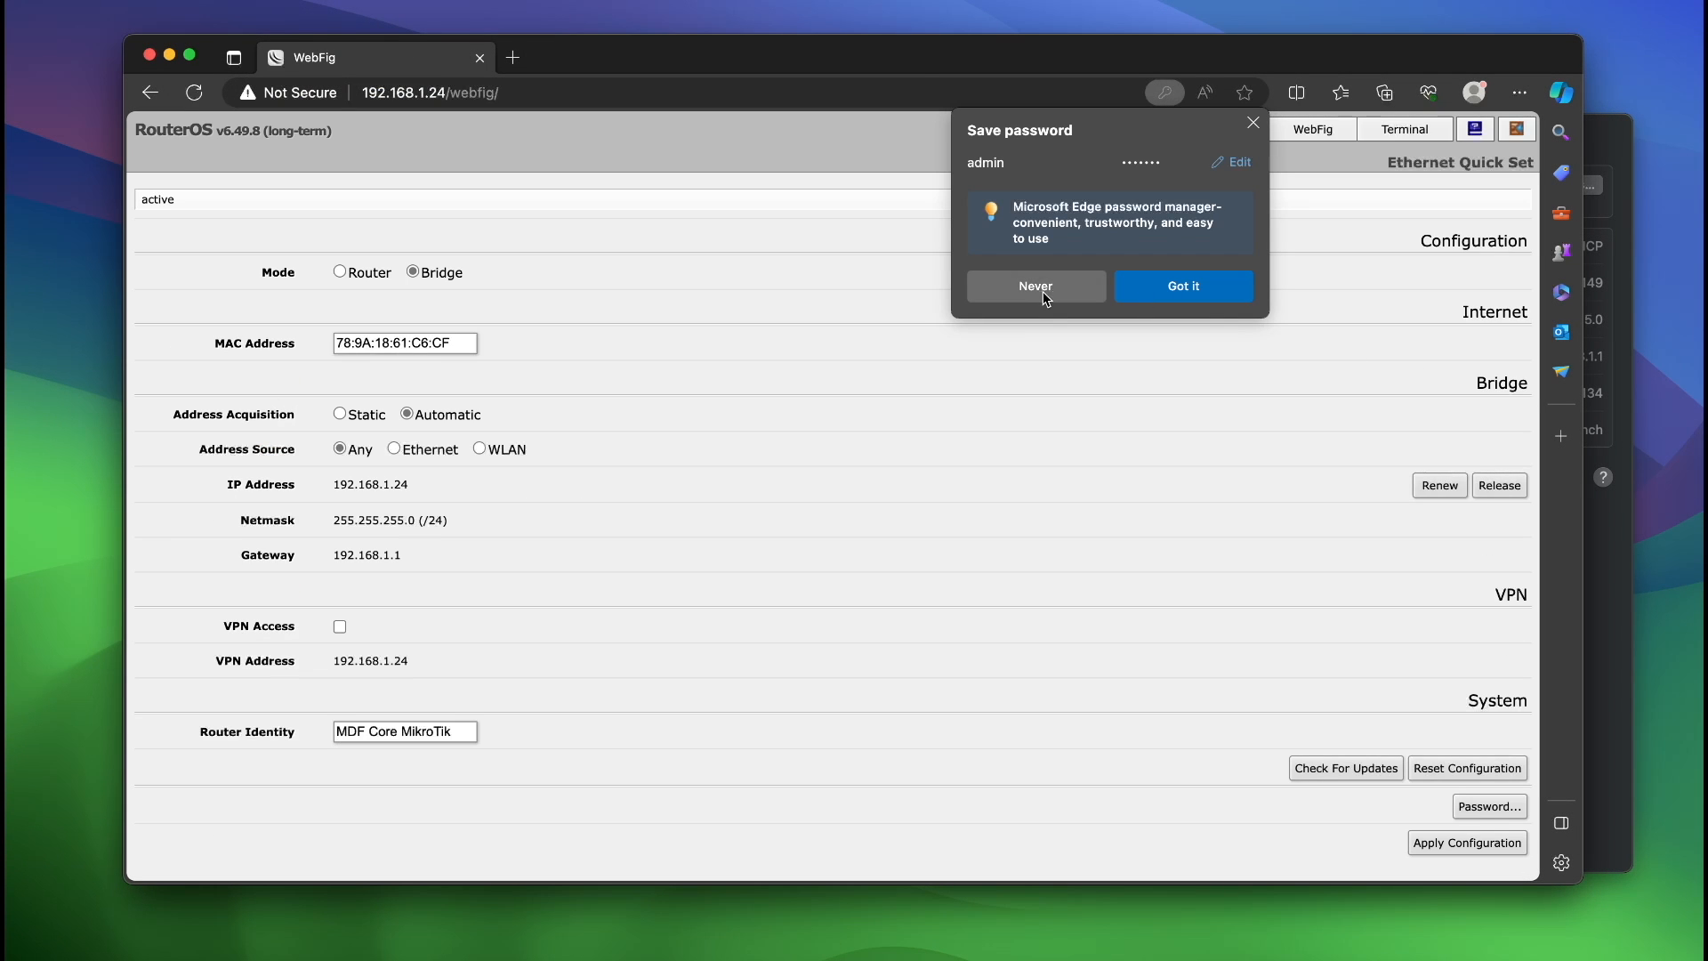
pyautogui.click(1034, 286)
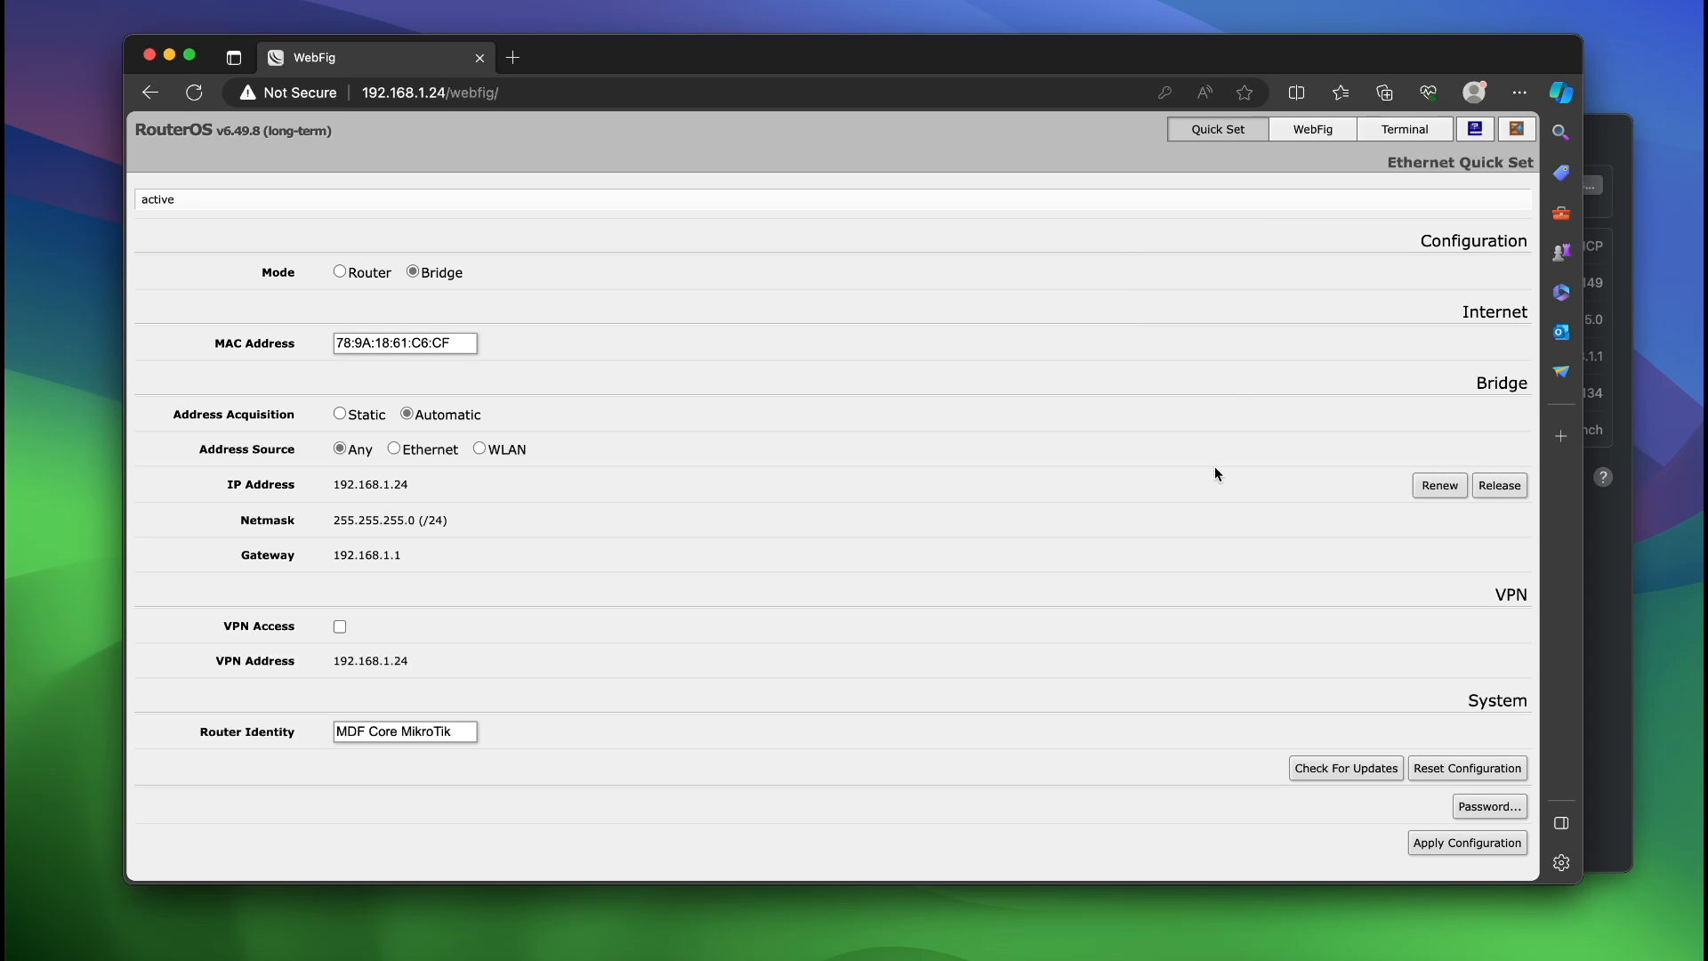
pyautogui.moveTo(620, 557)
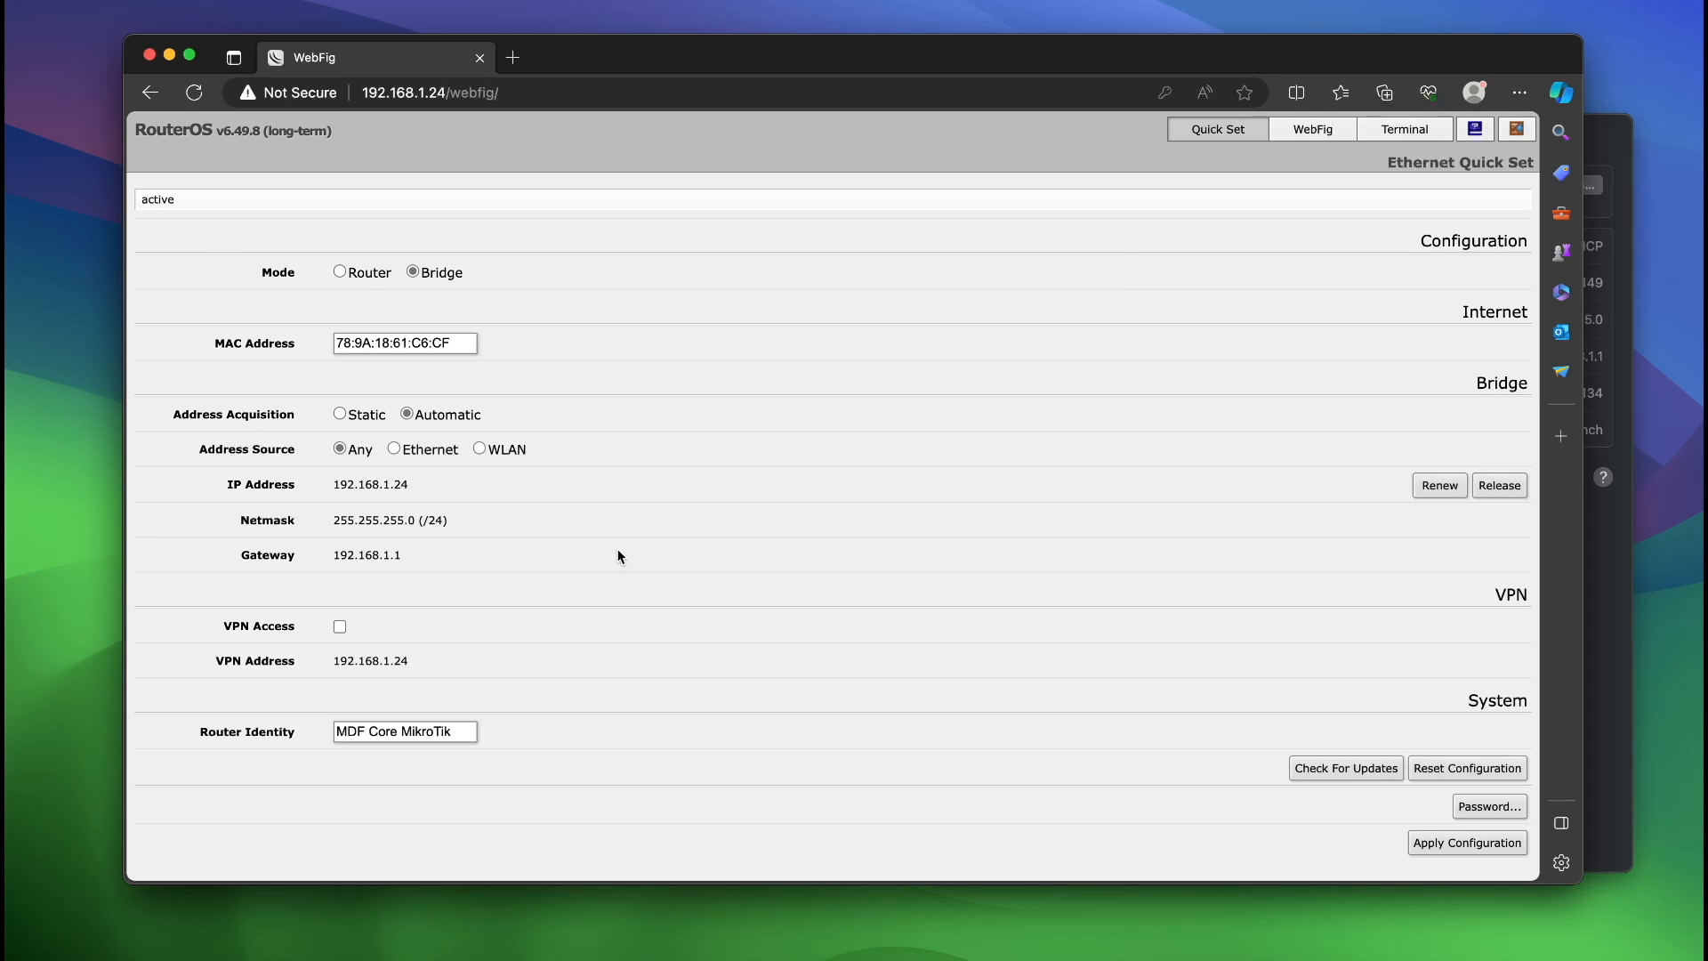
pyautogui.moveTo(1556, 773)
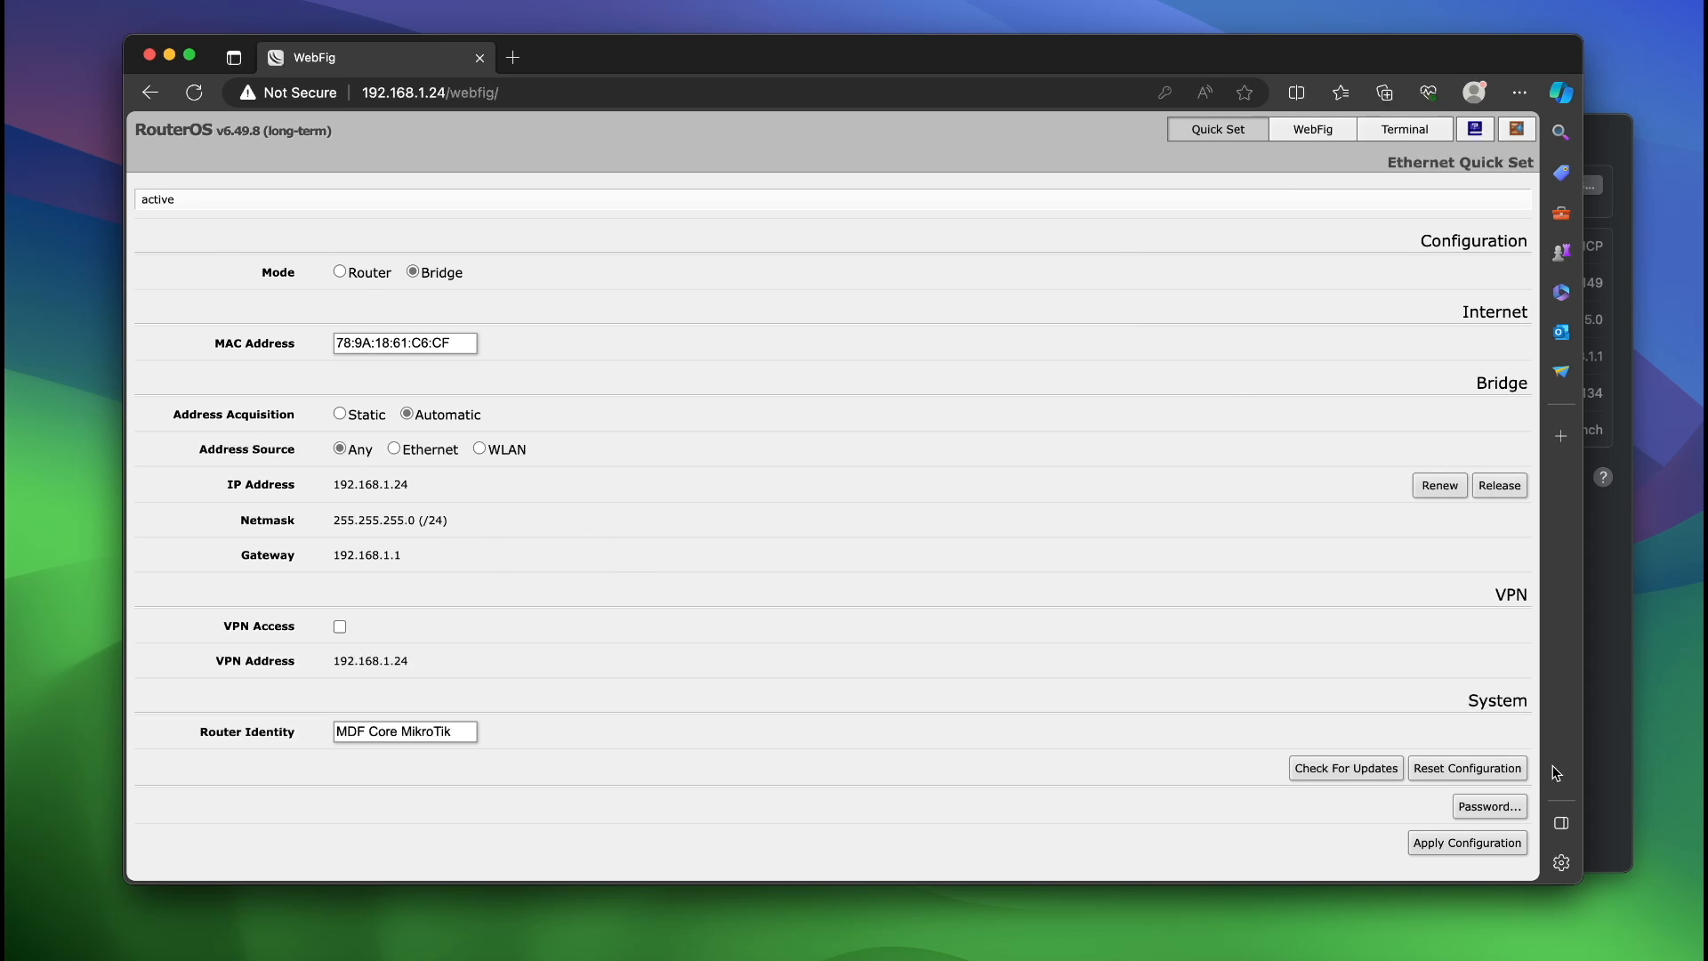
pyautogui.moveTo(1456, 407)
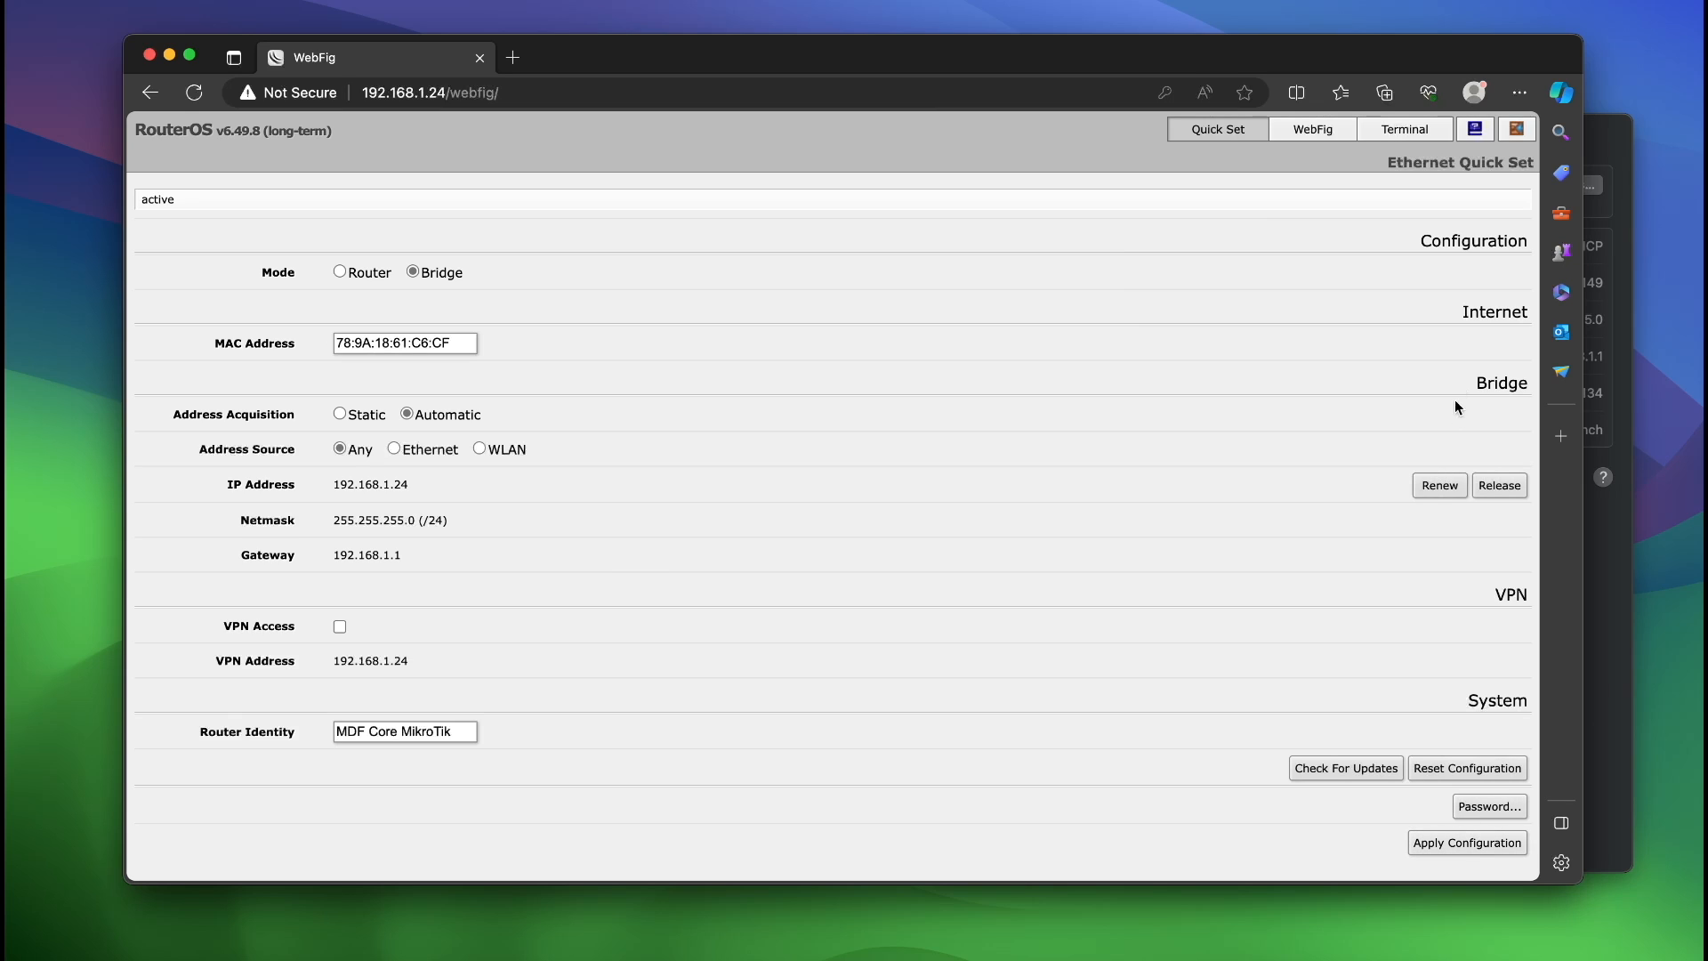
# Step: View the Interfaces list in WebFig, then System > Packages
pyautogui.click(1313, 129)
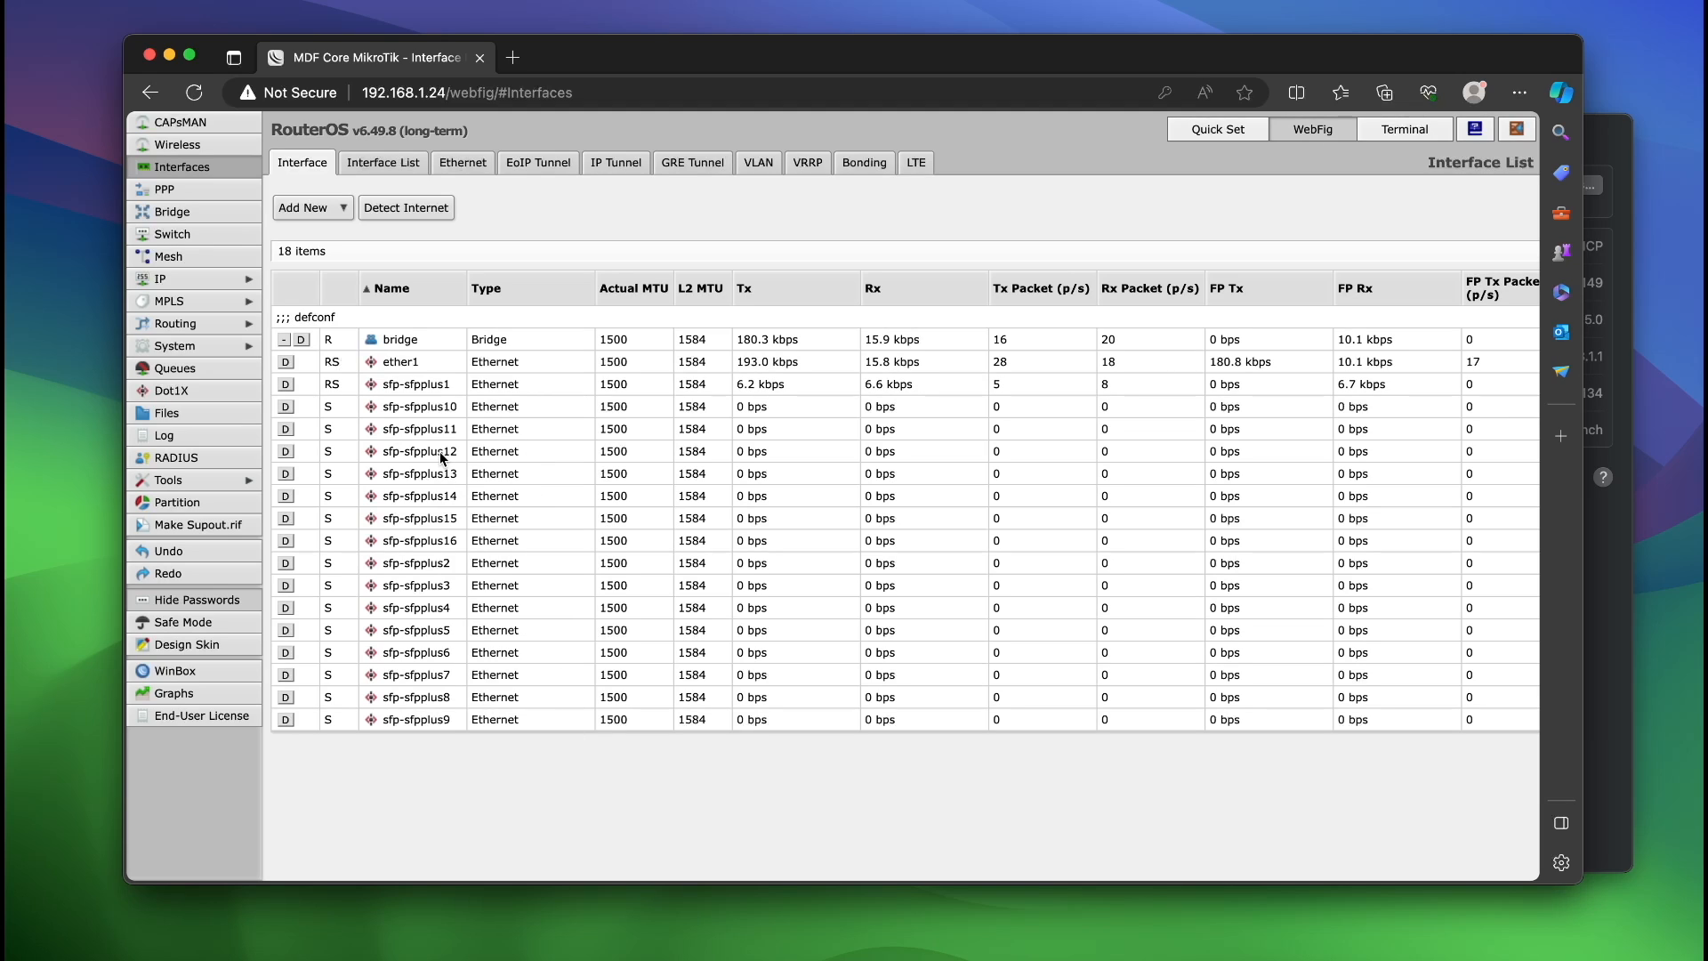
pyautogui.moveTo(202, 524)
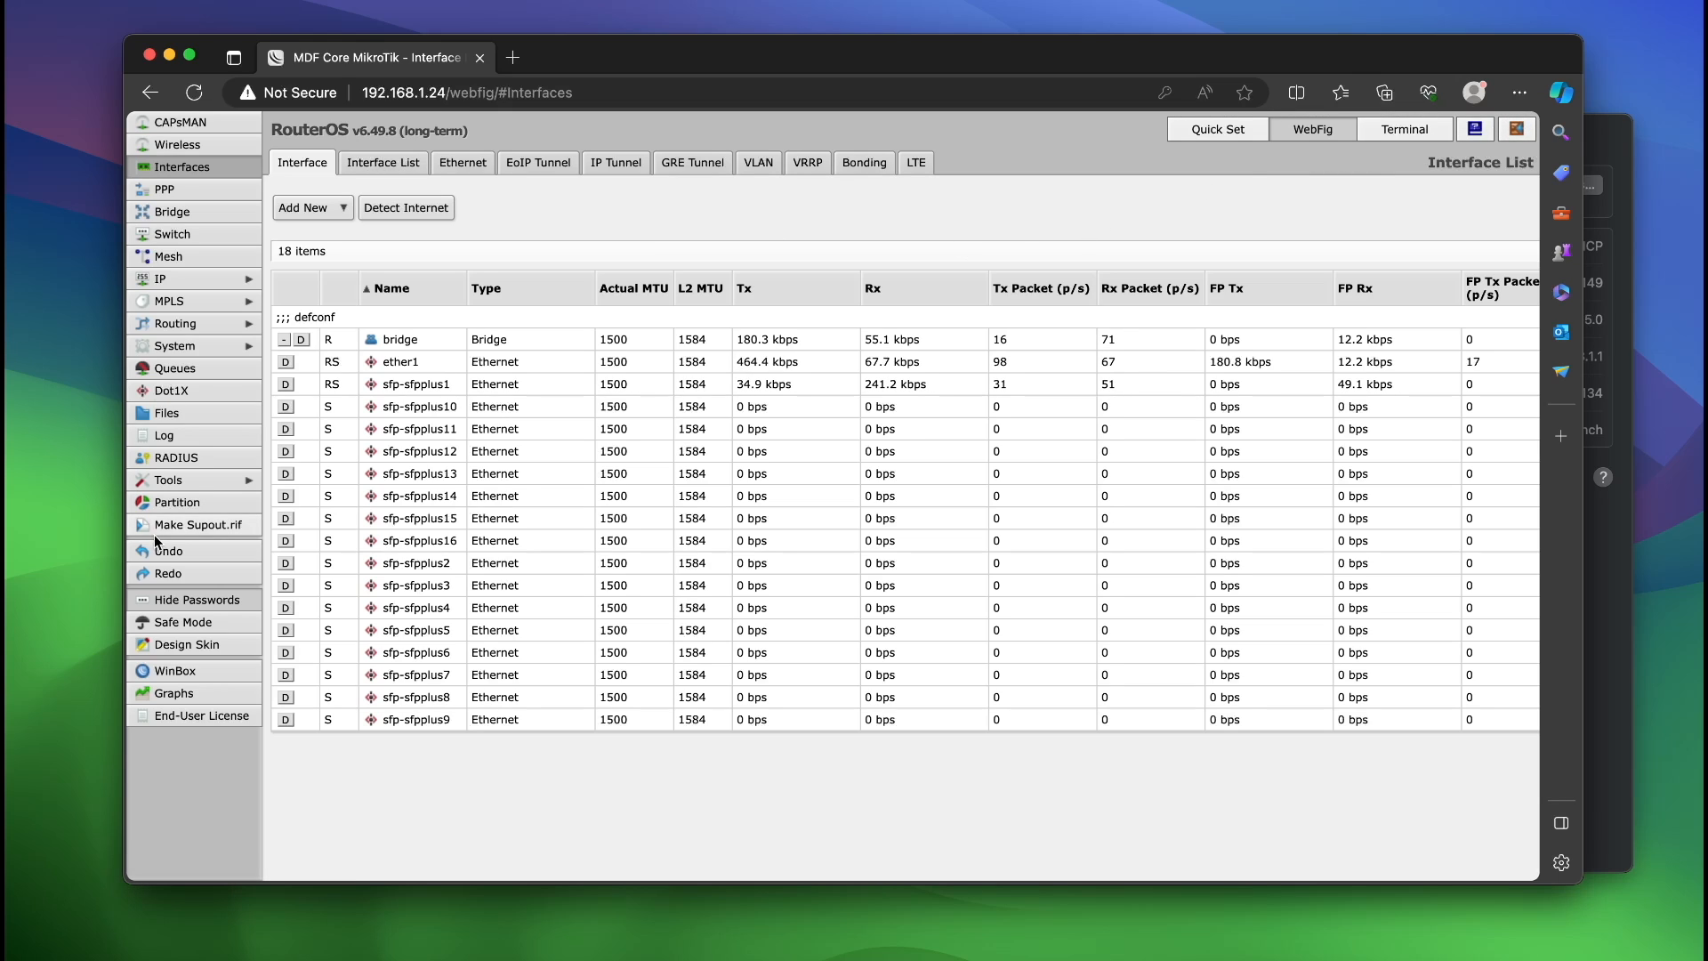
pyautogui.click(170, 480)
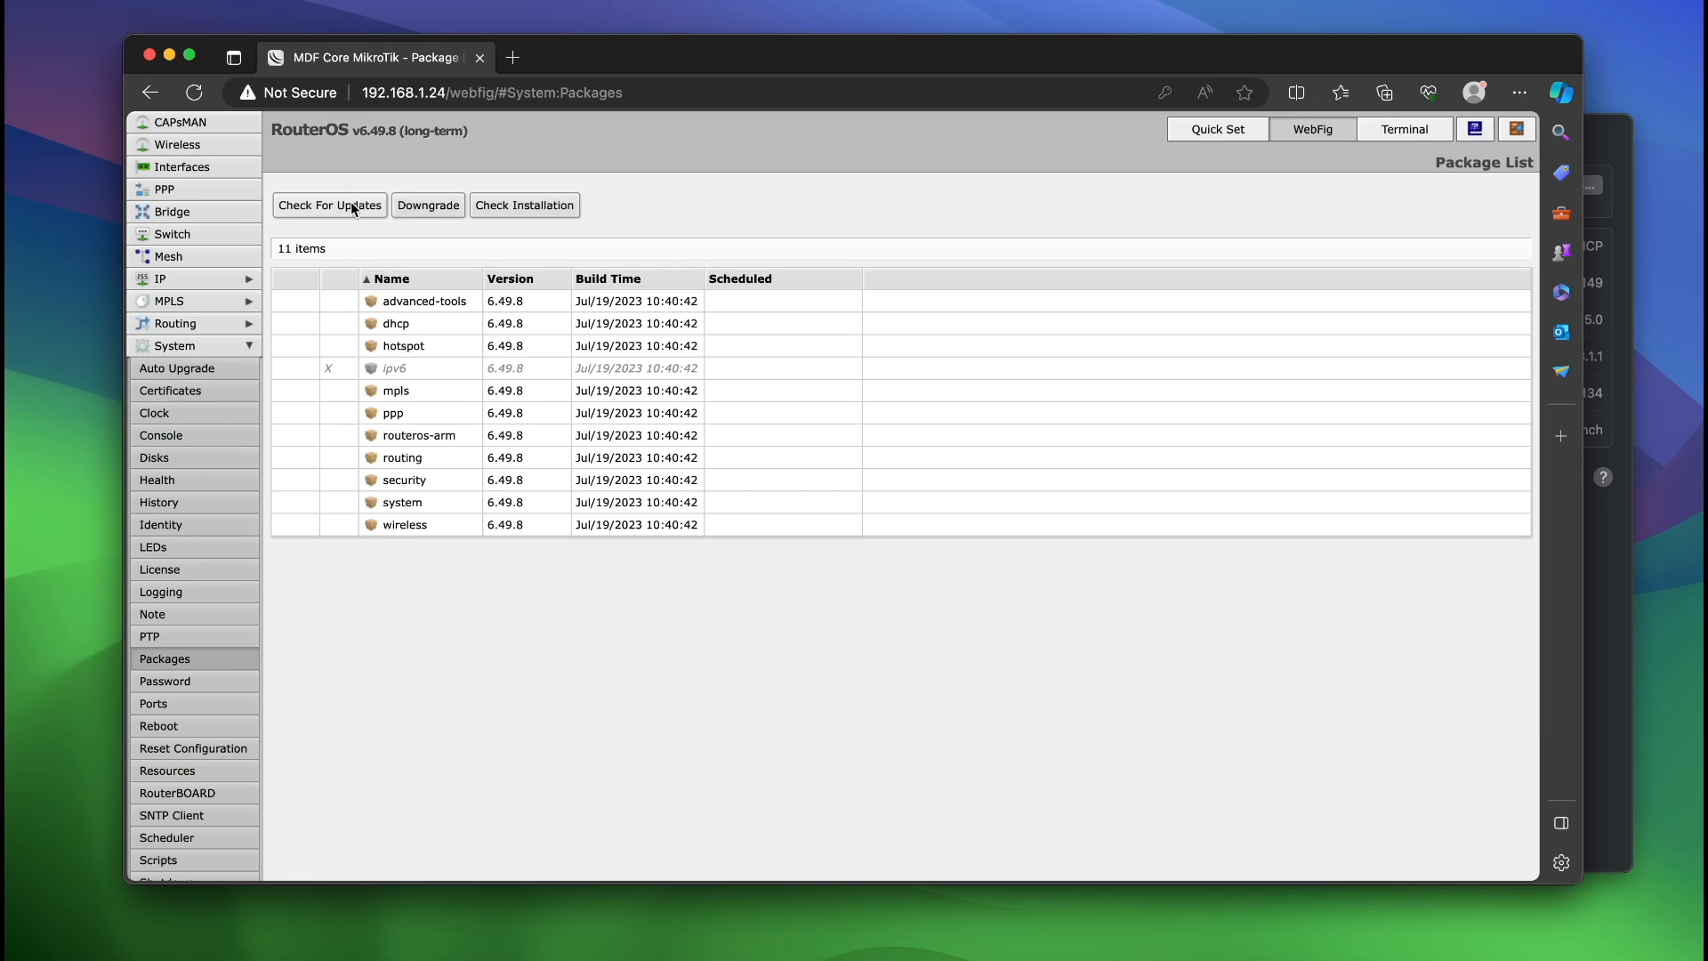
# Step: Check for updates, change the channel from stable to upgrade, and download RouterOS 7.12.1
pyautogui.click(330, 205)
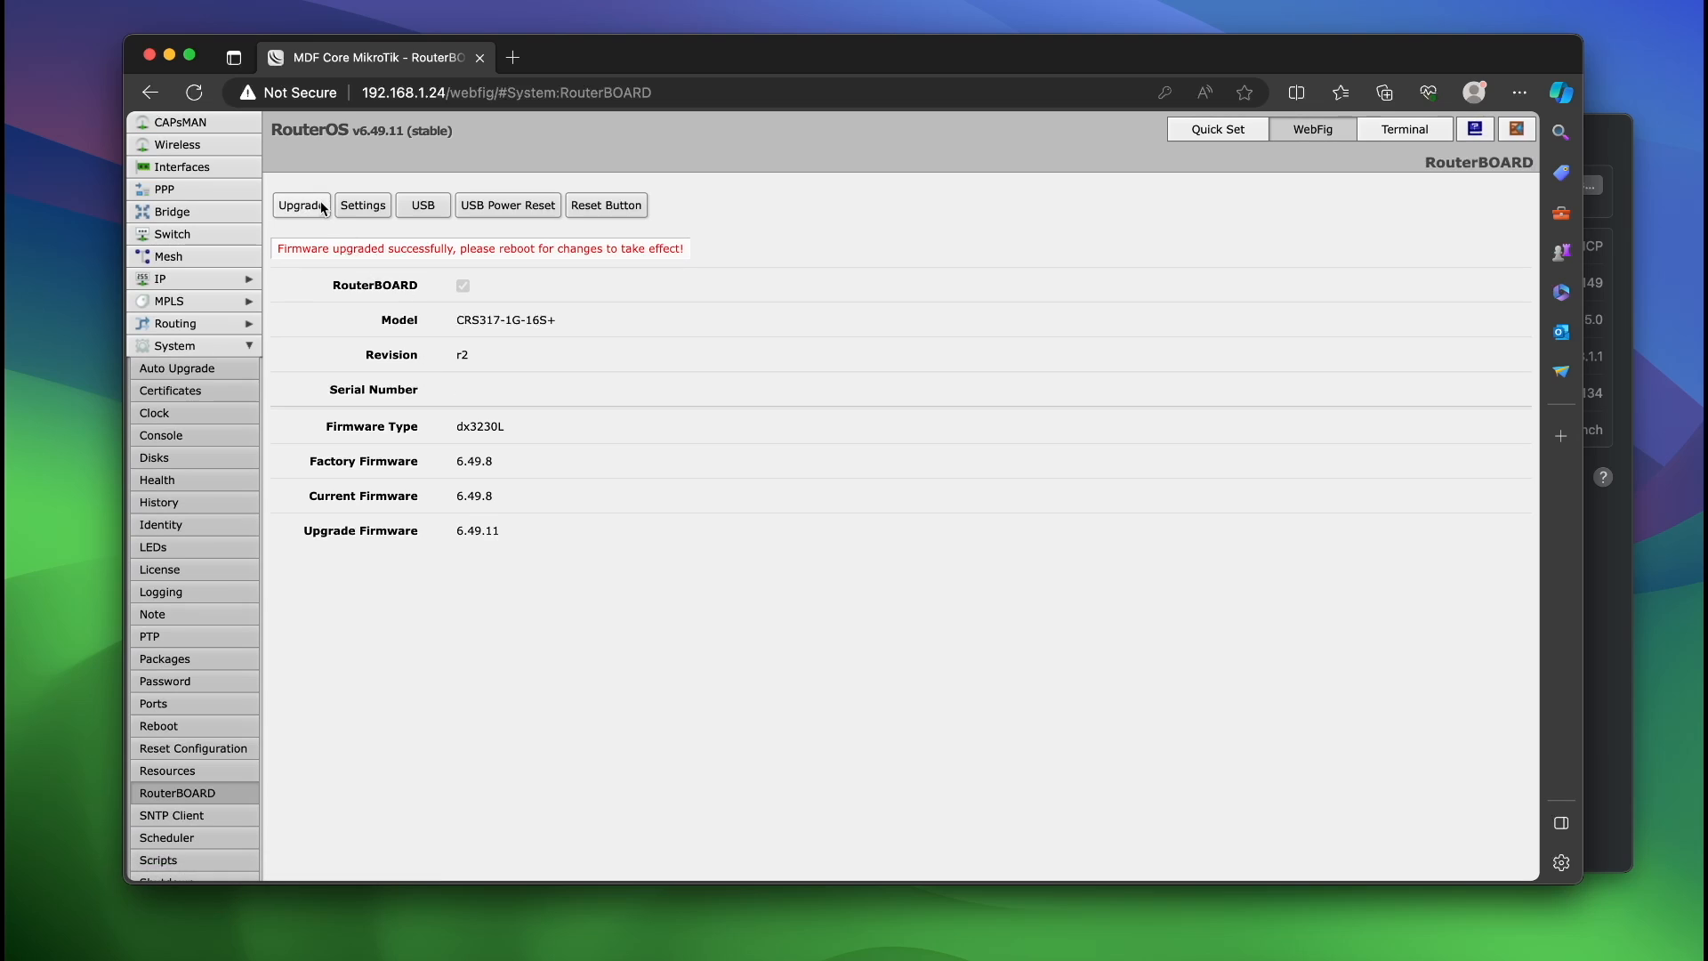
pyautogui.moveTo(660, 466)
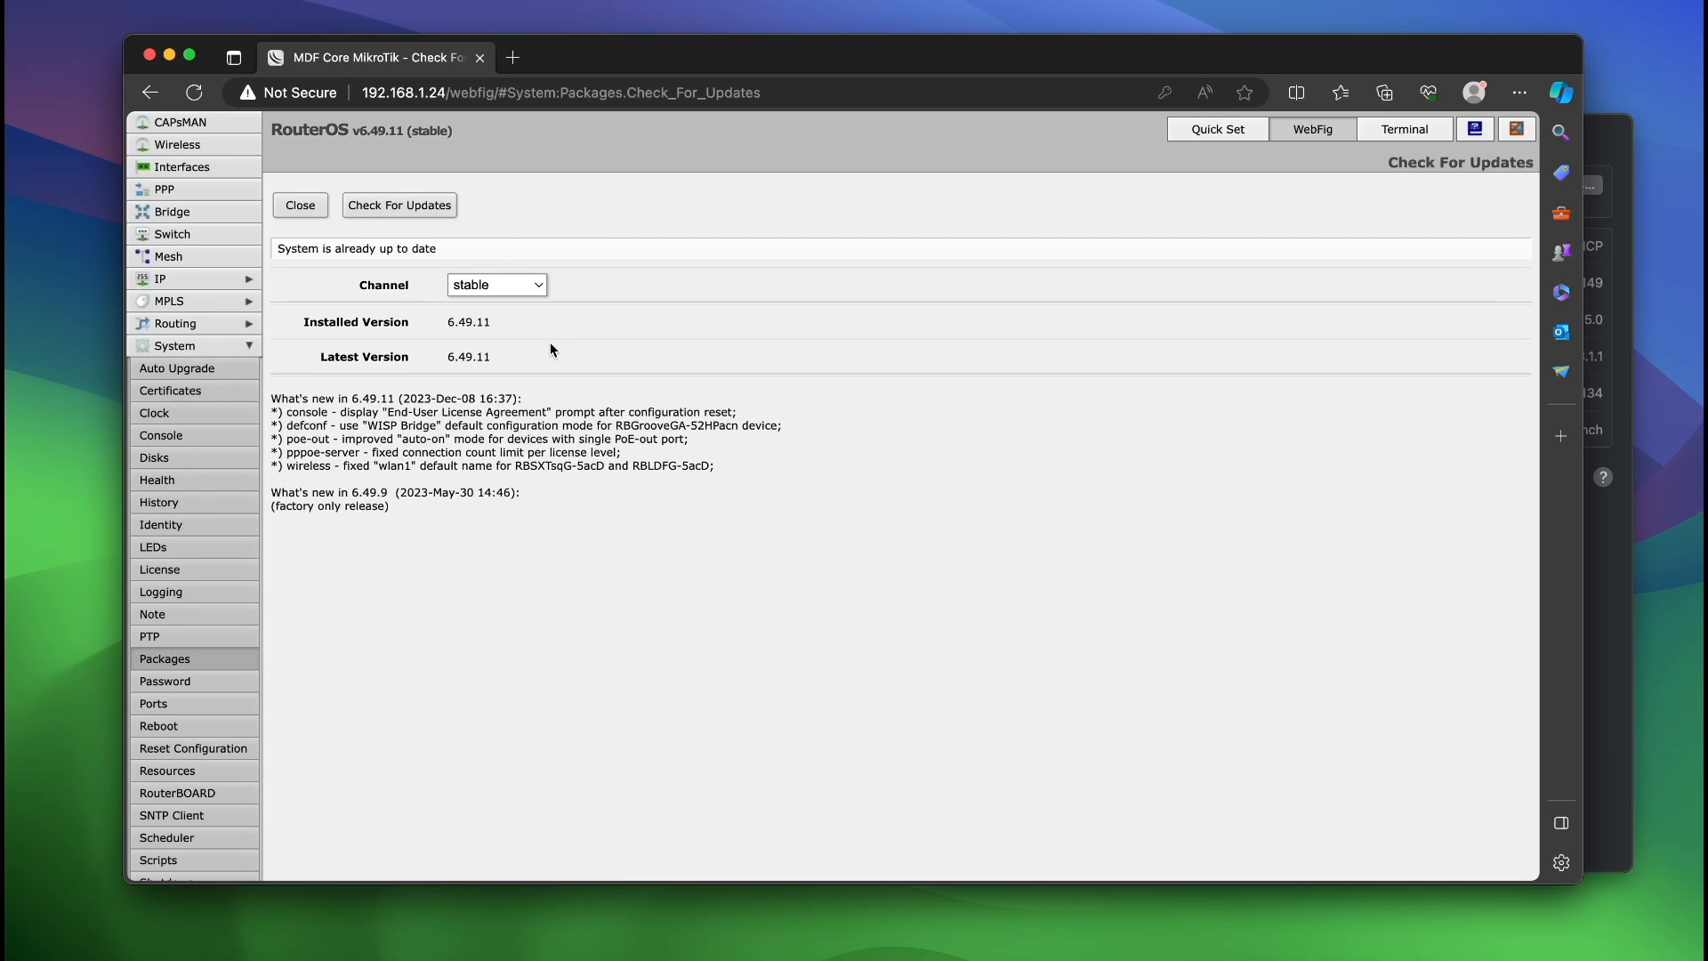
pyautogui.doubleClick(467, 356)
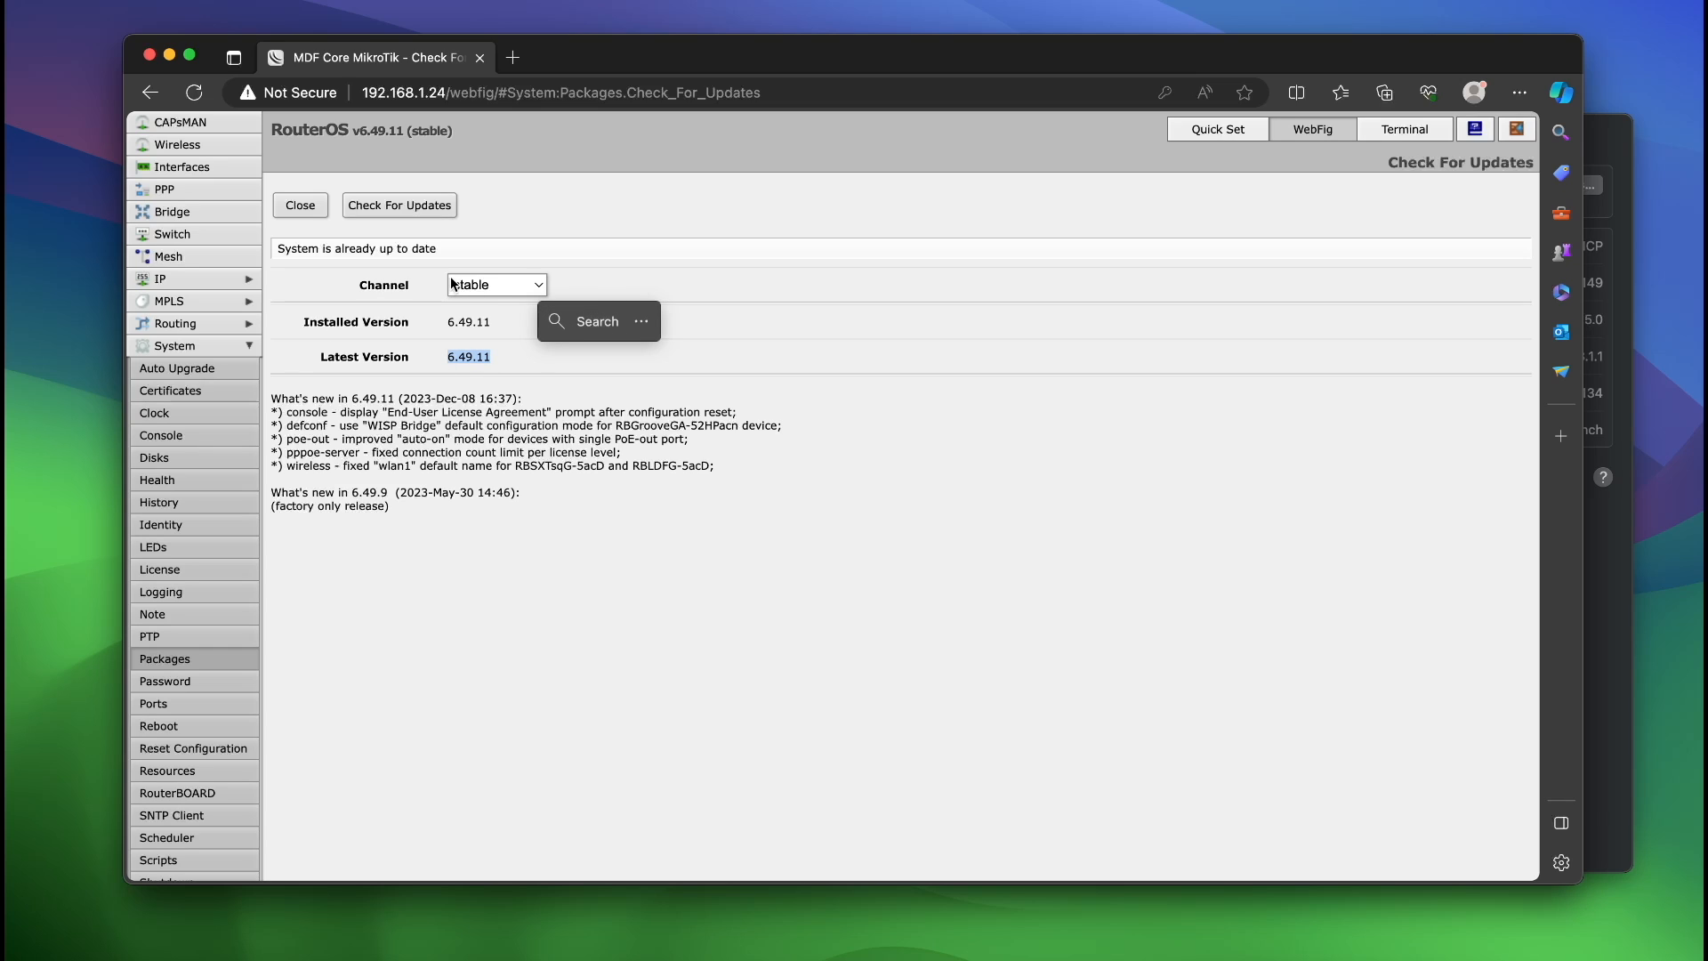
pyautogui.click(495, 285)
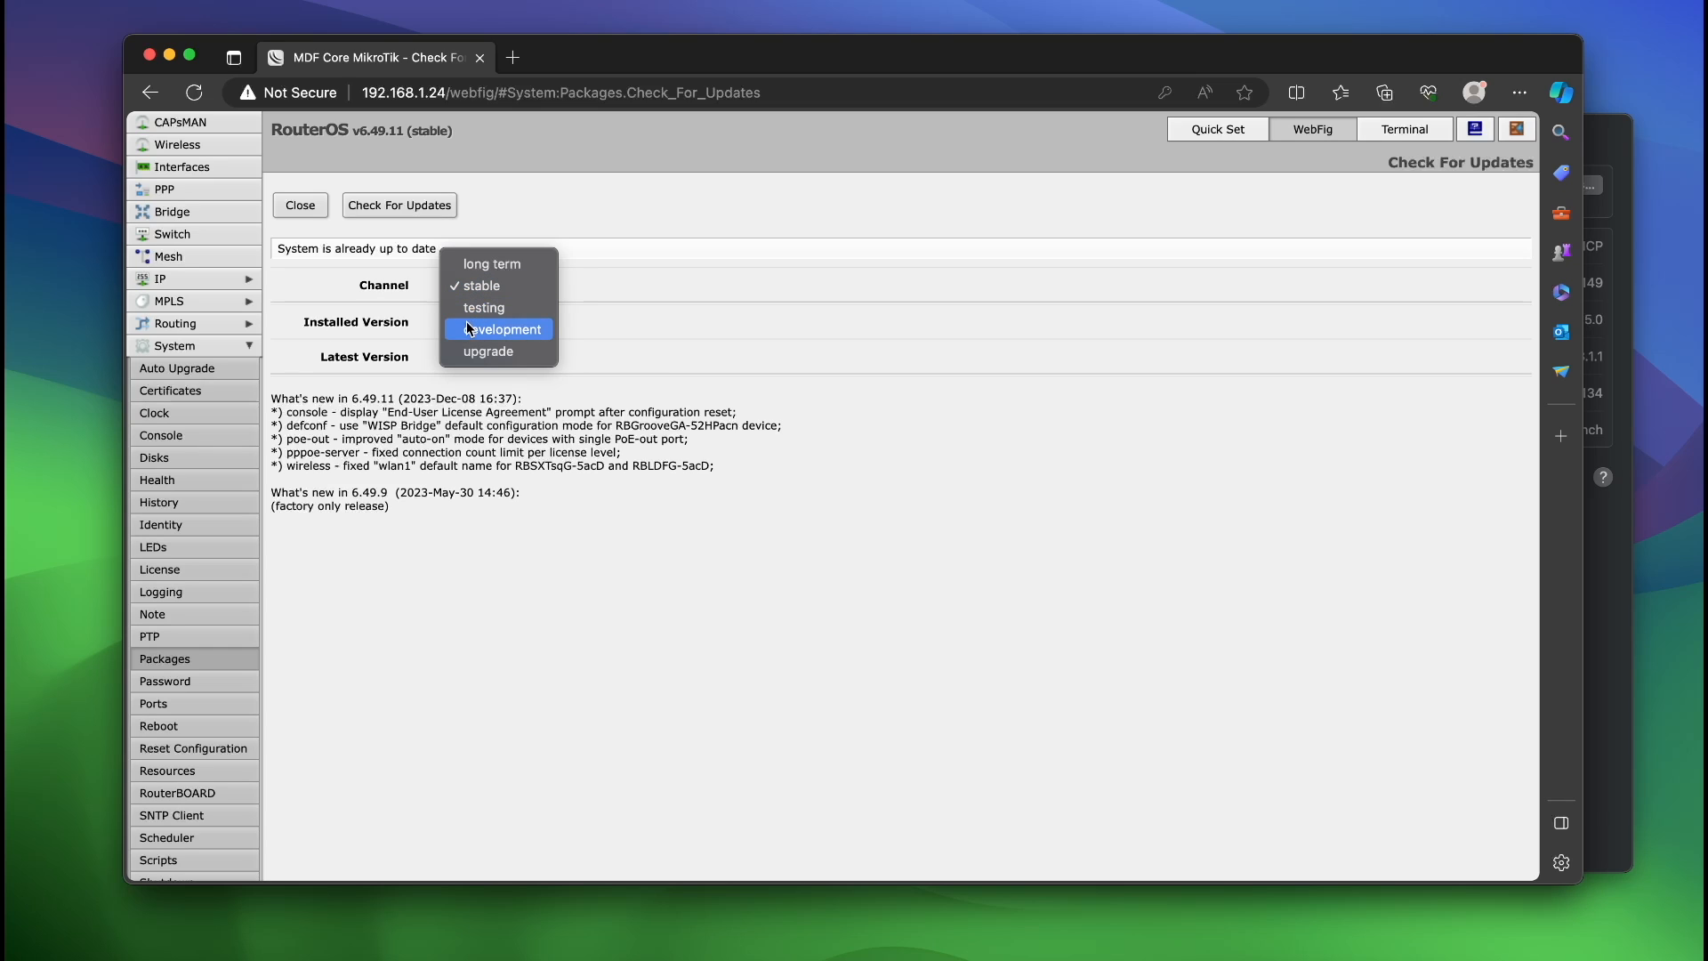
pyautogui.click(486, 350)
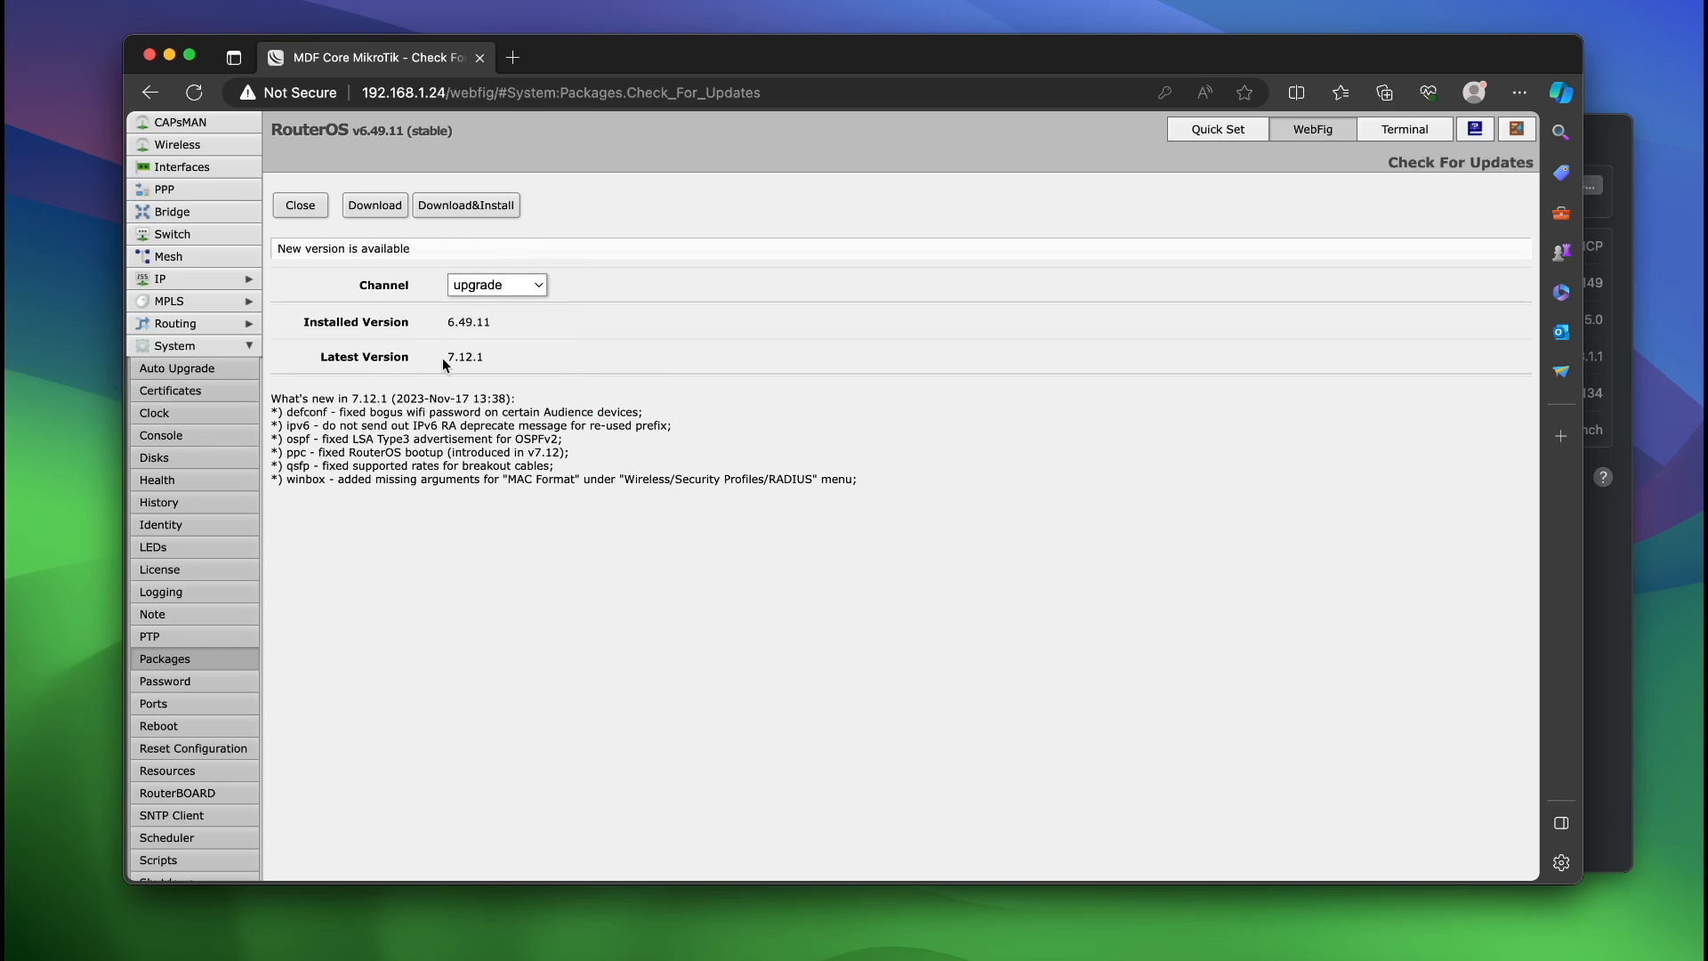
pyautogui.doubleClick(466, 356)
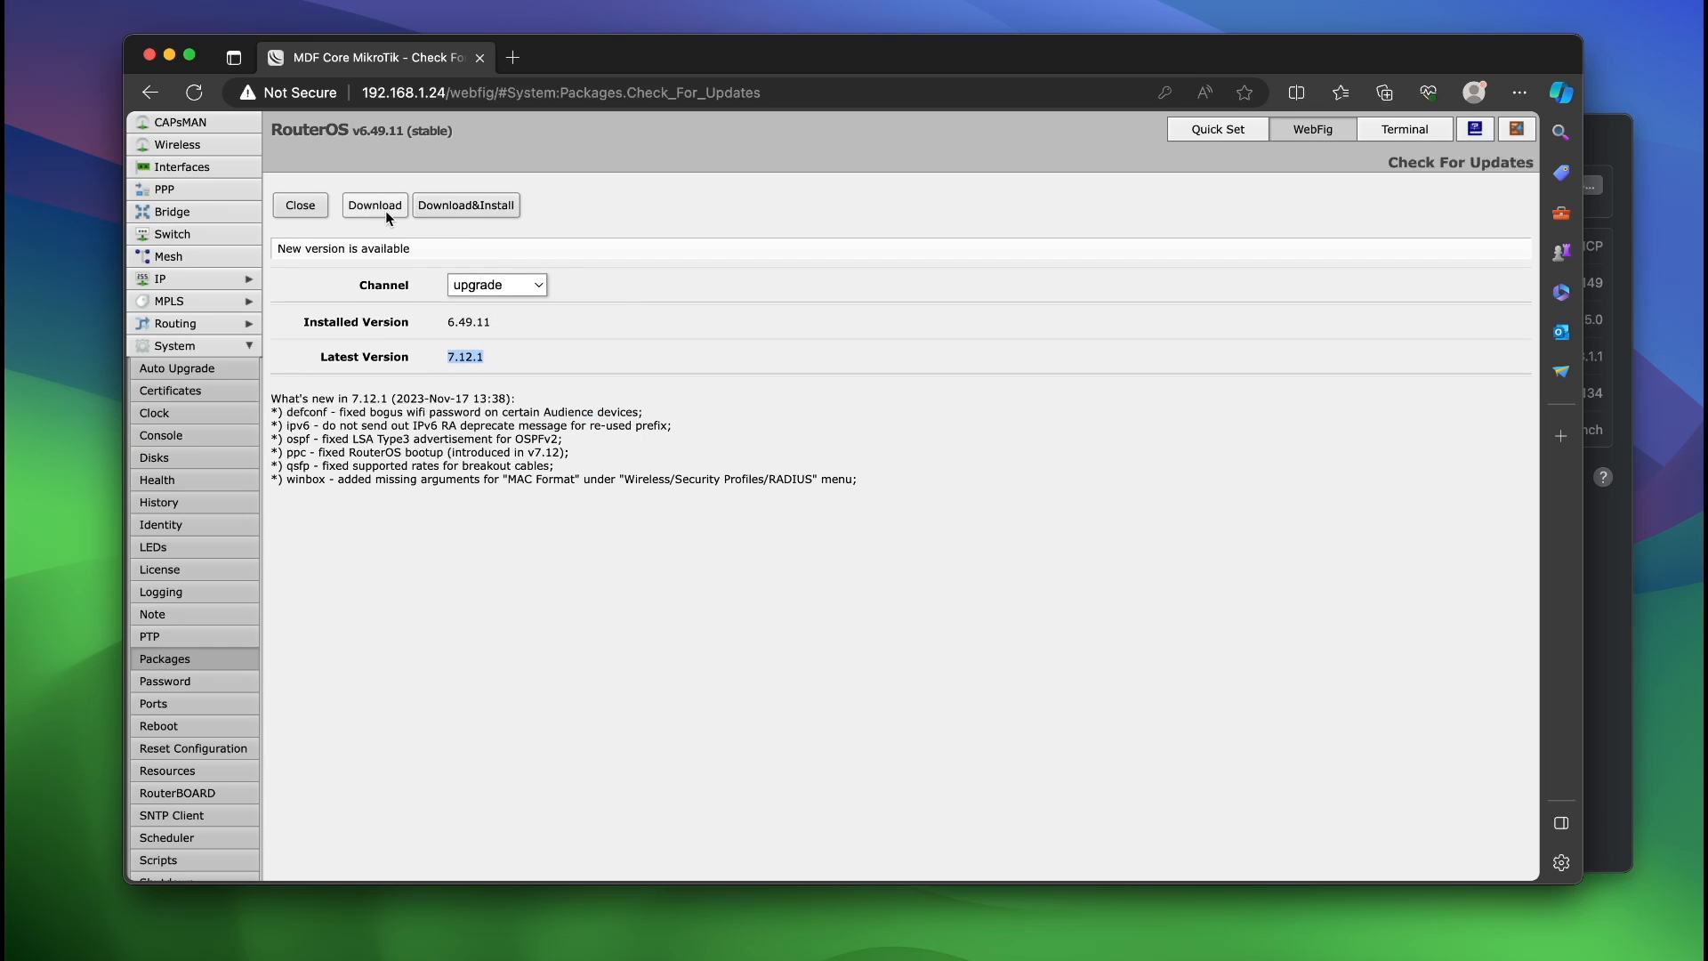
pyautogui.click(373, 205)
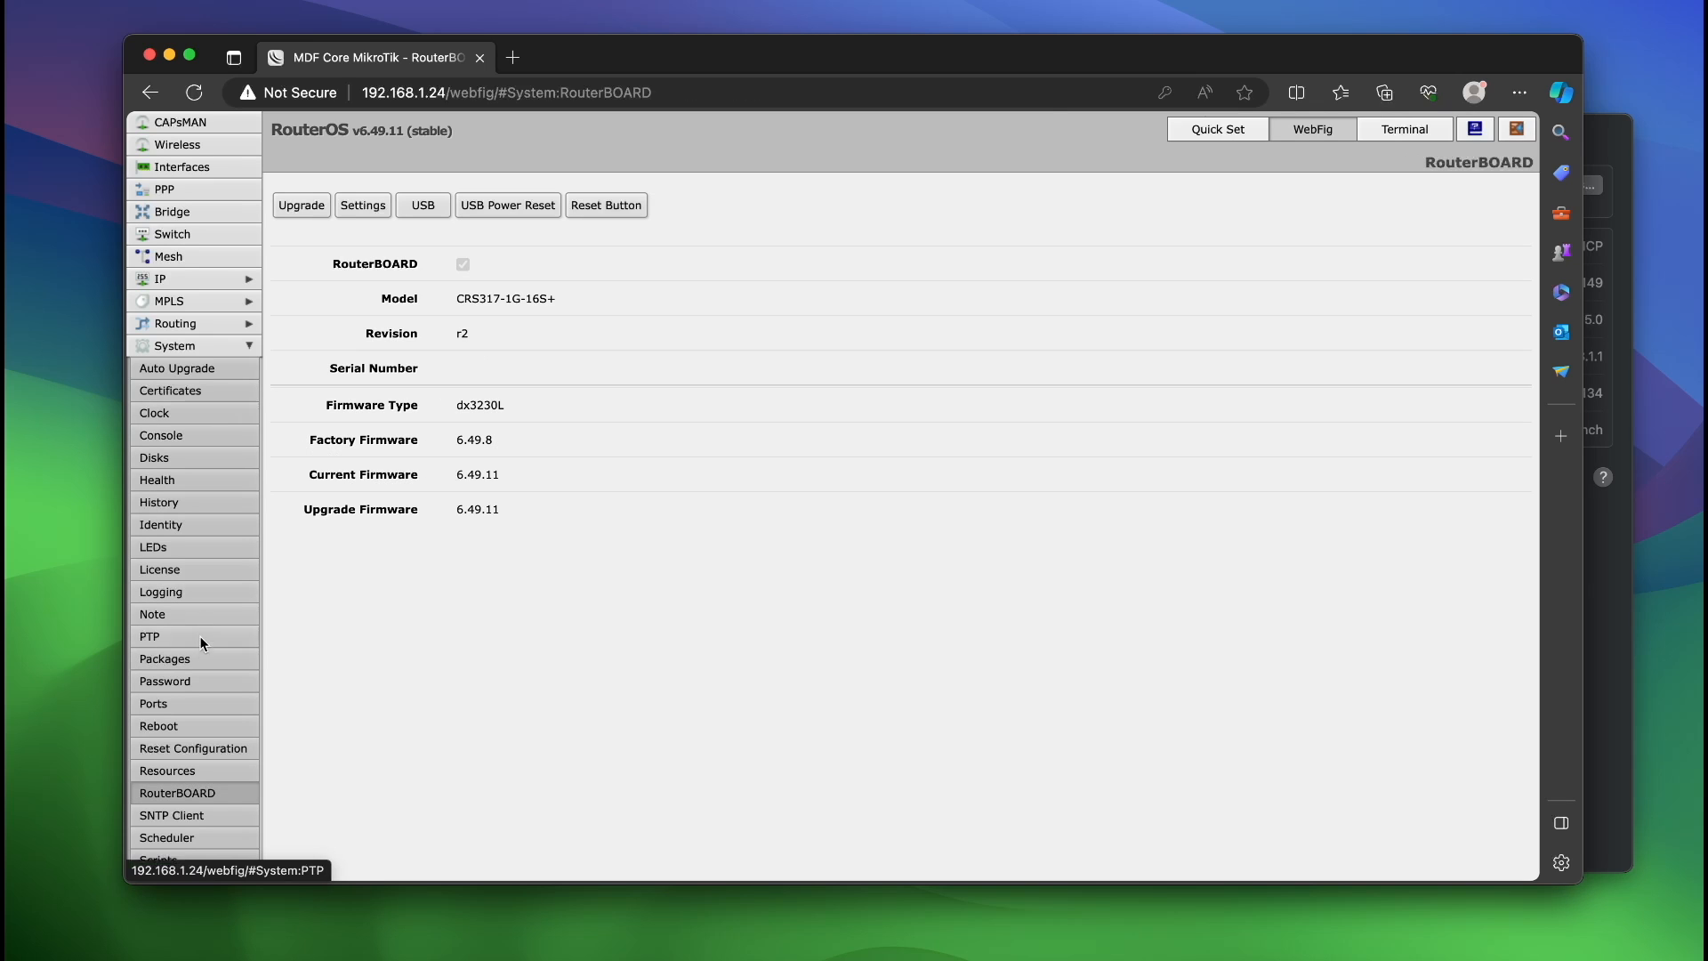
# Step: Upgrade the RouterBOARD firmware to 7.12.1 and confirm a system reboot
pyautogui.click(158, 726)
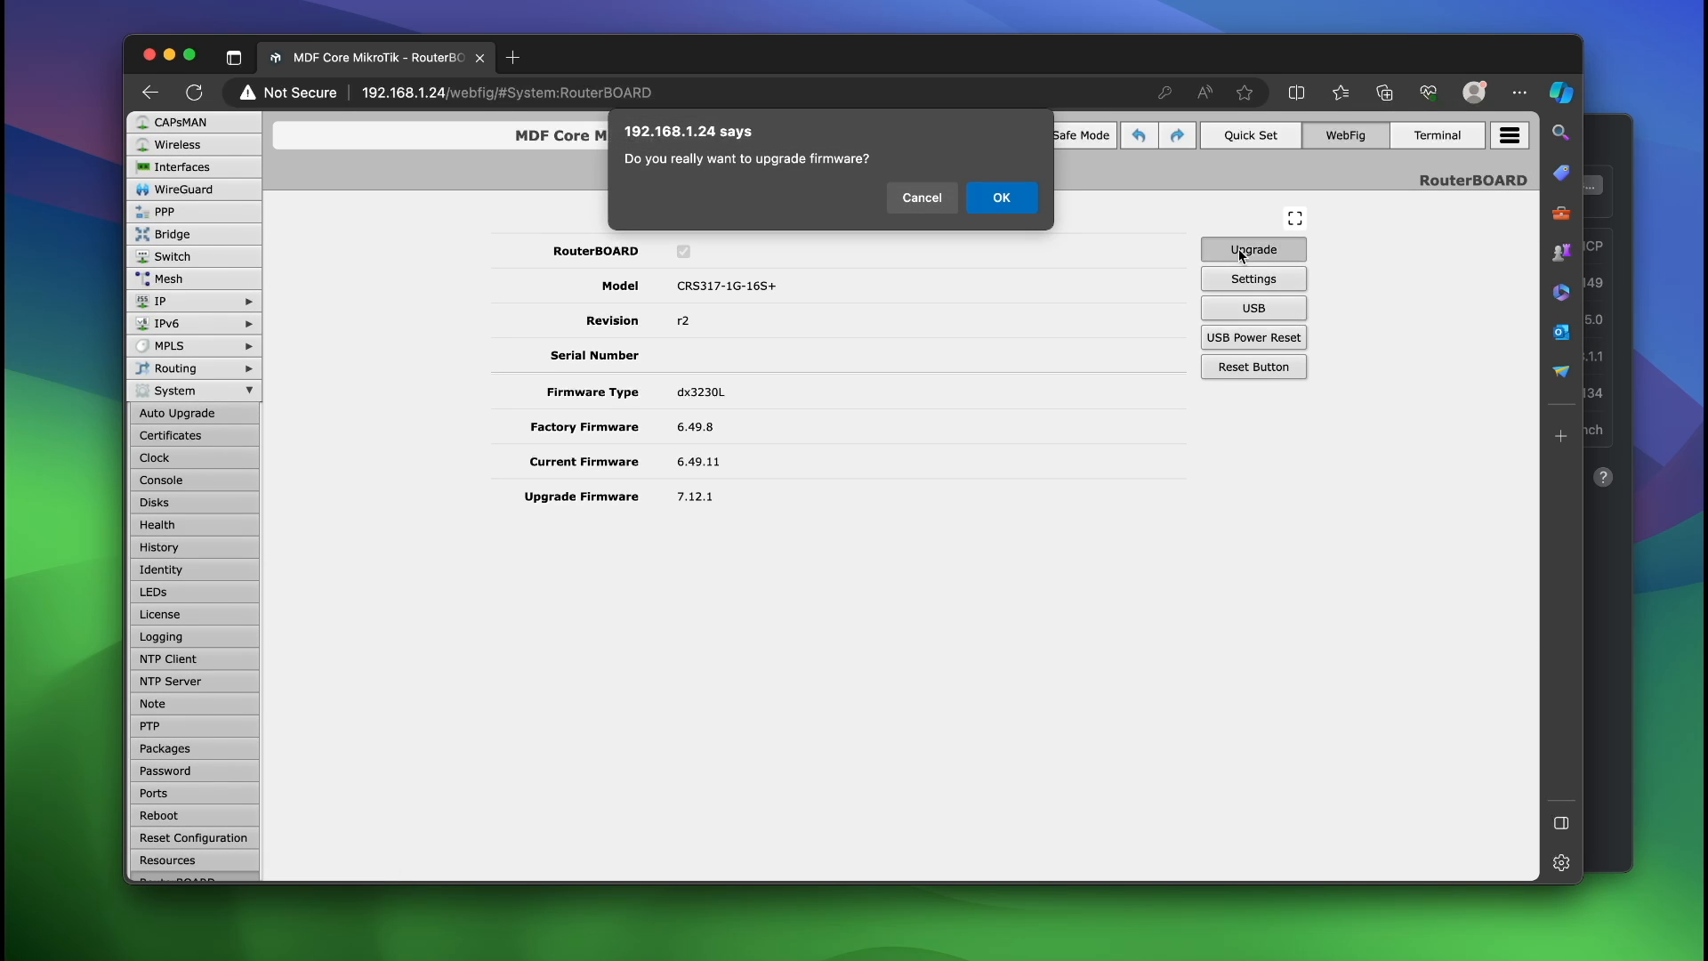
pyautogui.click(999, 197)
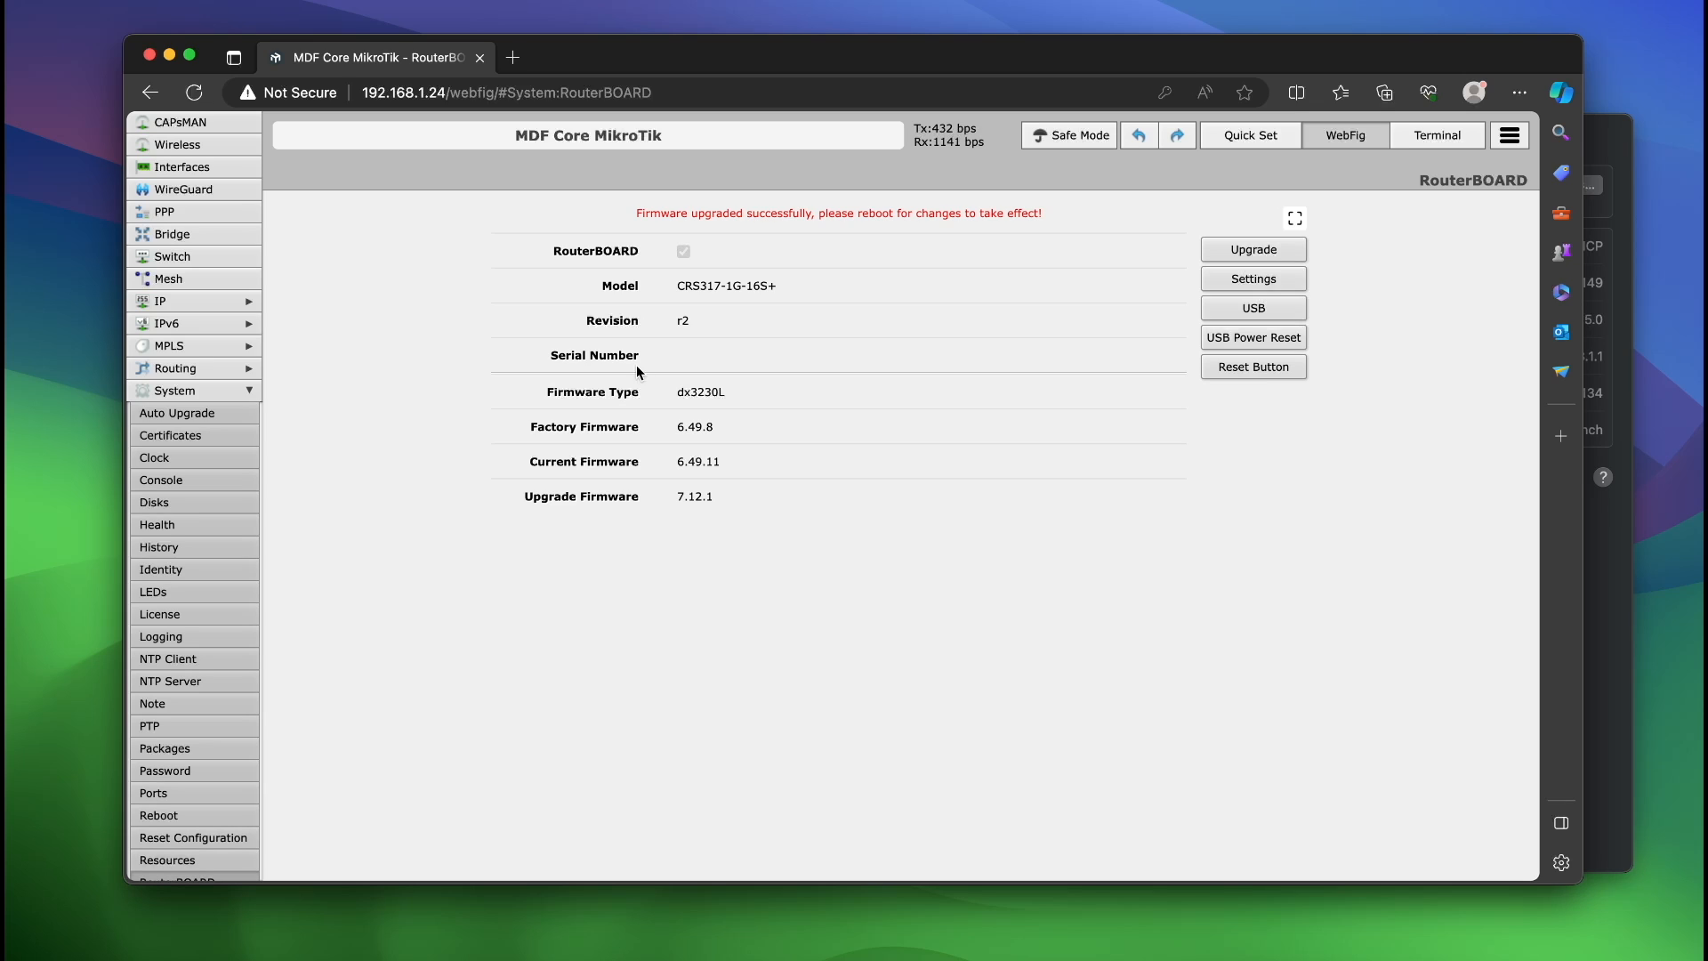
pyautogui.click(159, 815)
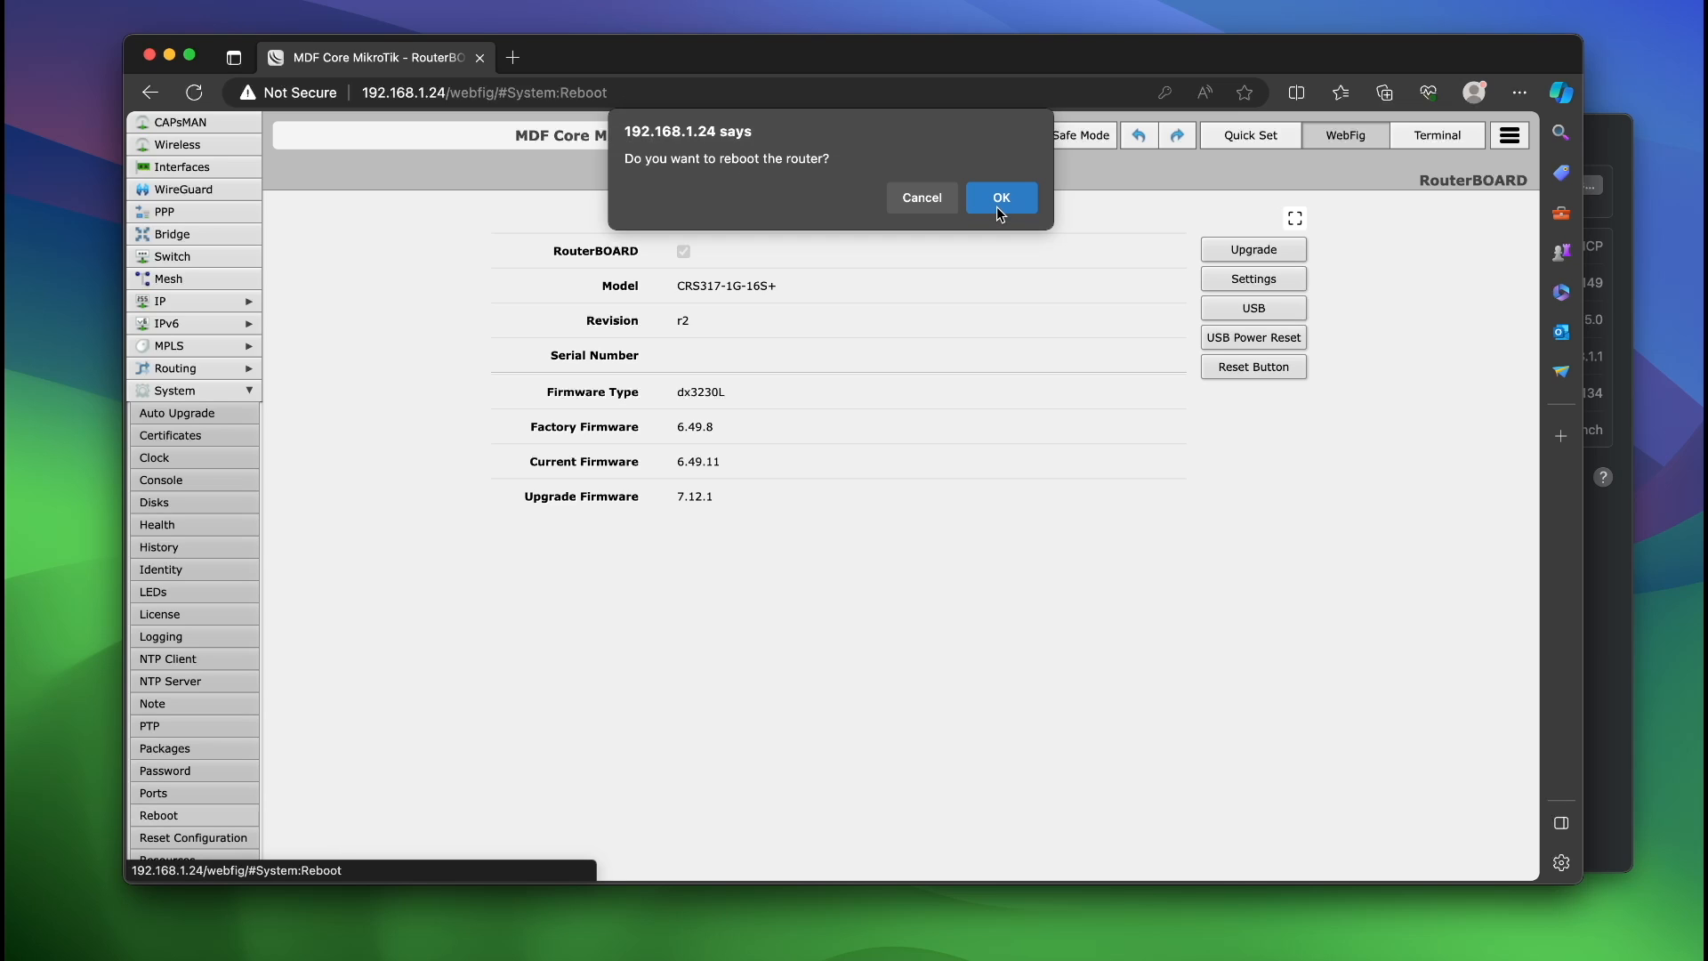
pyautogui.click(1000, 198)
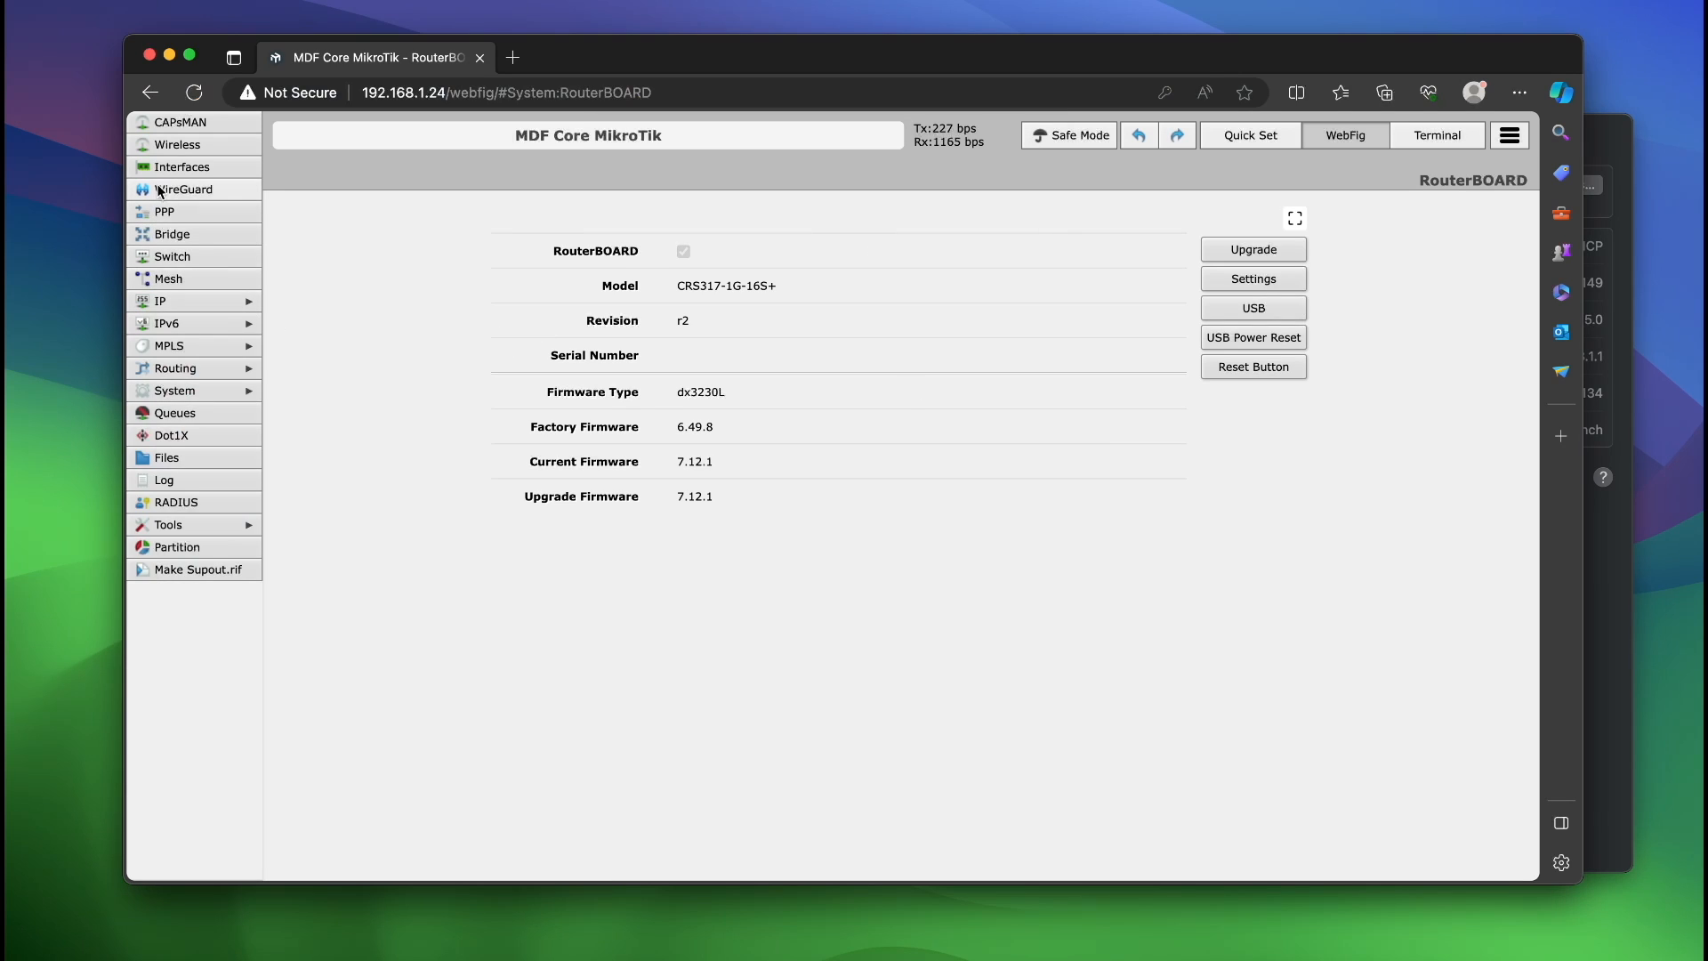
# Step: Add VLAN interface 'mgmt' with VLAN ID 8 on the bridge
pyautogui.click(182, 166)
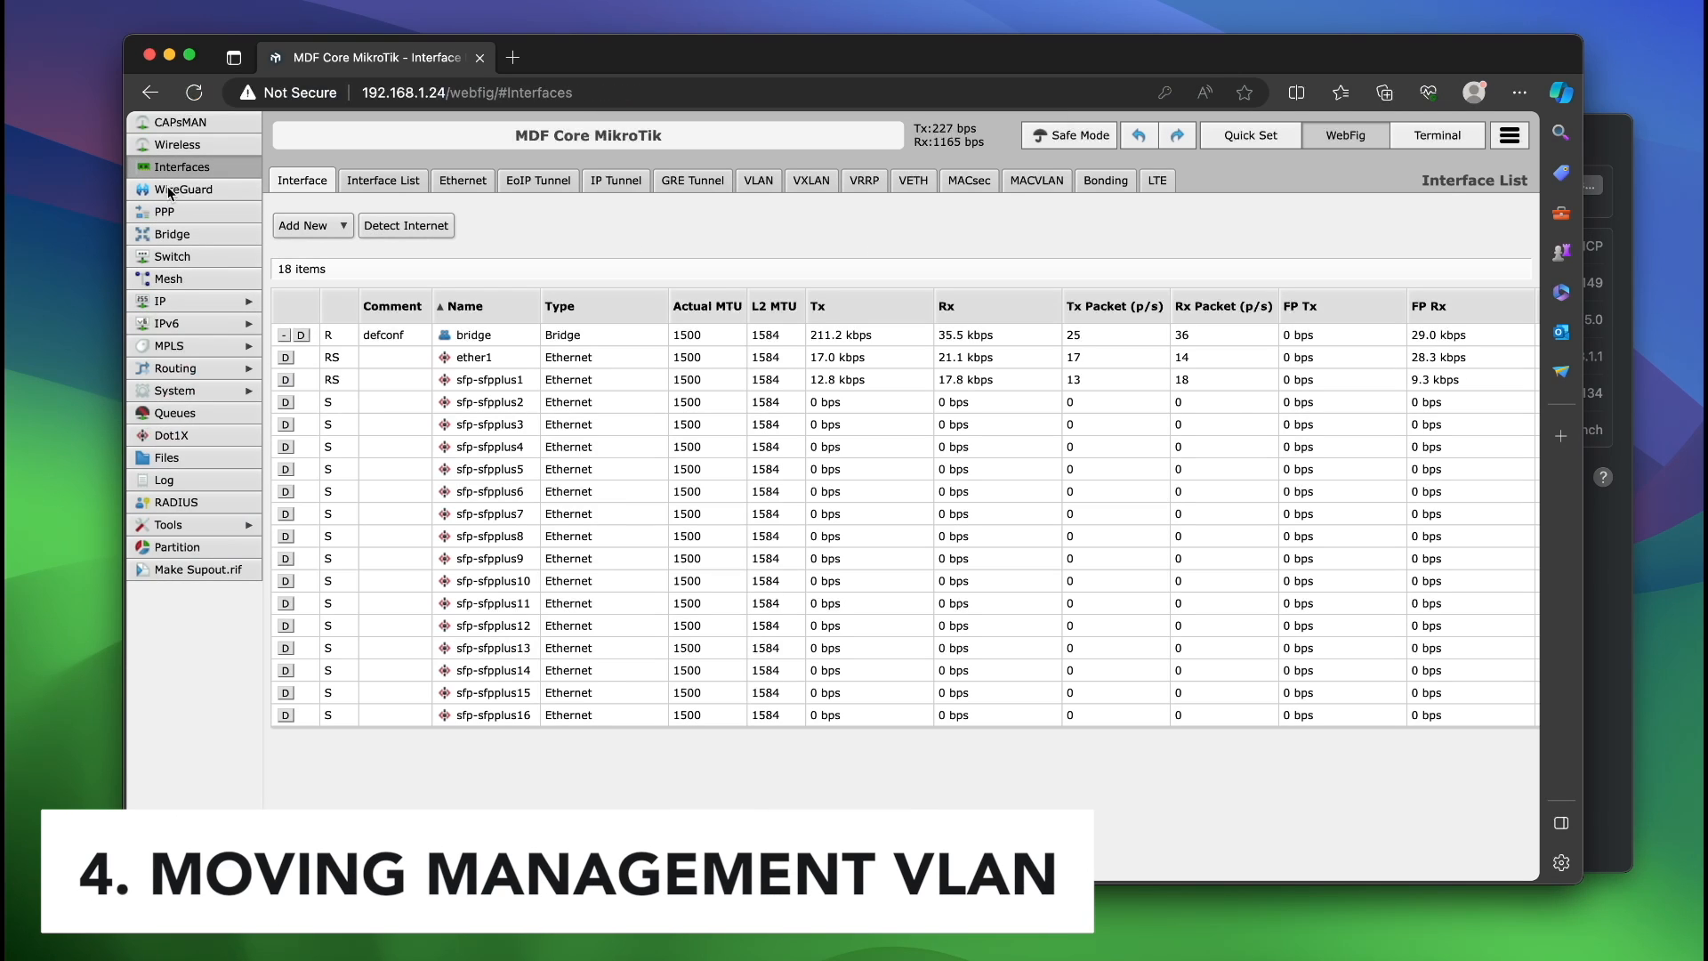
pyautogui.click(757, 180)
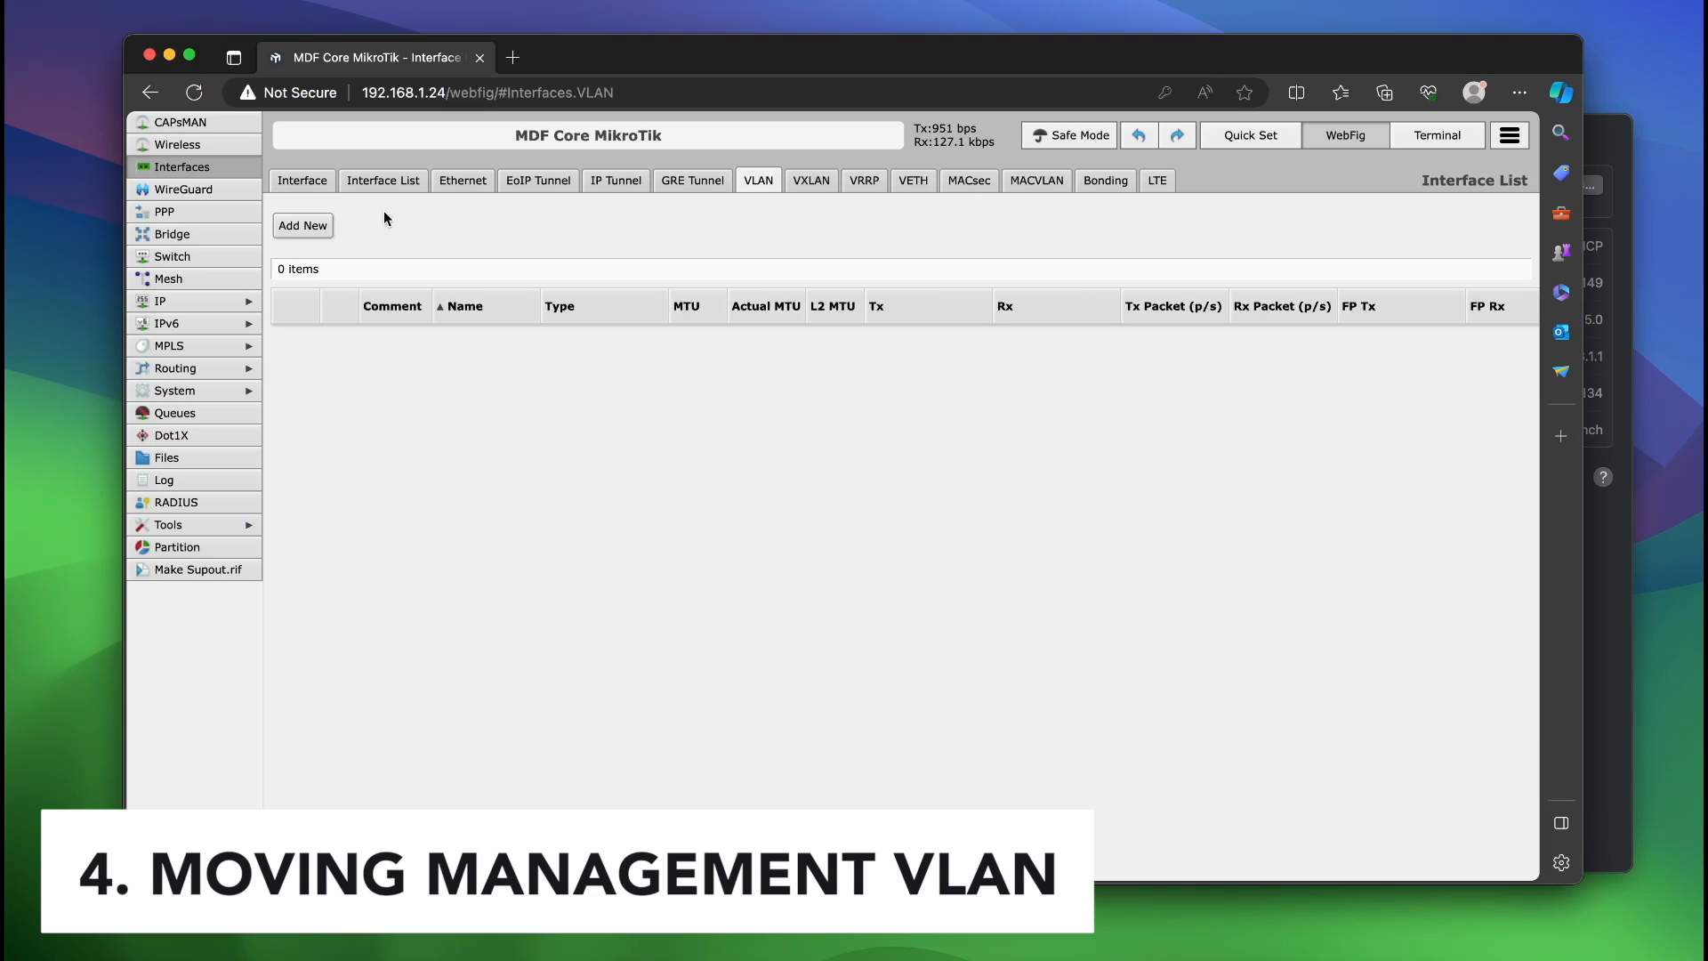
pyautogui.click(302, 225)
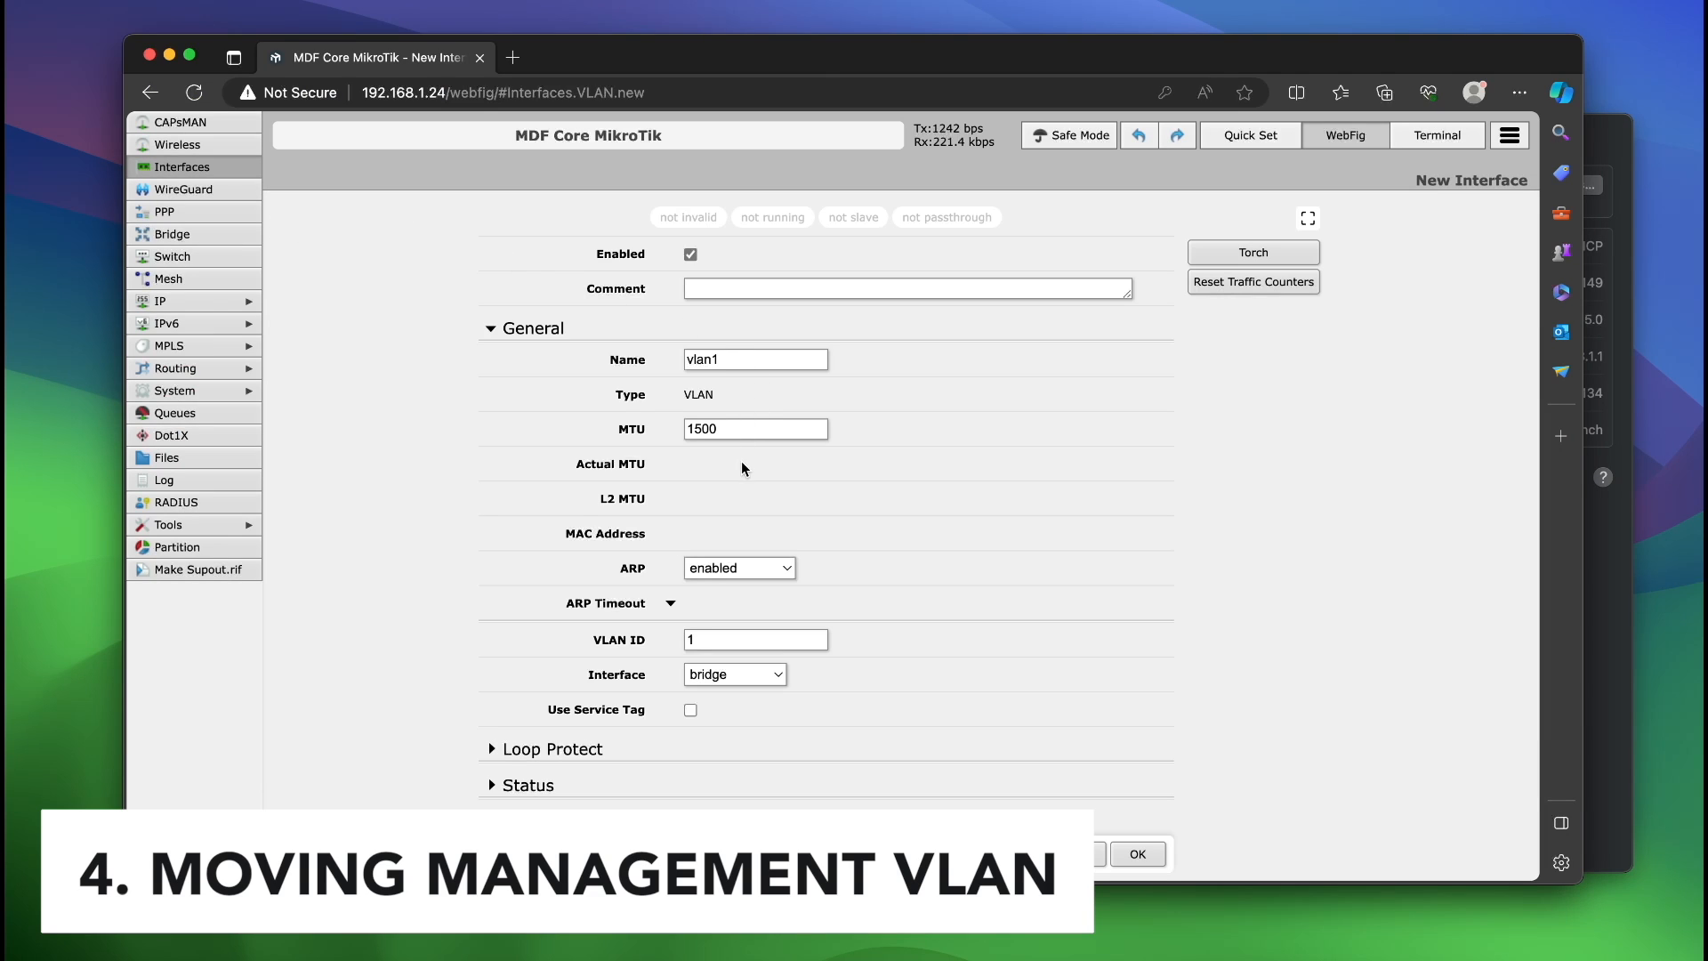
pyautogui.write('8')
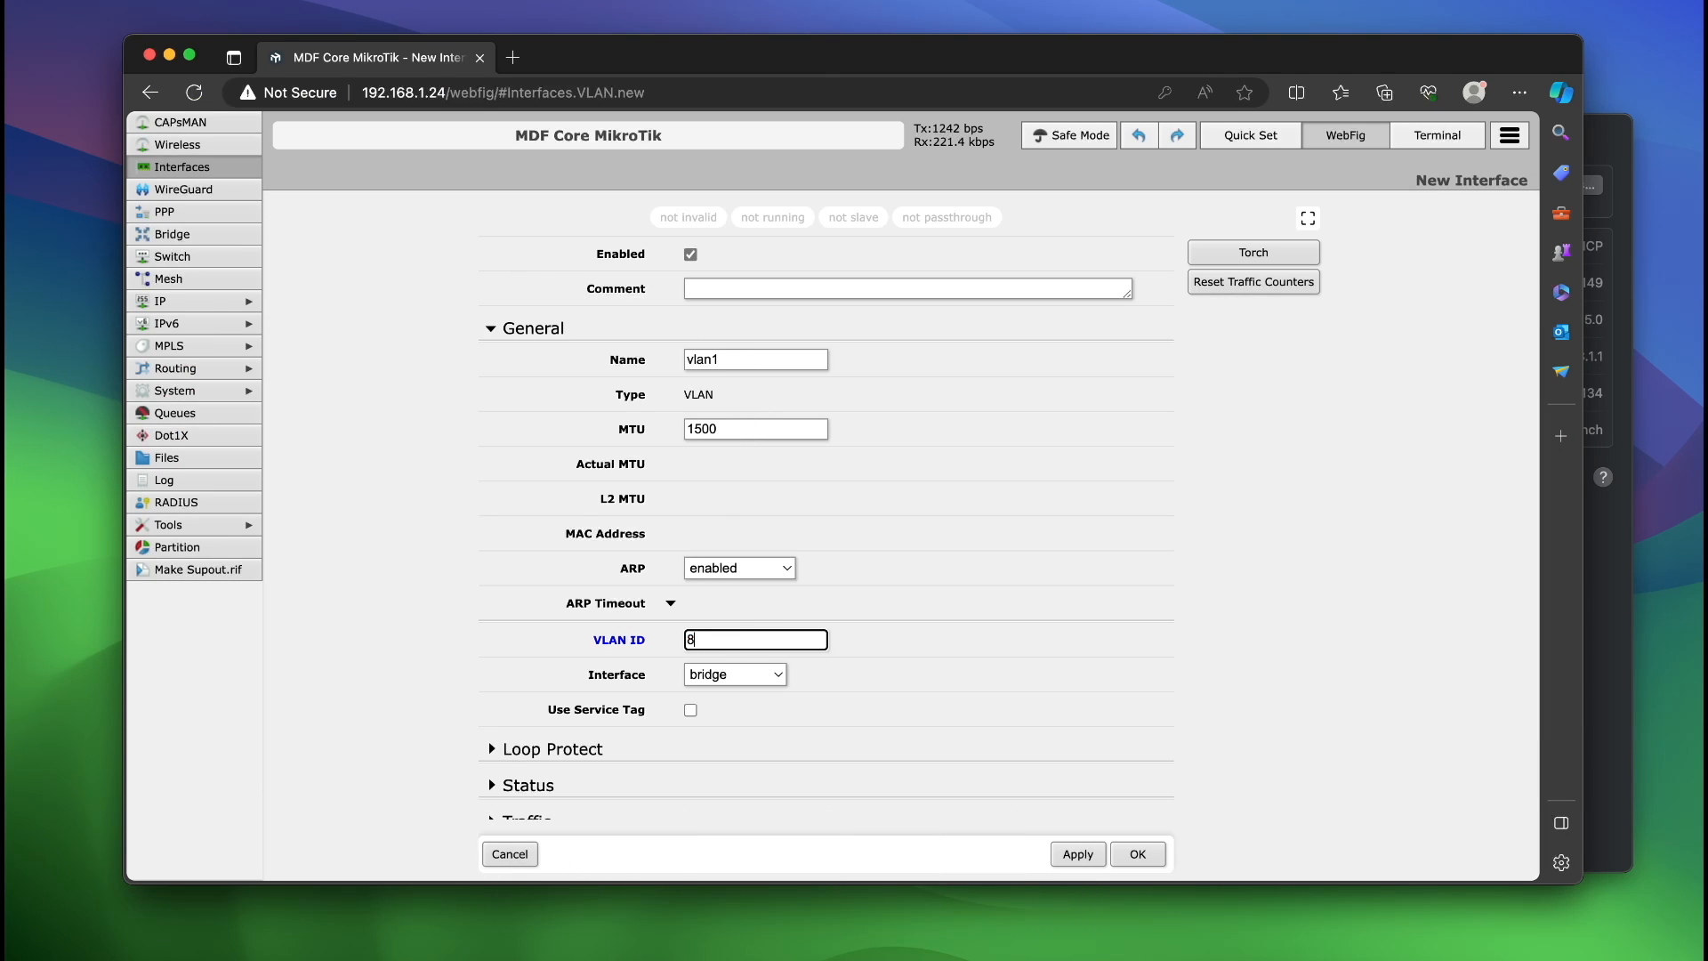
pyautogui.write('mgmt')
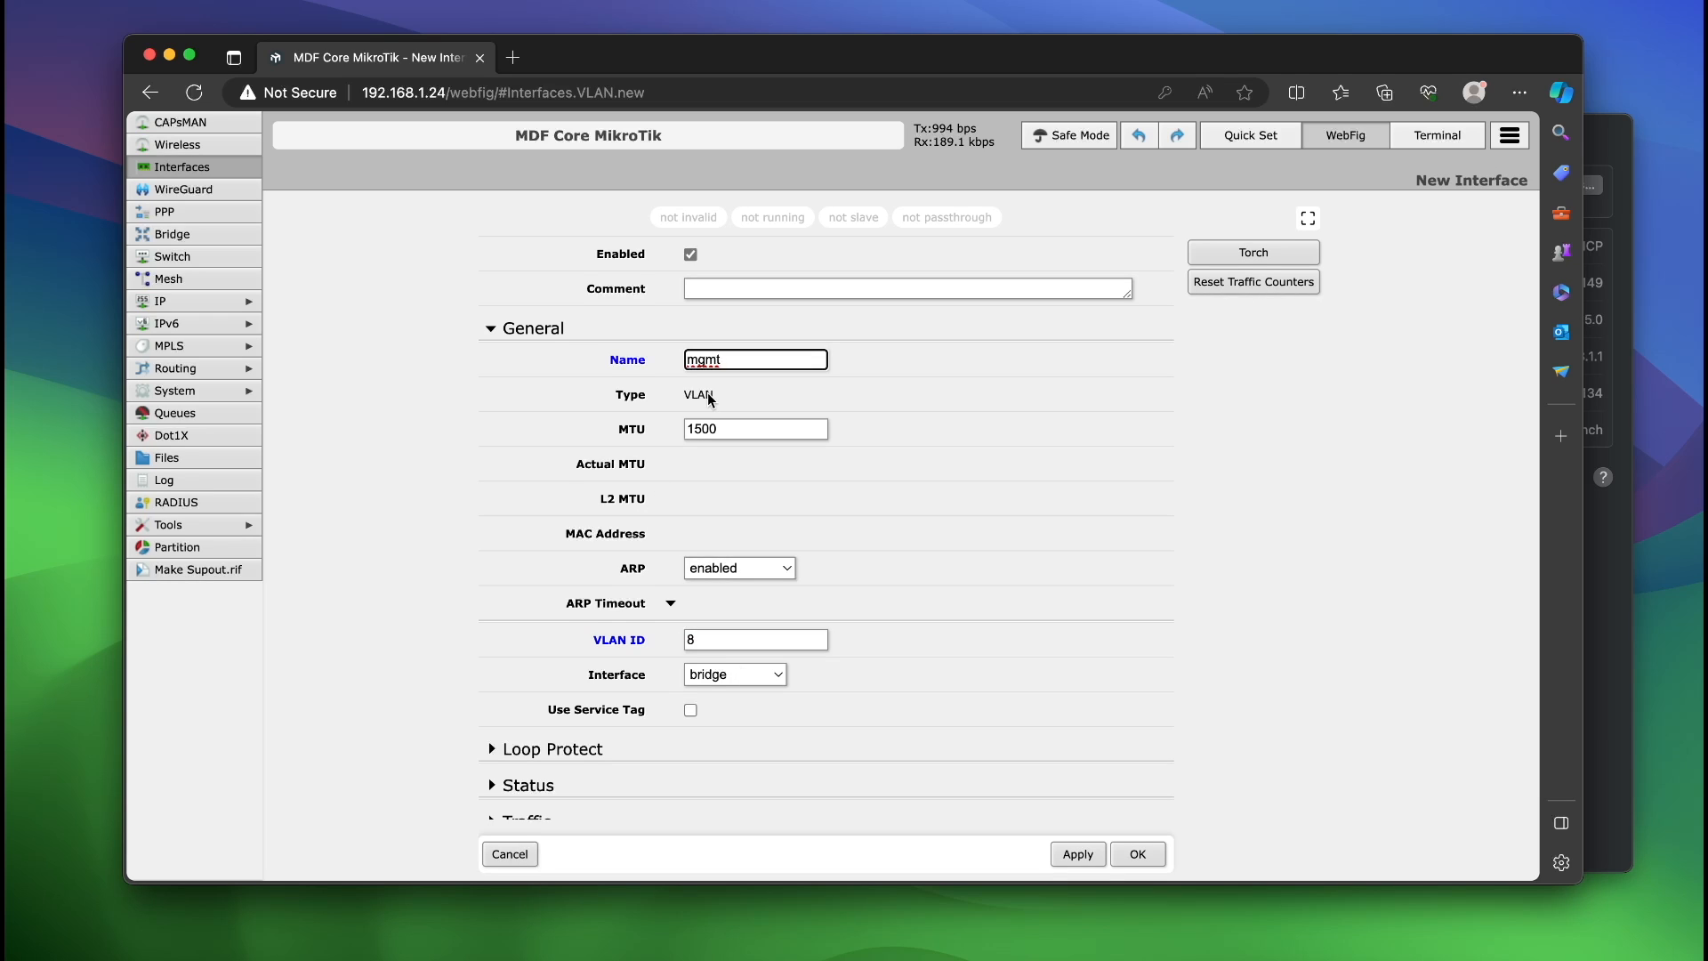
pyautogui.click(1136, 854)
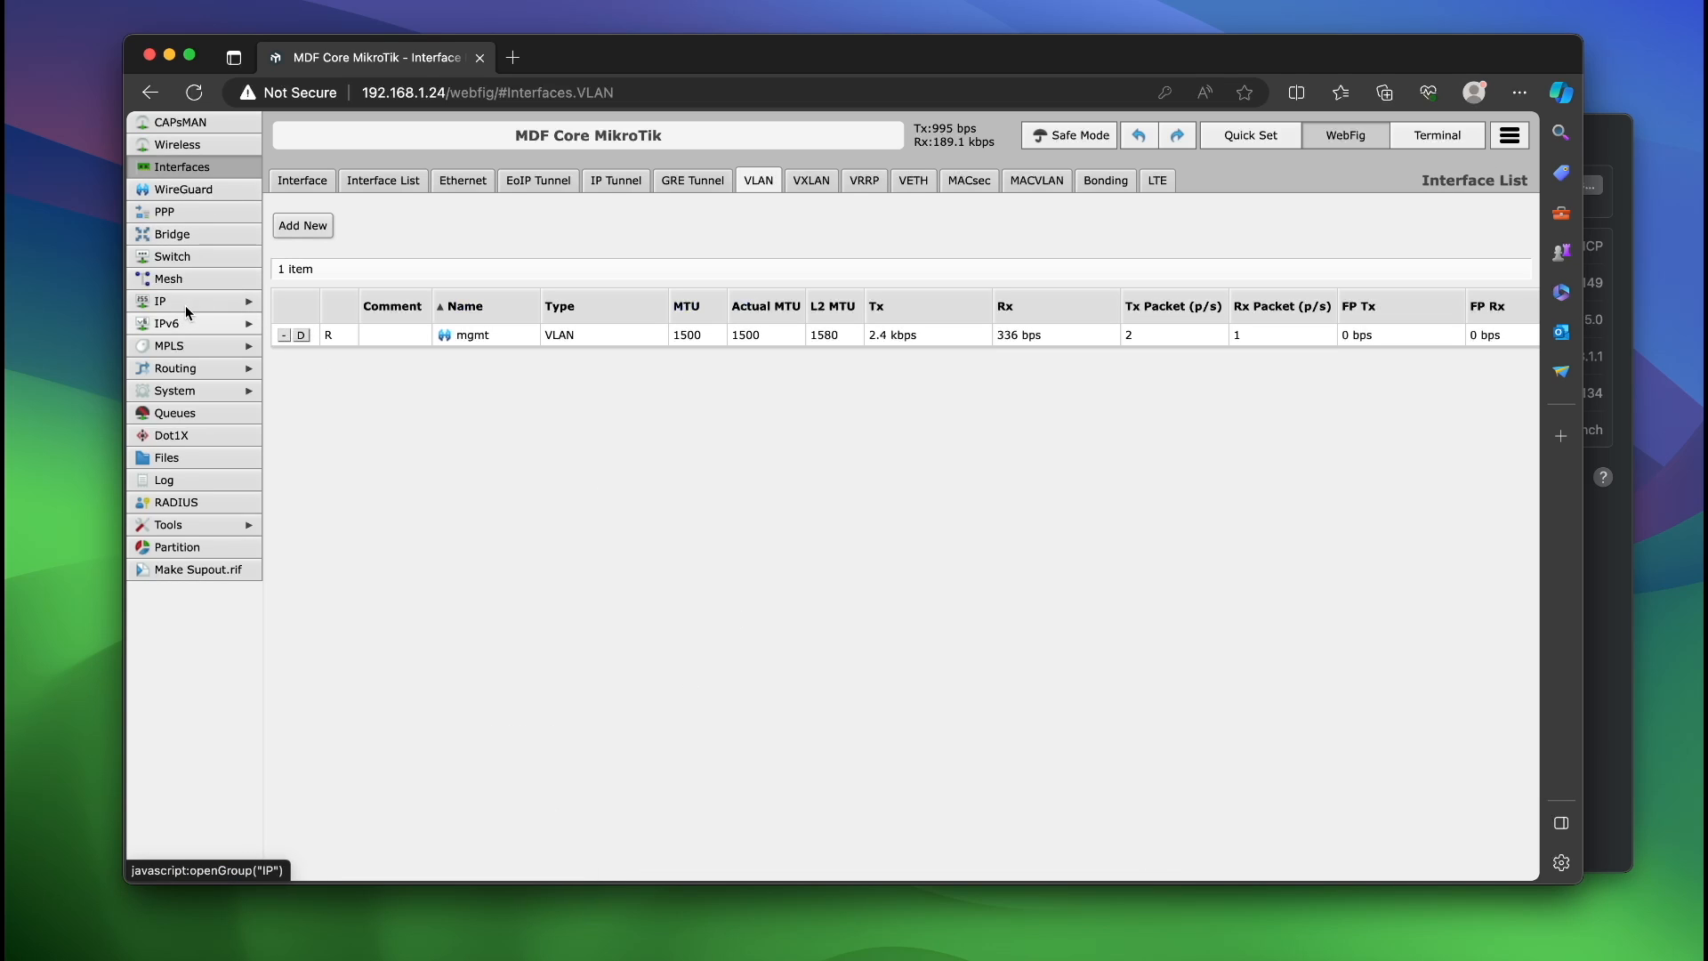
# Step: Add a DHCP client on interface mgmt, then check the IP address list for 10.140.8.21
pyautogui.click(161, 300)
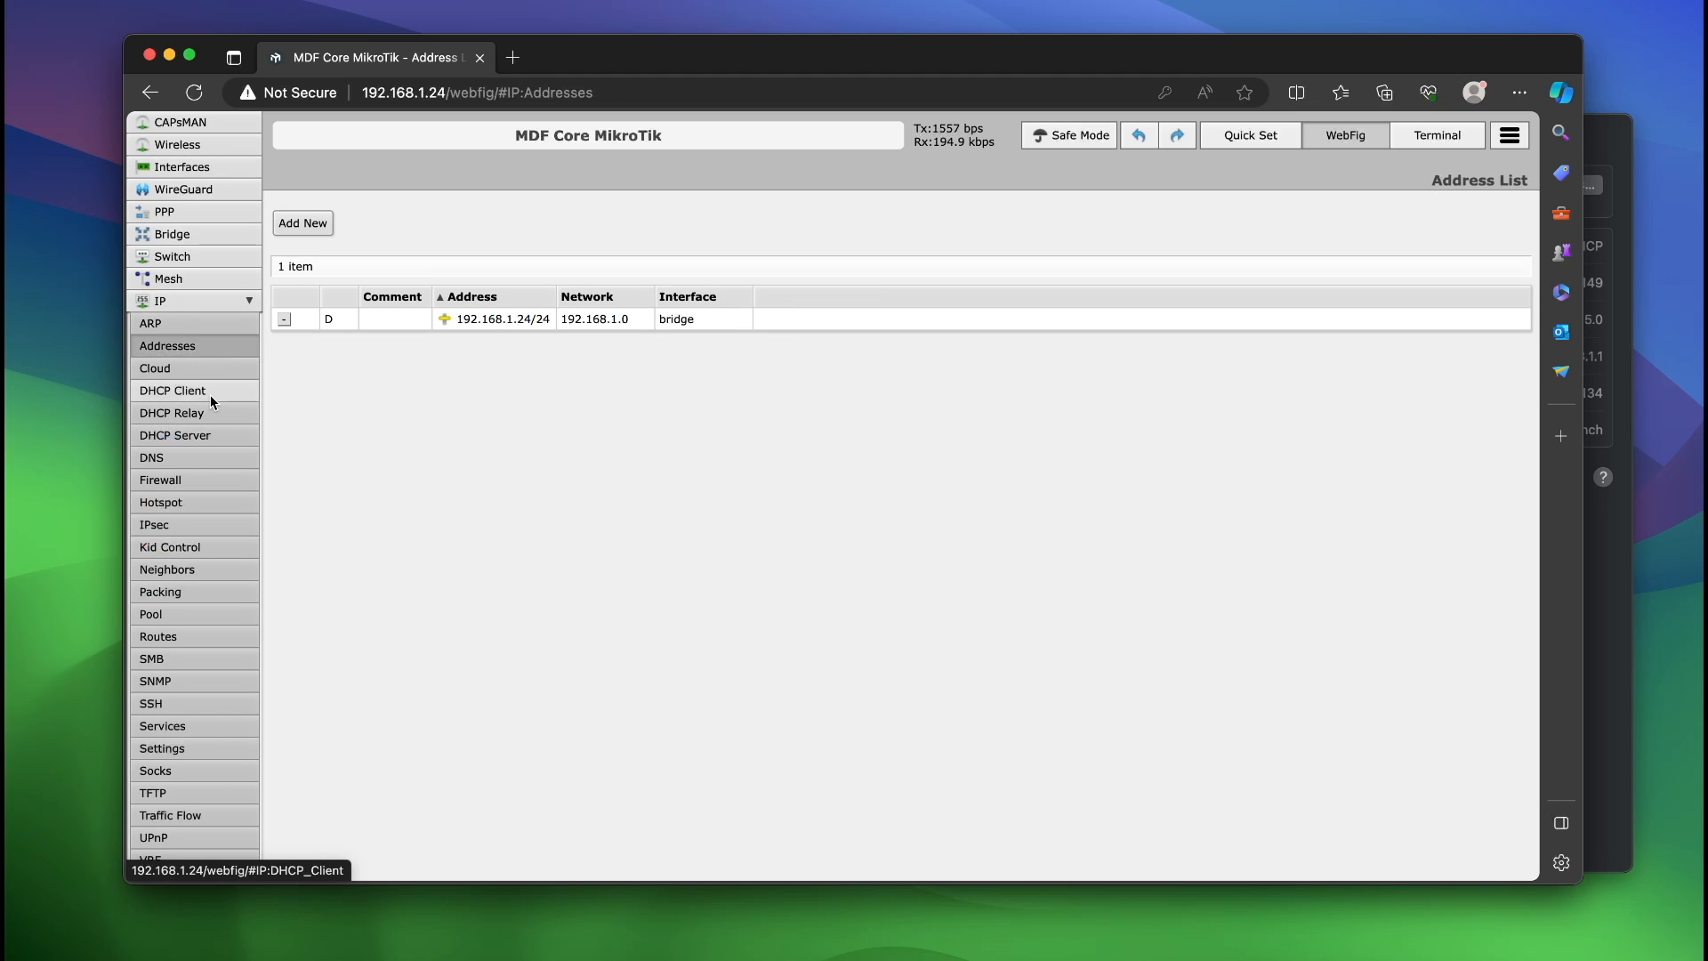
pyautogui.click(172, 390)
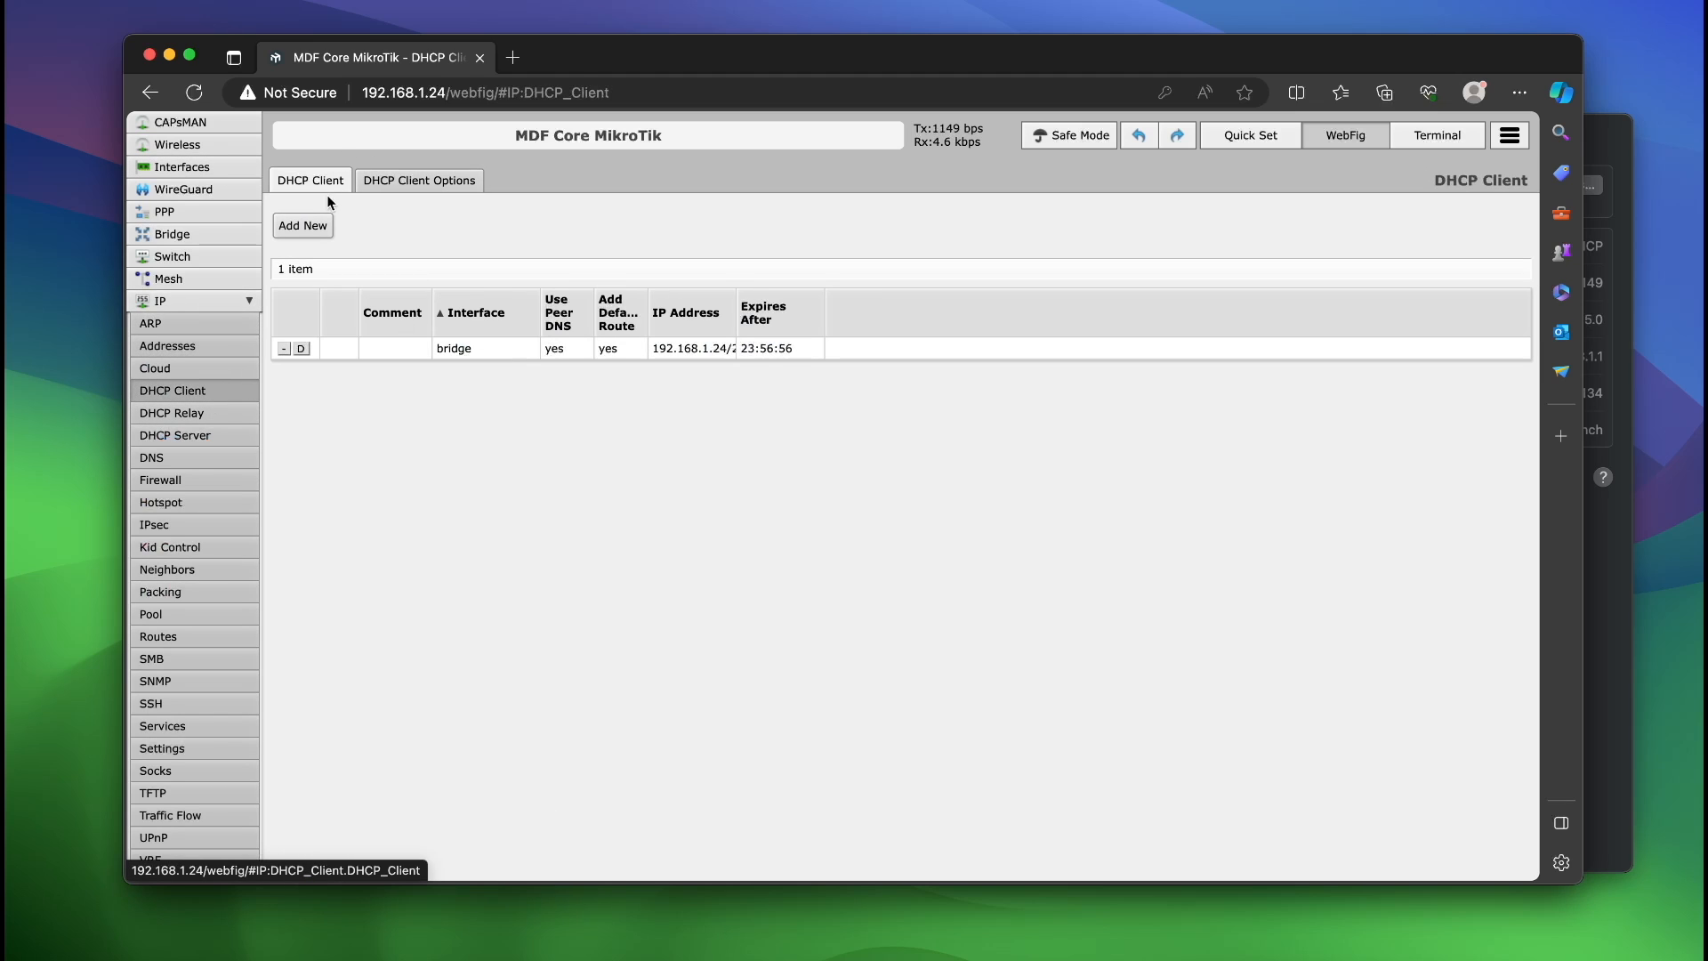
pyautogui.click(303, 225)
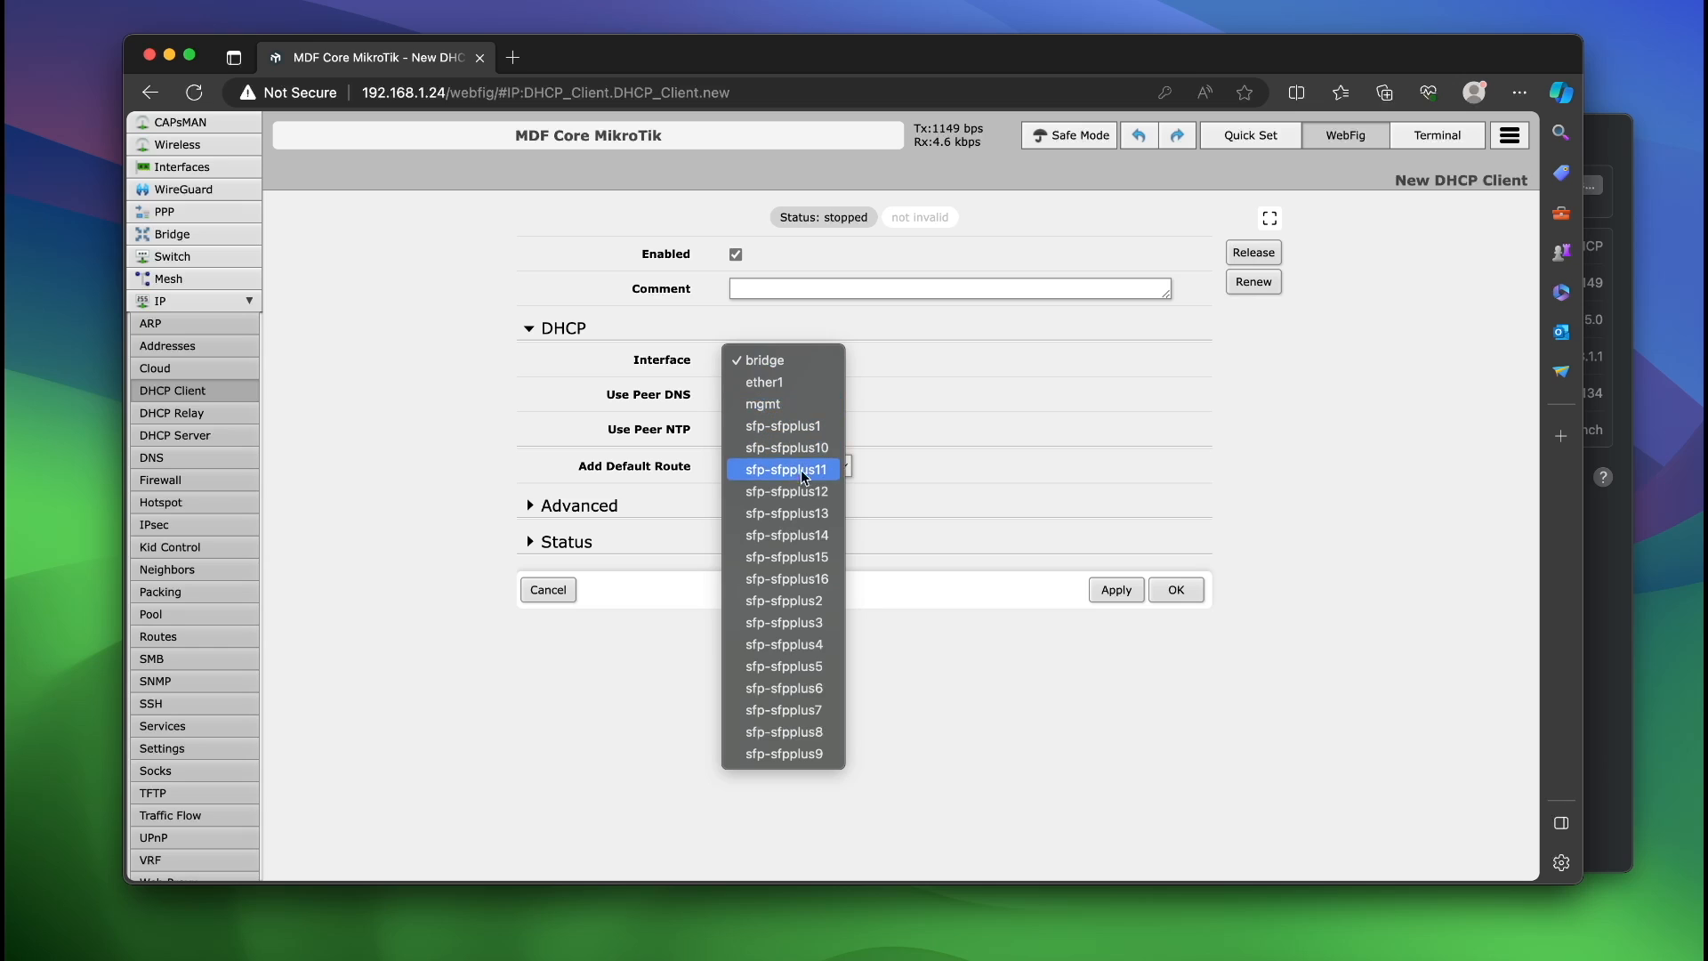
pyautogui.click(763, 404)
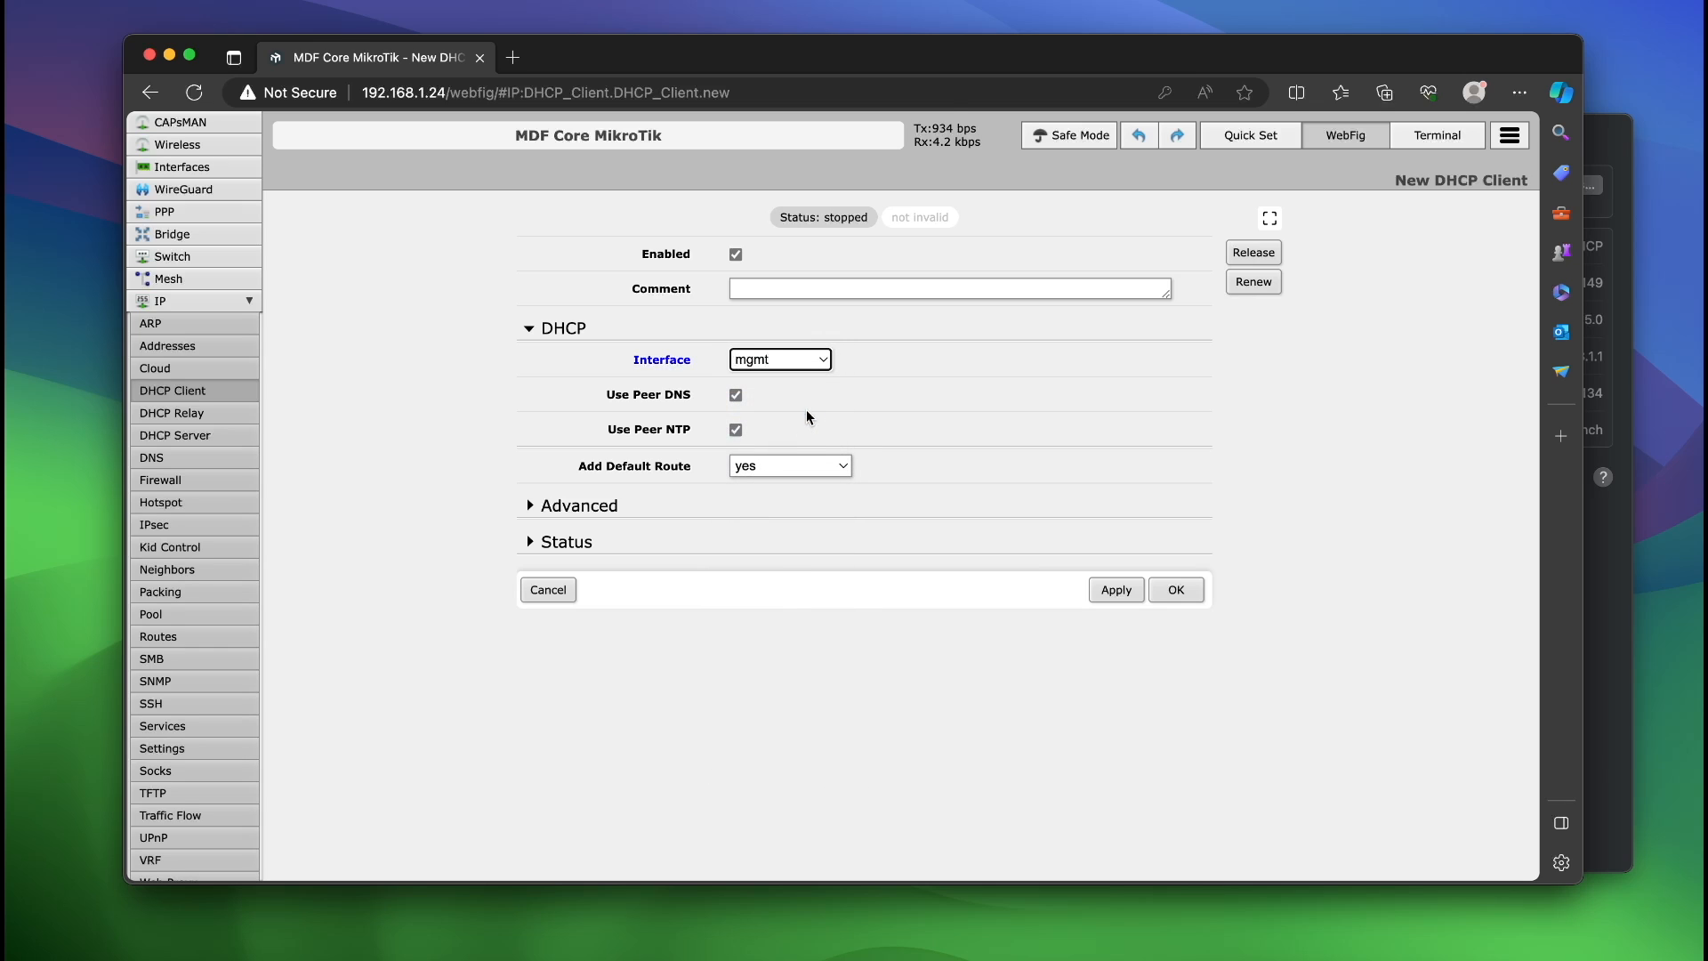
pyautogui.click(530, 505)
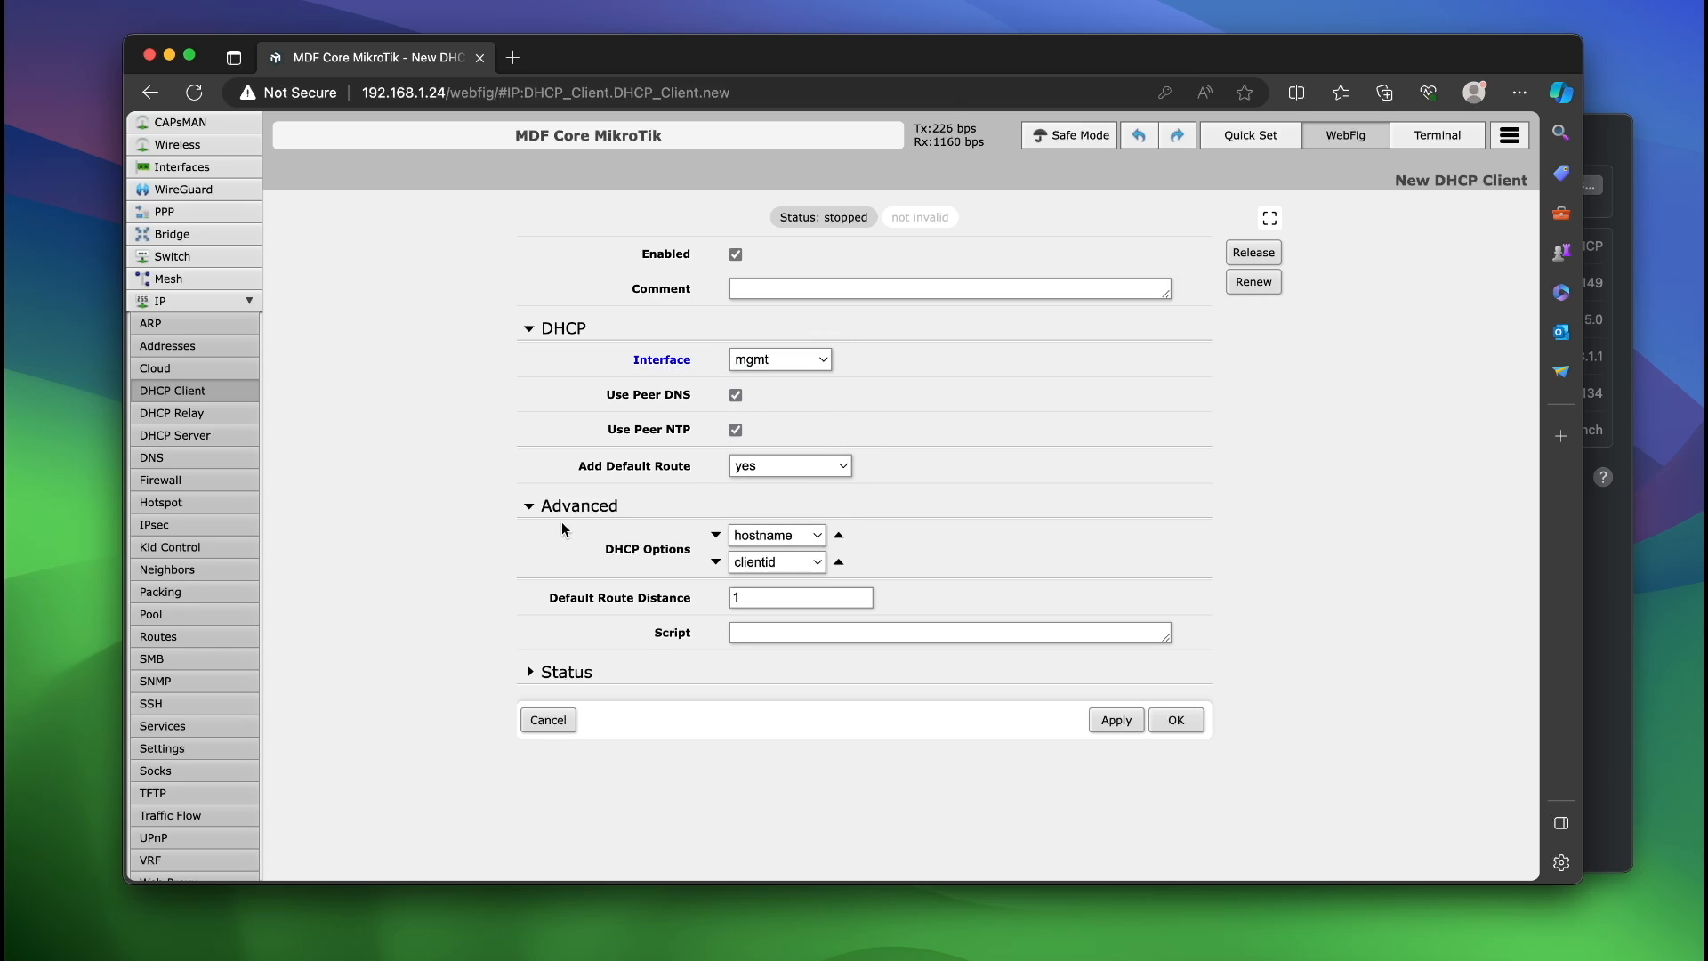
pyautogui.click(529, 505)
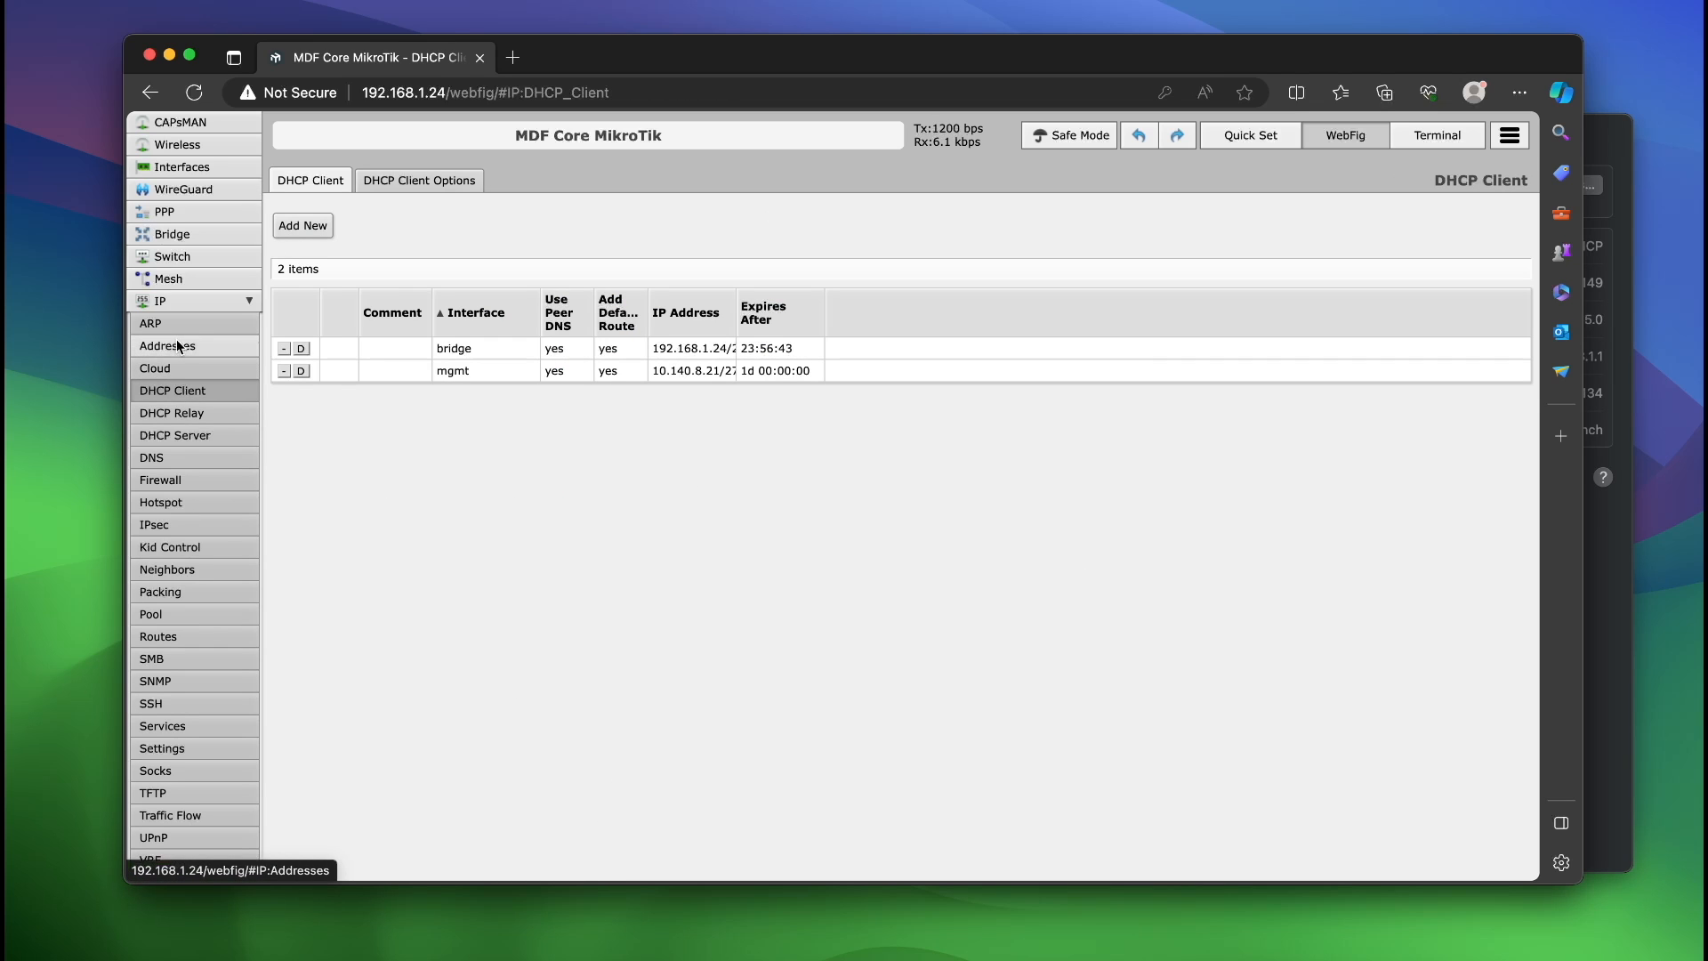
pyautogui.click(166, 345)
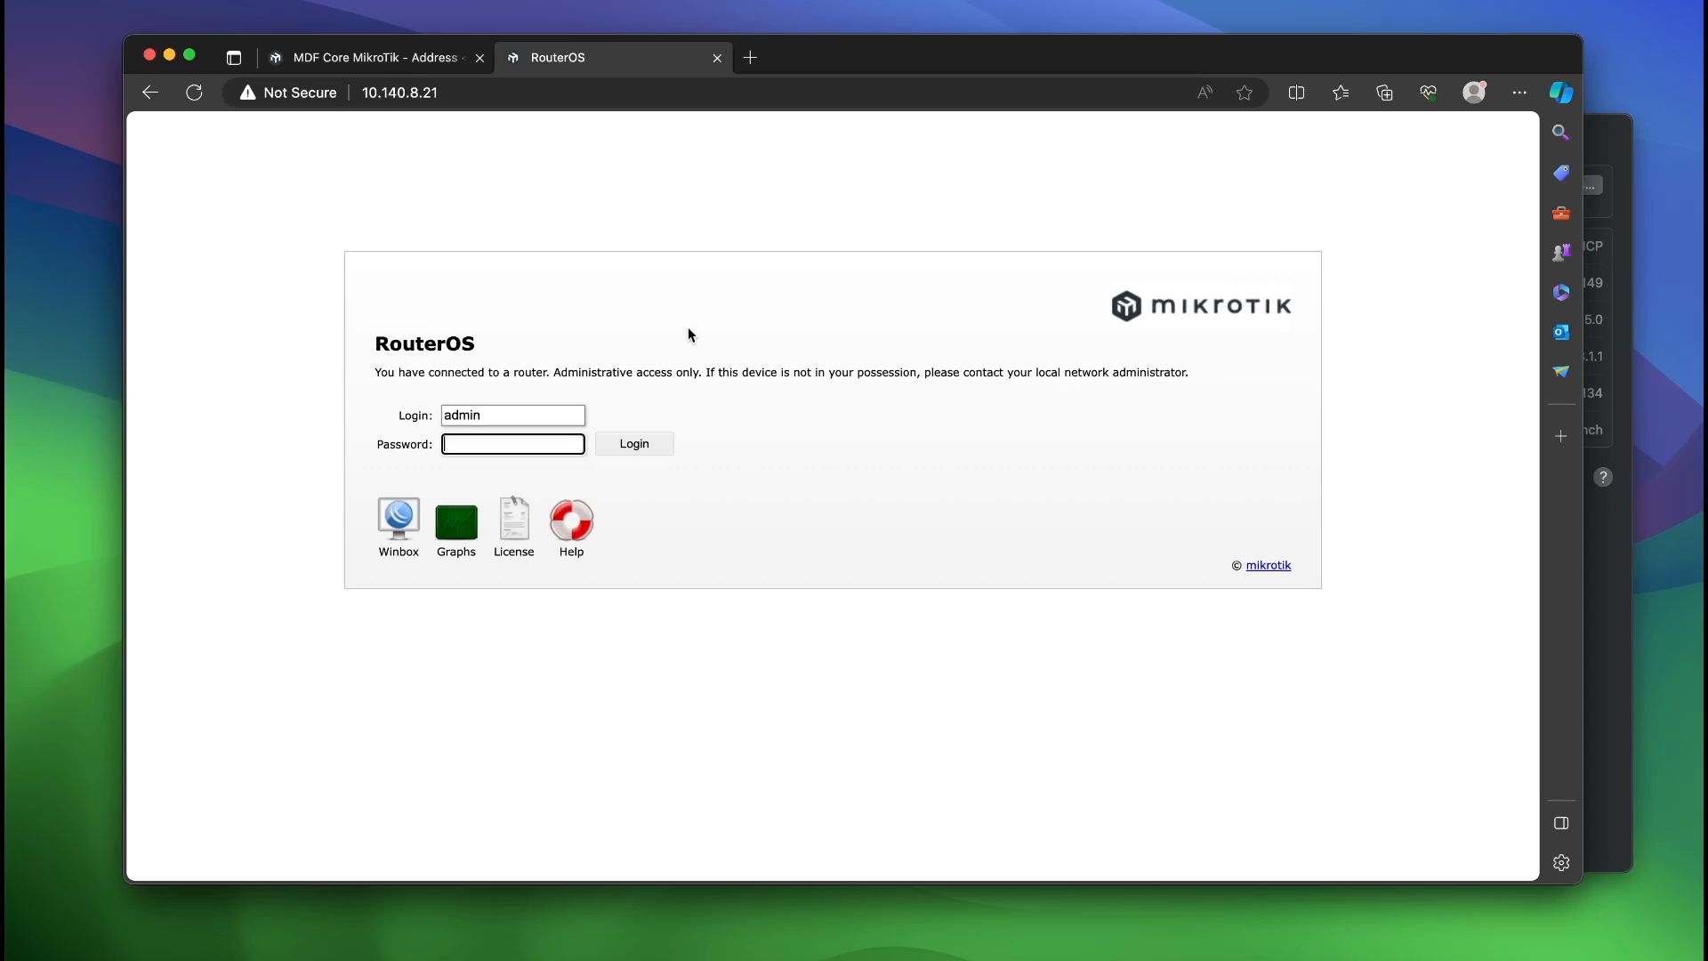
# Step: Log in at 10.140.8.21 and dismiss Edge's save-password popup
pyautogui.click(634, 444)
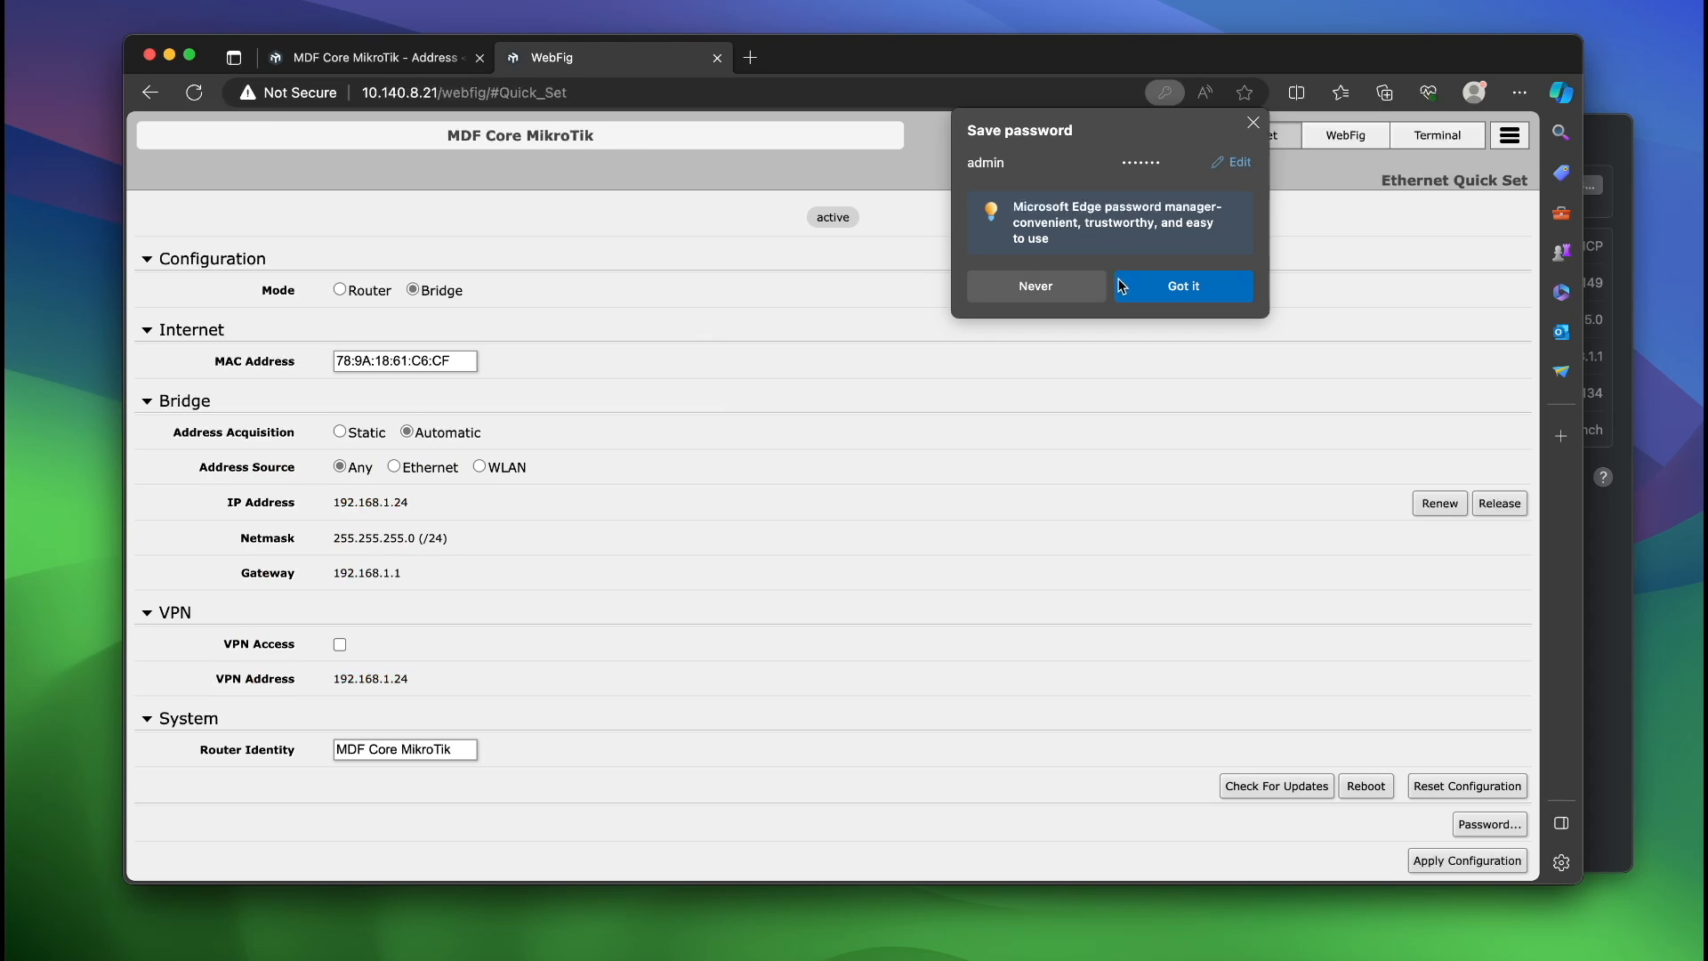
pyautogui.click(1182, 285)
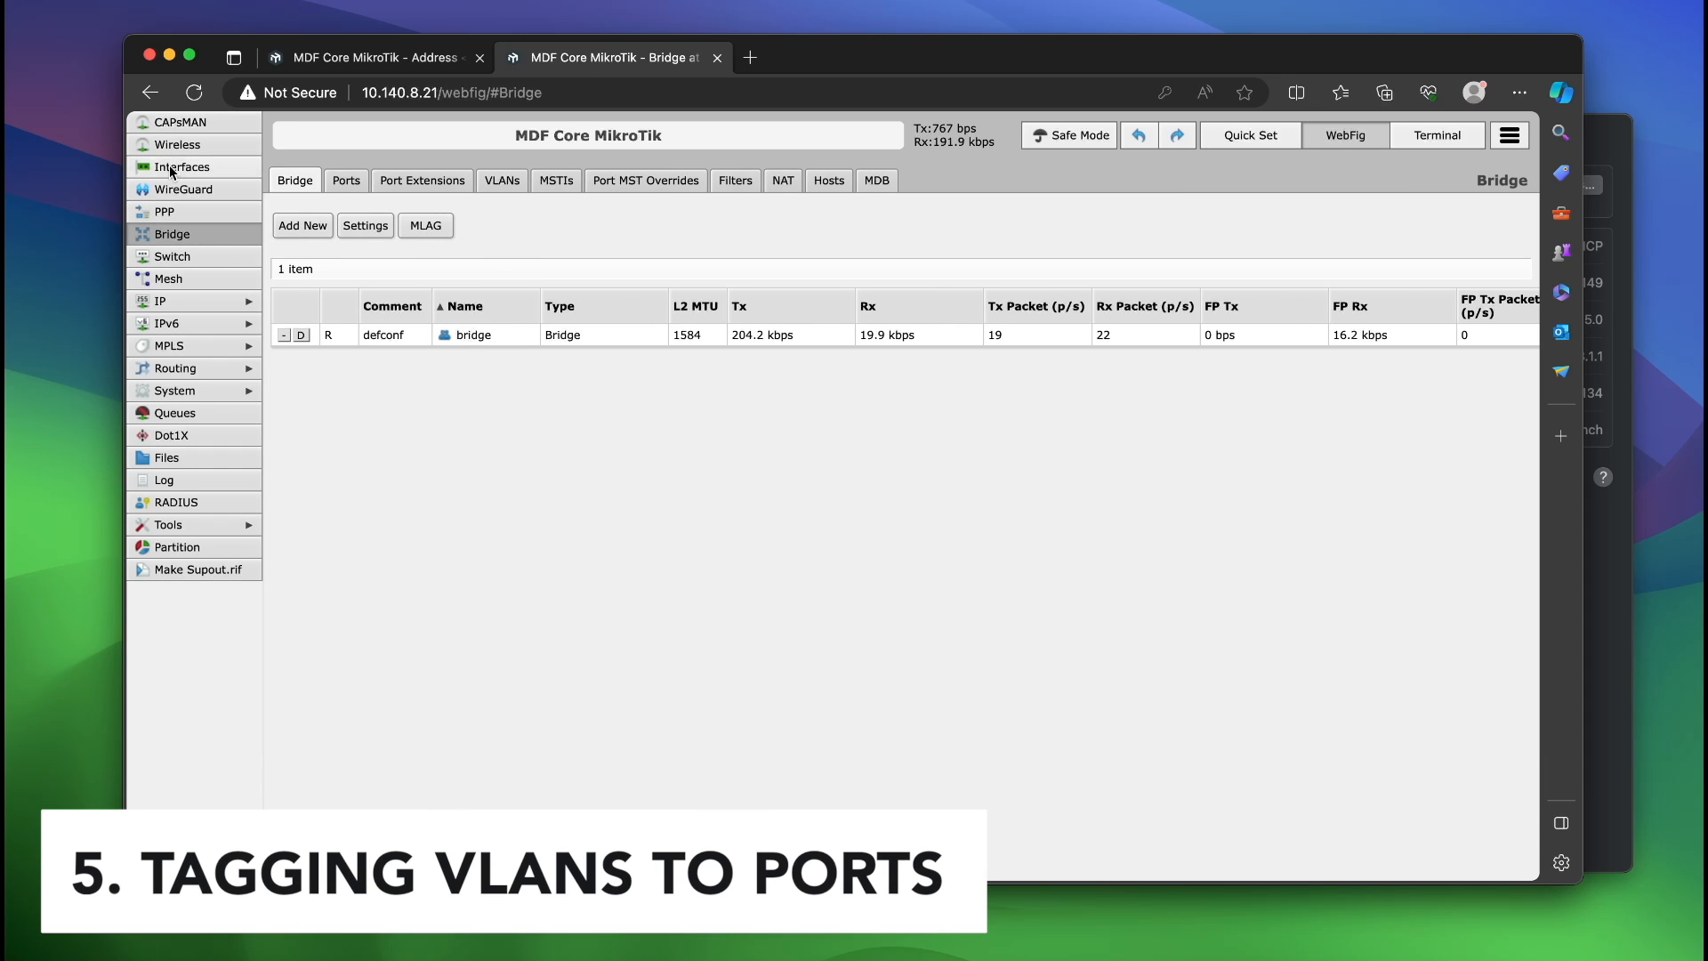
# Step: Add VLAN interface 'vm-net' with VLAN ID 24 on interface bridge
pyautogui.click(181, 166)
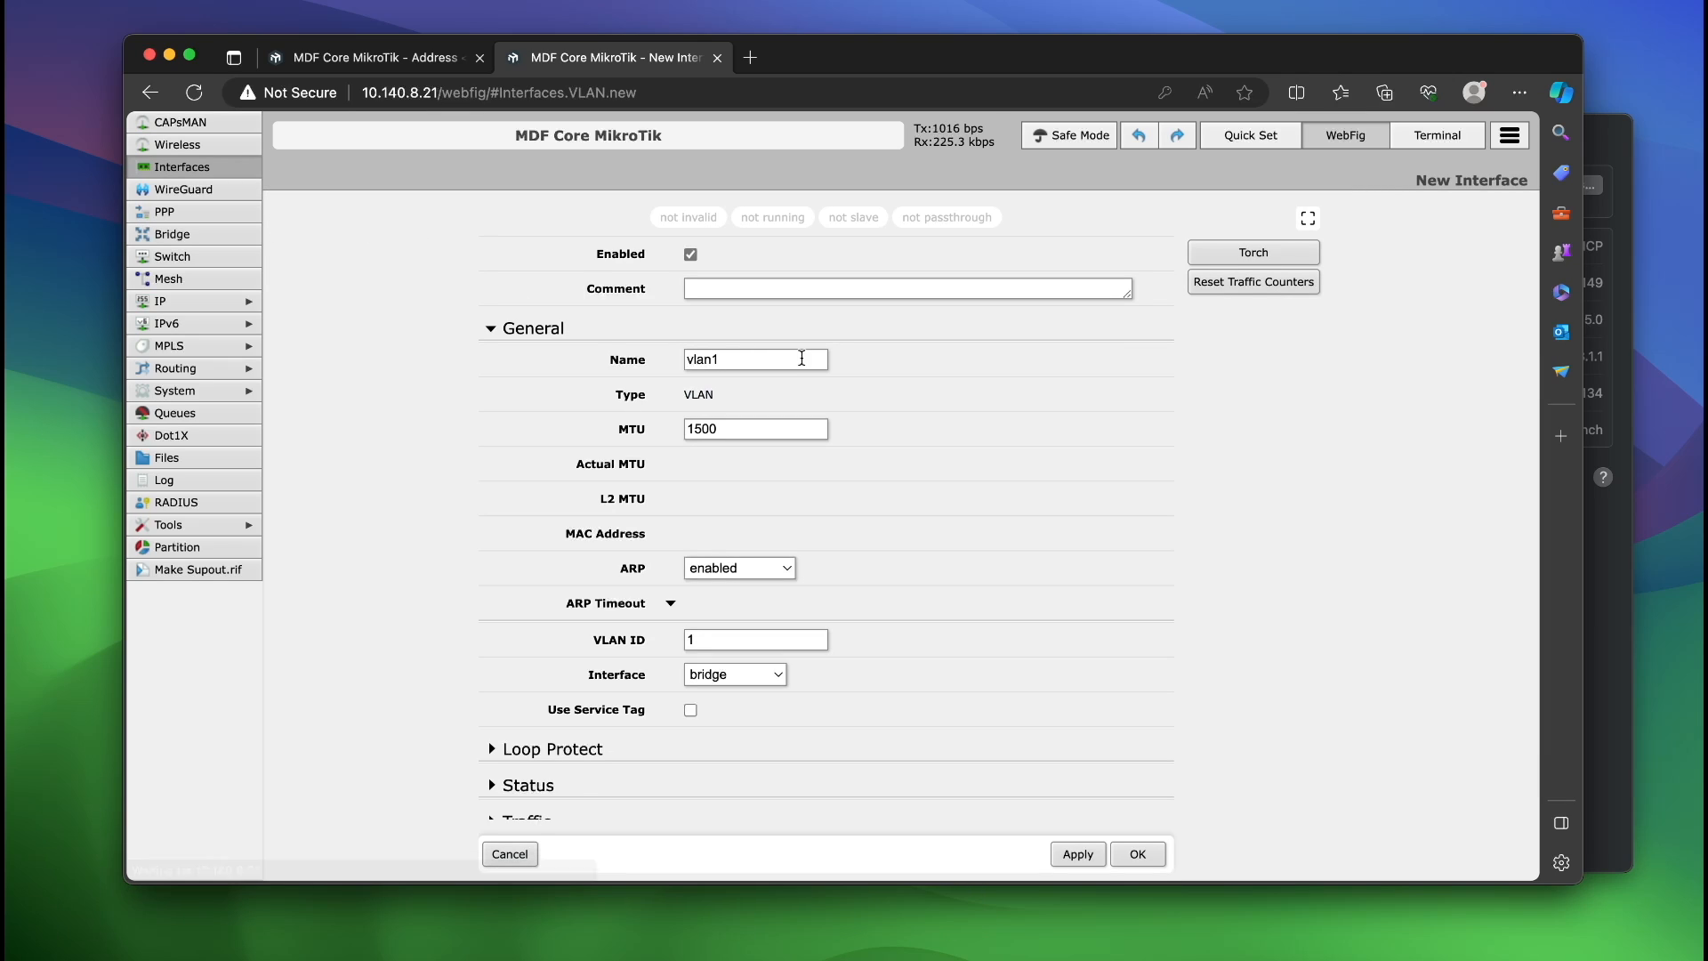
pyautogui.click(756, 640)
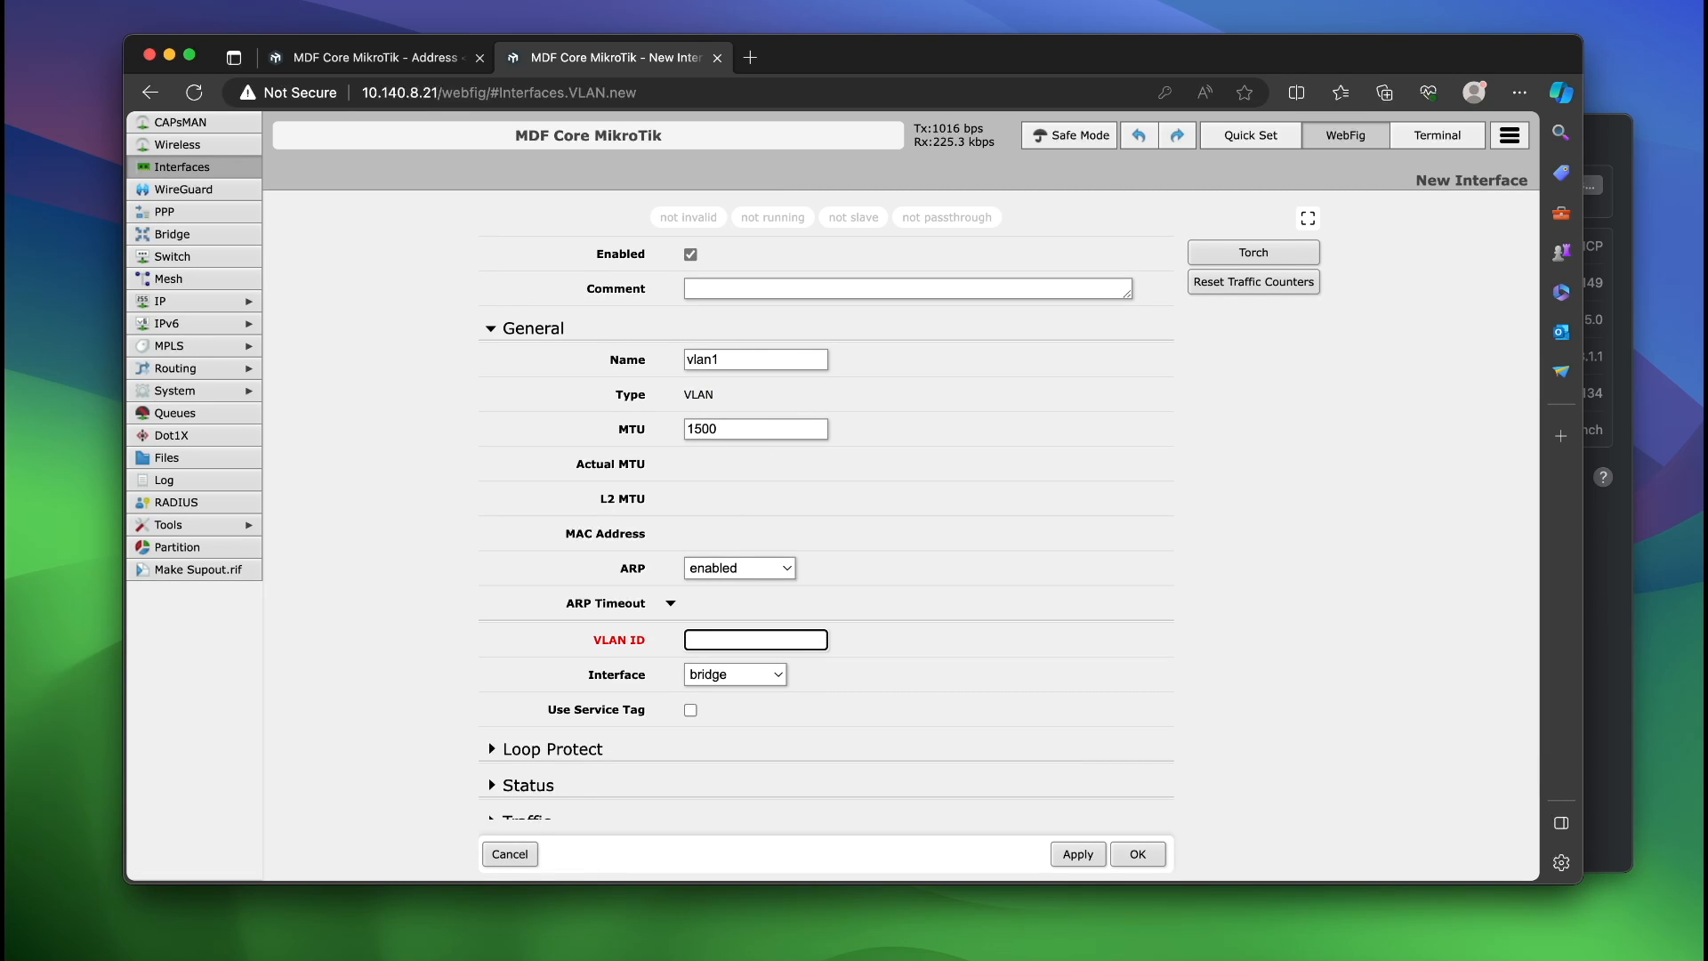
pyautogui.write('24')
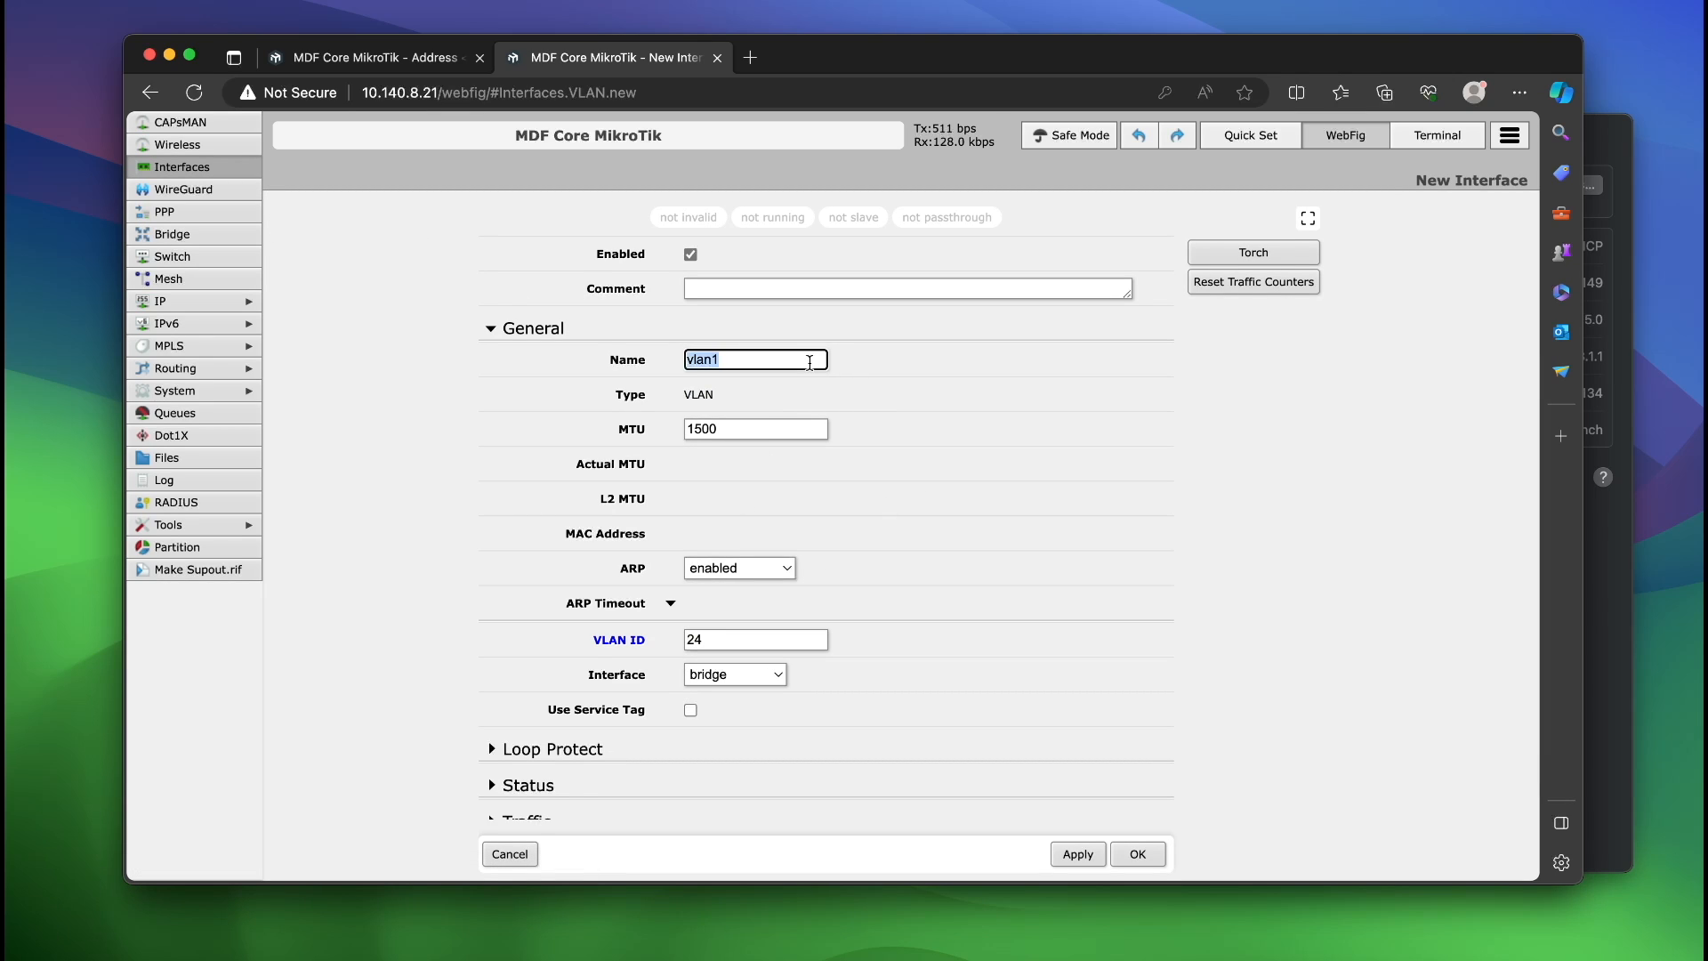
pyautogui.write('vm-net')
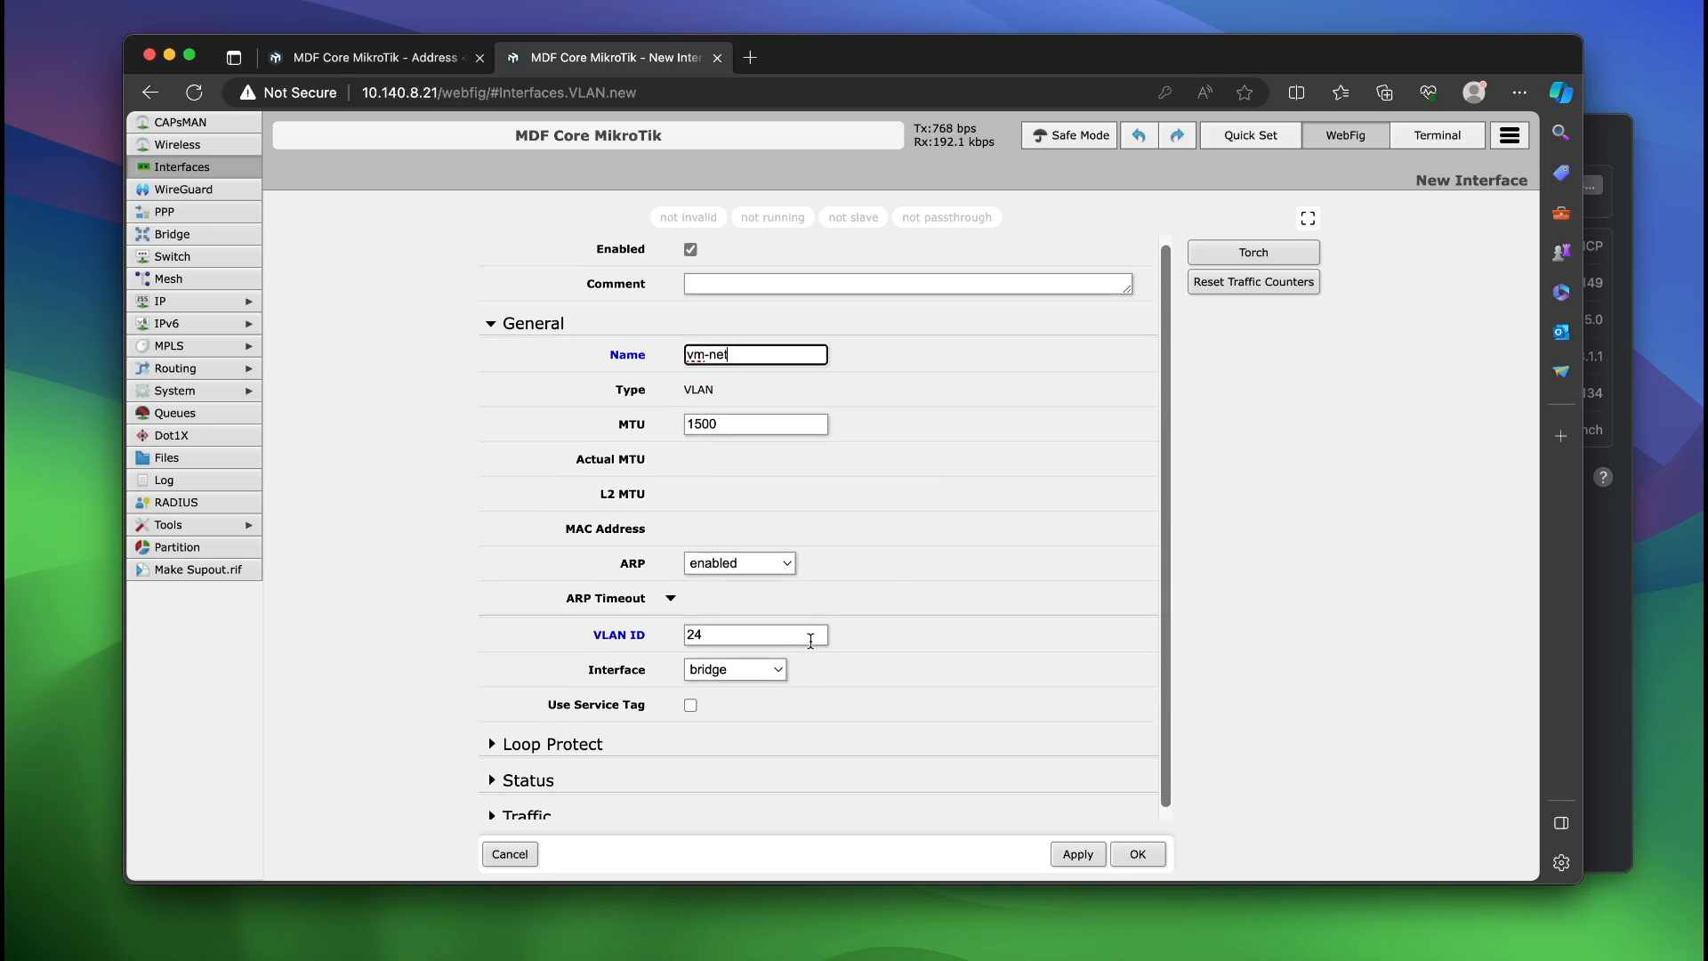
pyautogui.click(1136, 854)
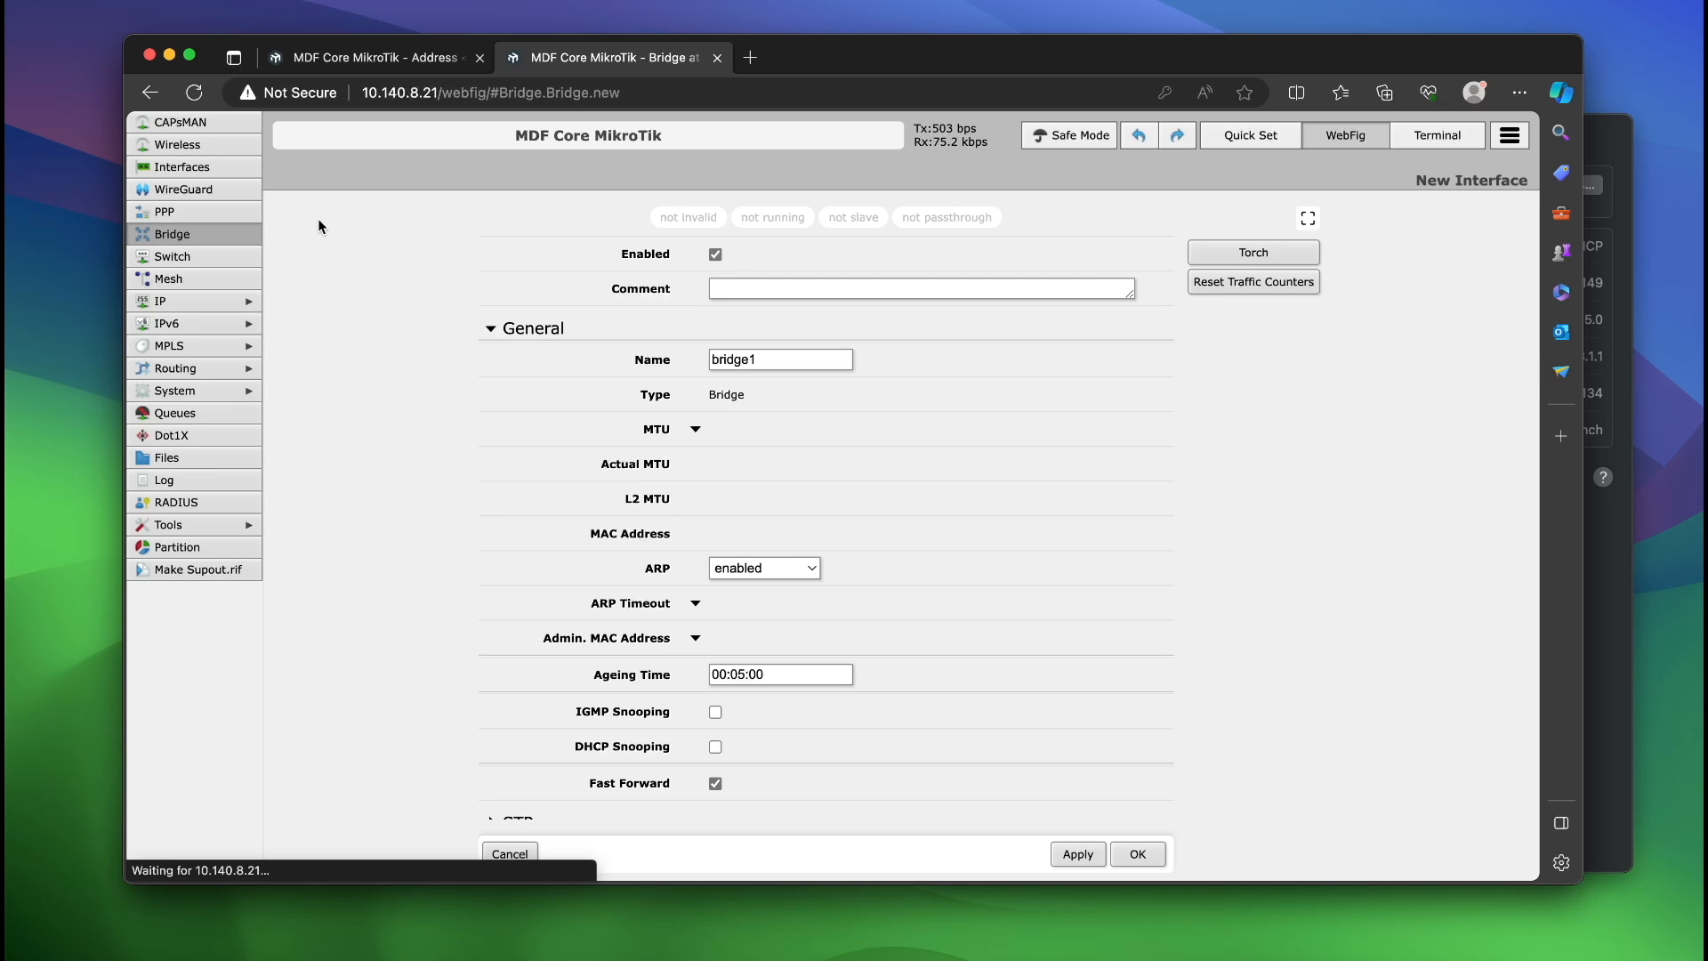
# Step: Name the new bridge 'vm-netBridge' and save it
pyautogui.write('vm-netB')
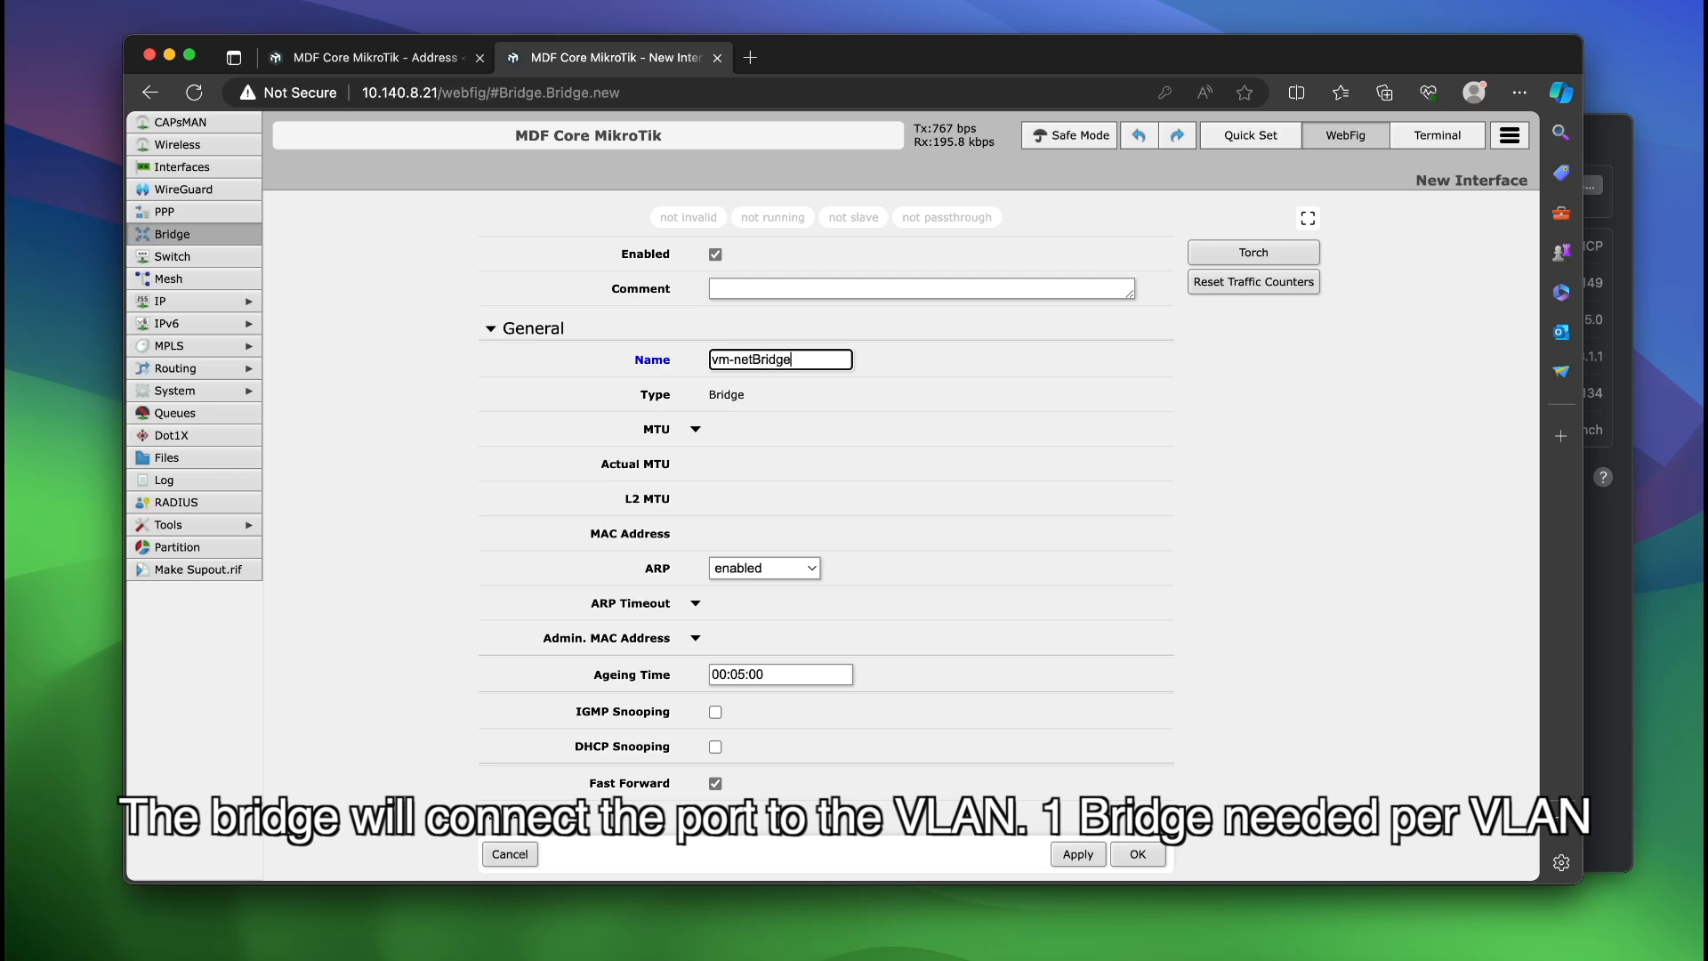
pyautogui.click(1137, 854)
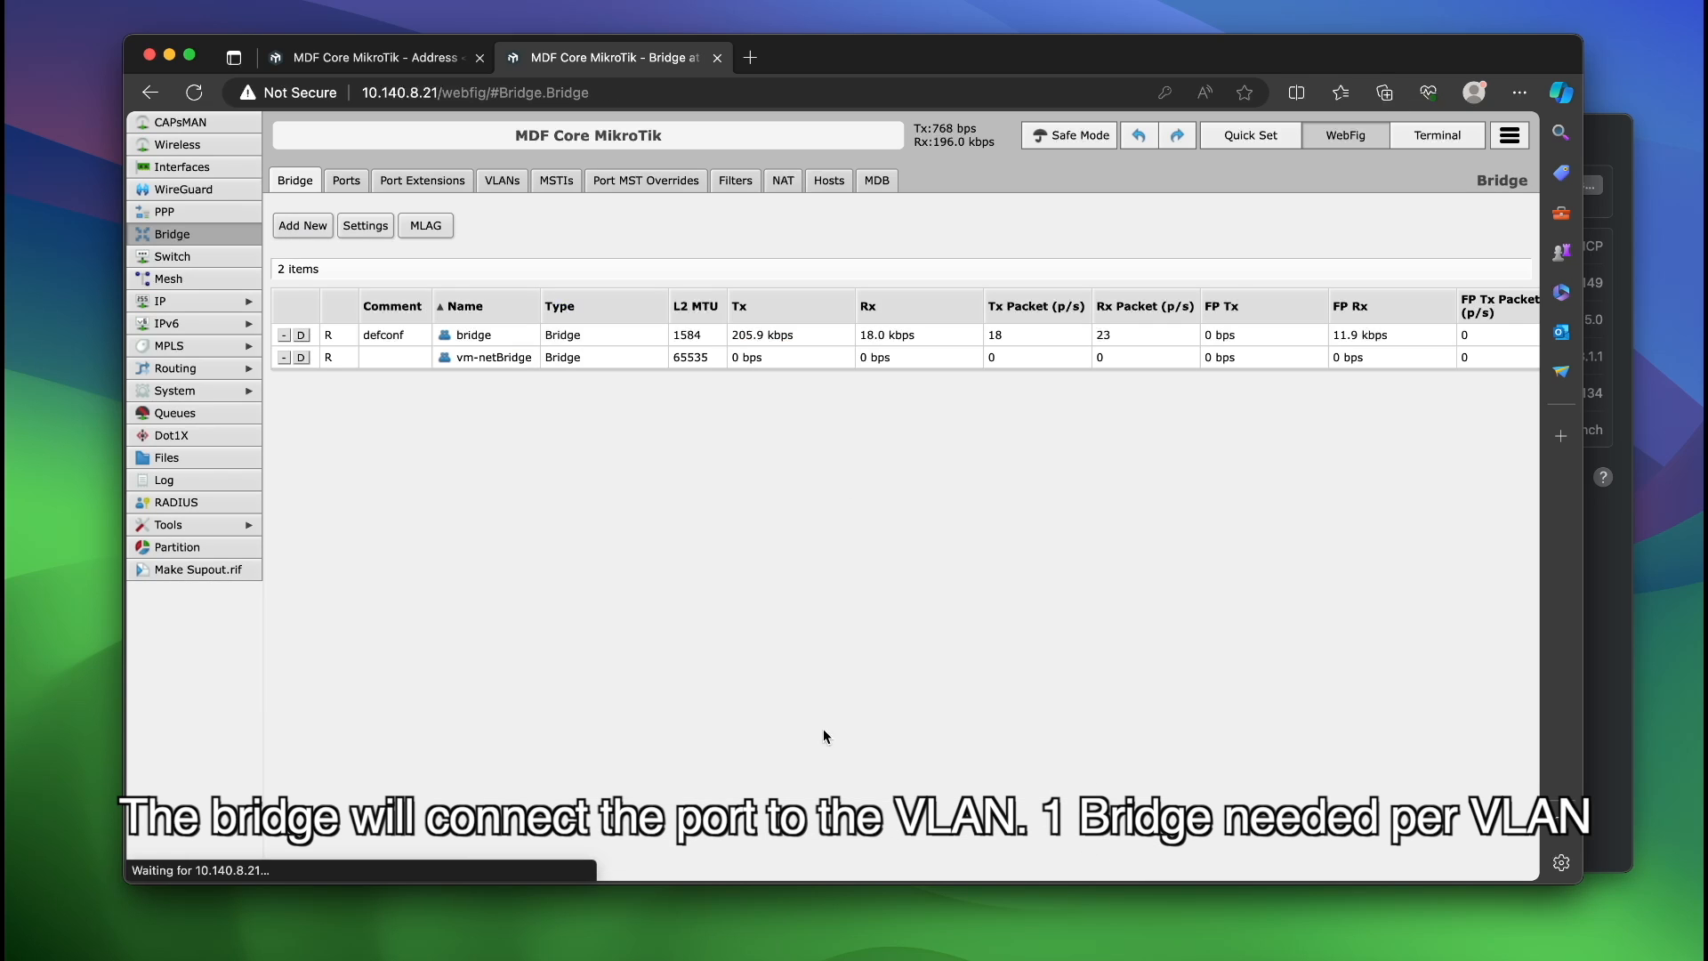
# Step: Add vm-net as a vm-netBridge port and reassign sfp-sfpplus2 from bridge to vm-netBridge
pyautogui.click(345, 180)
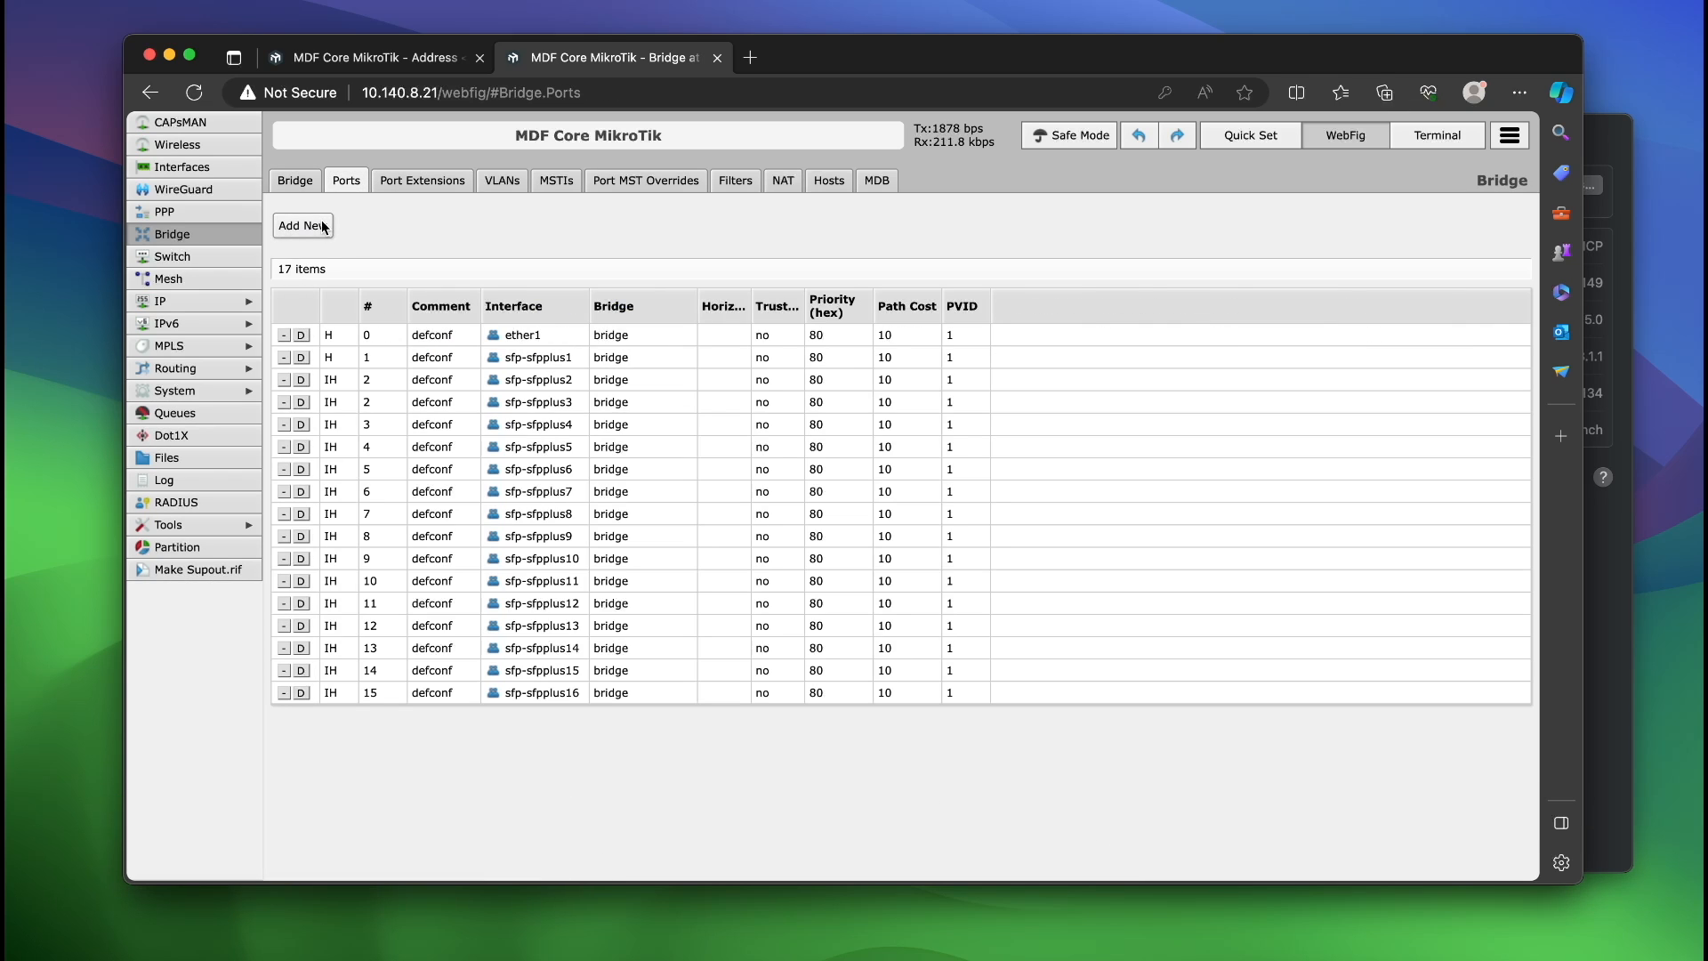
pyautogui.click(303, 225)
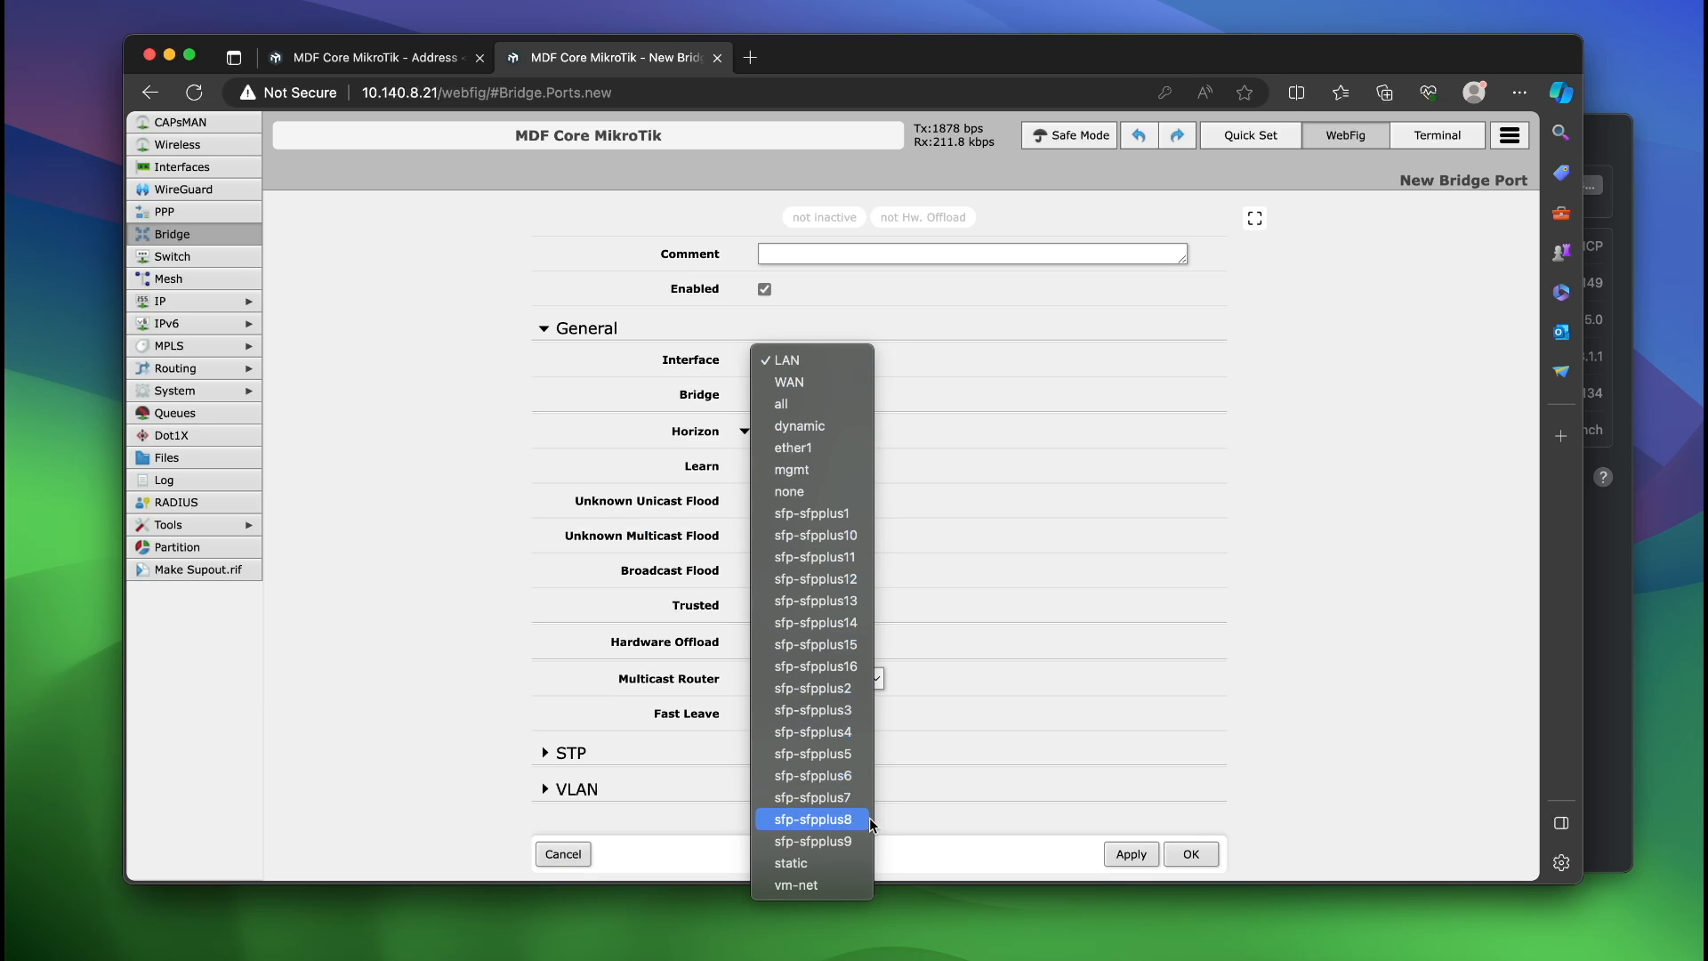
pyautogui.click(796, 883)
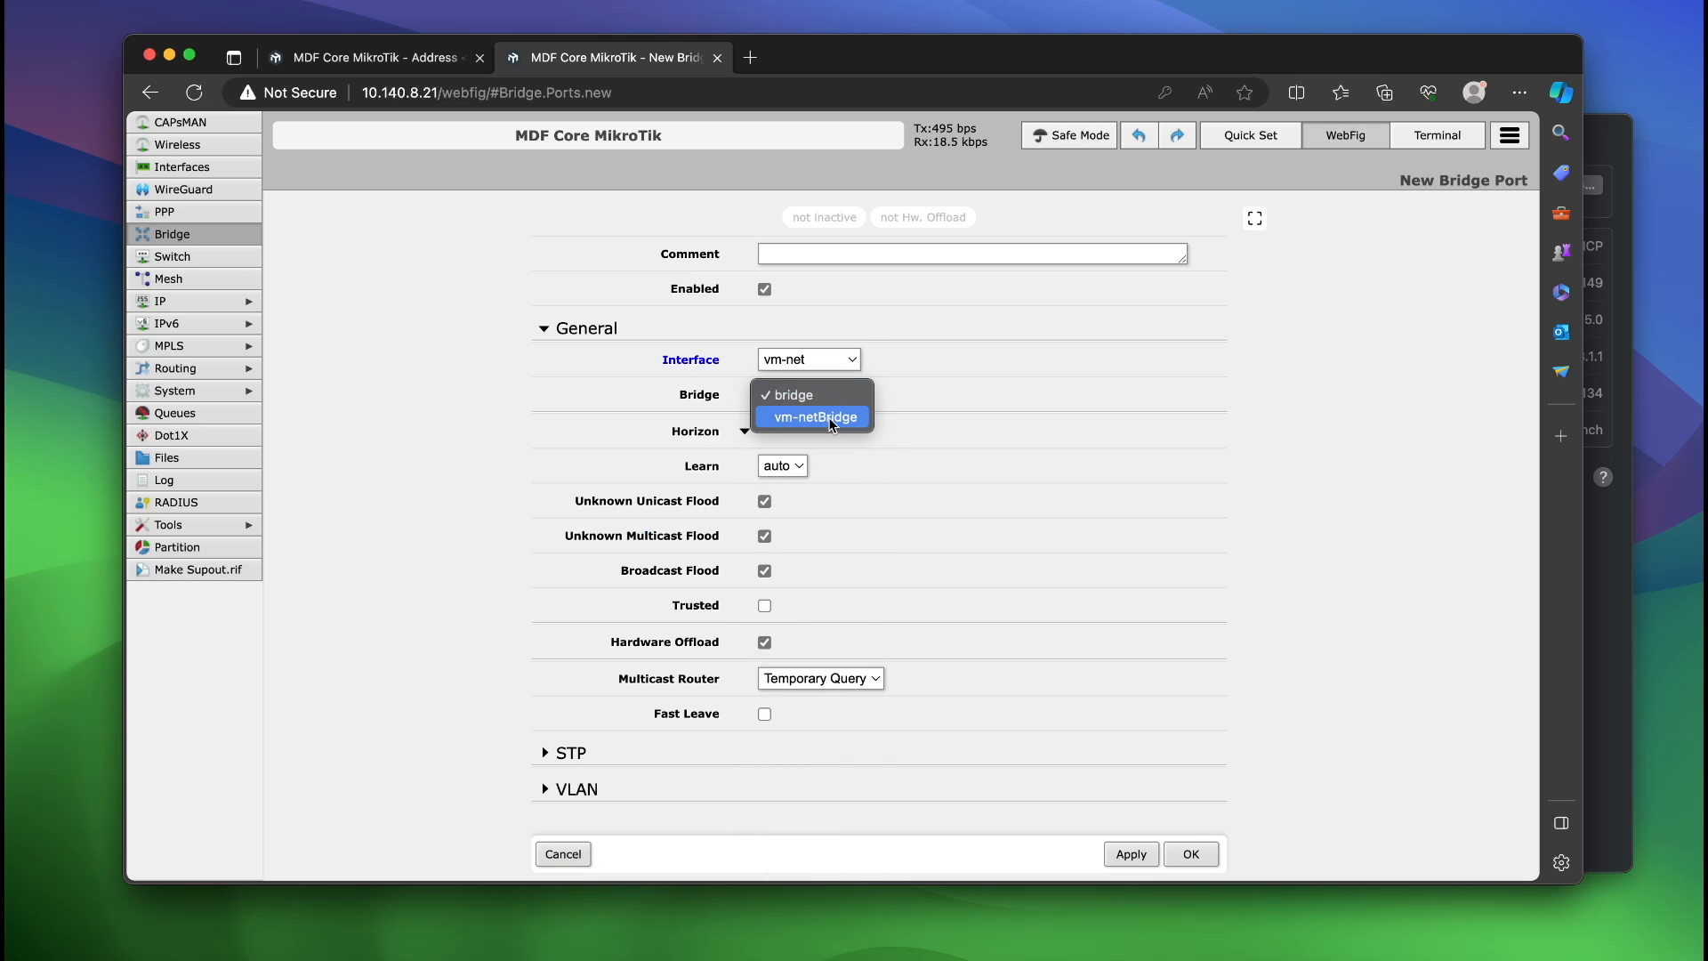
pyautogui.click(1190, 853)
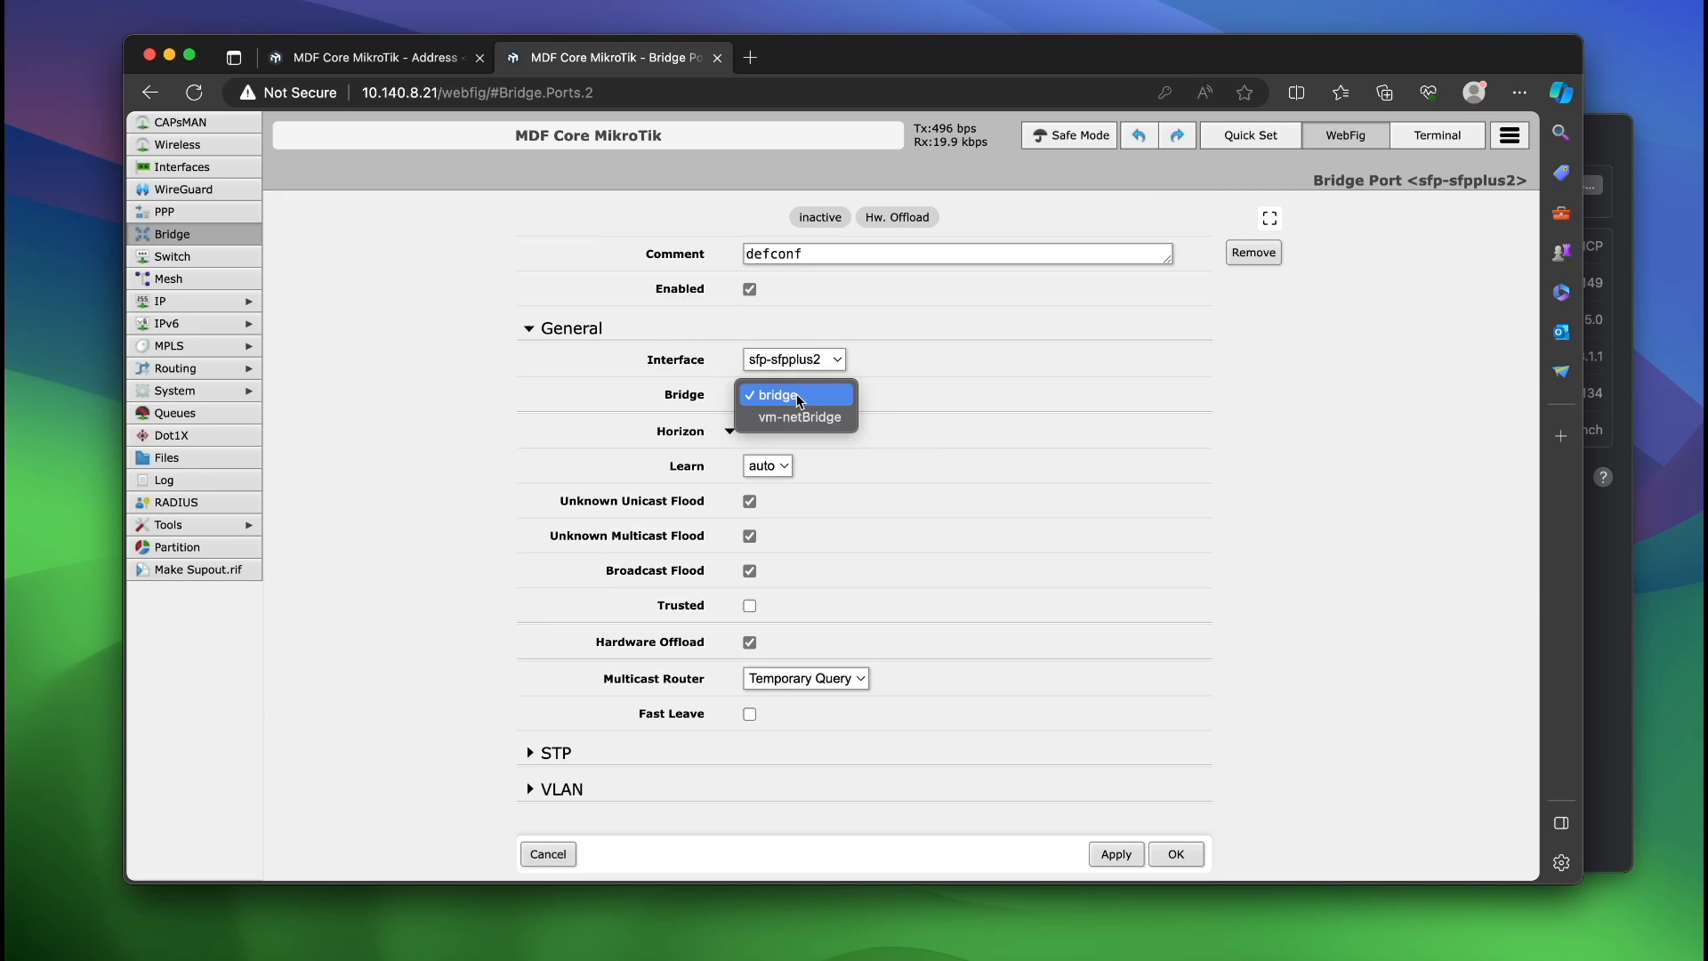
pyautogui.click(796, 417)
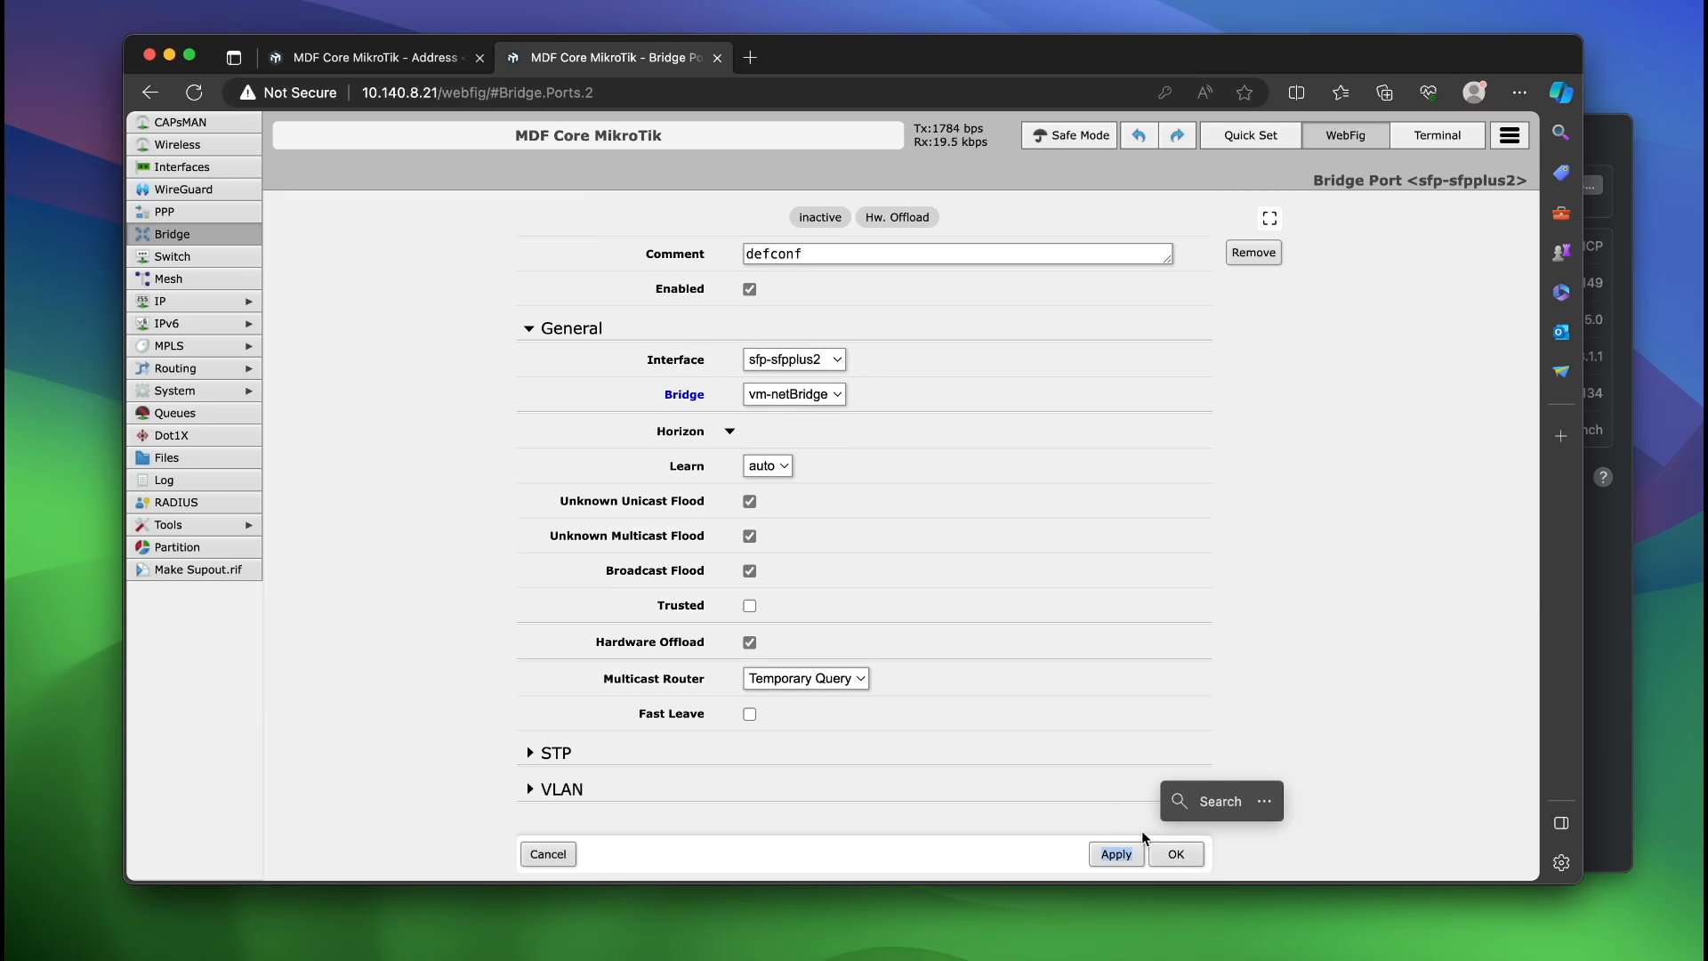
pyautogui.click(1175, 853)
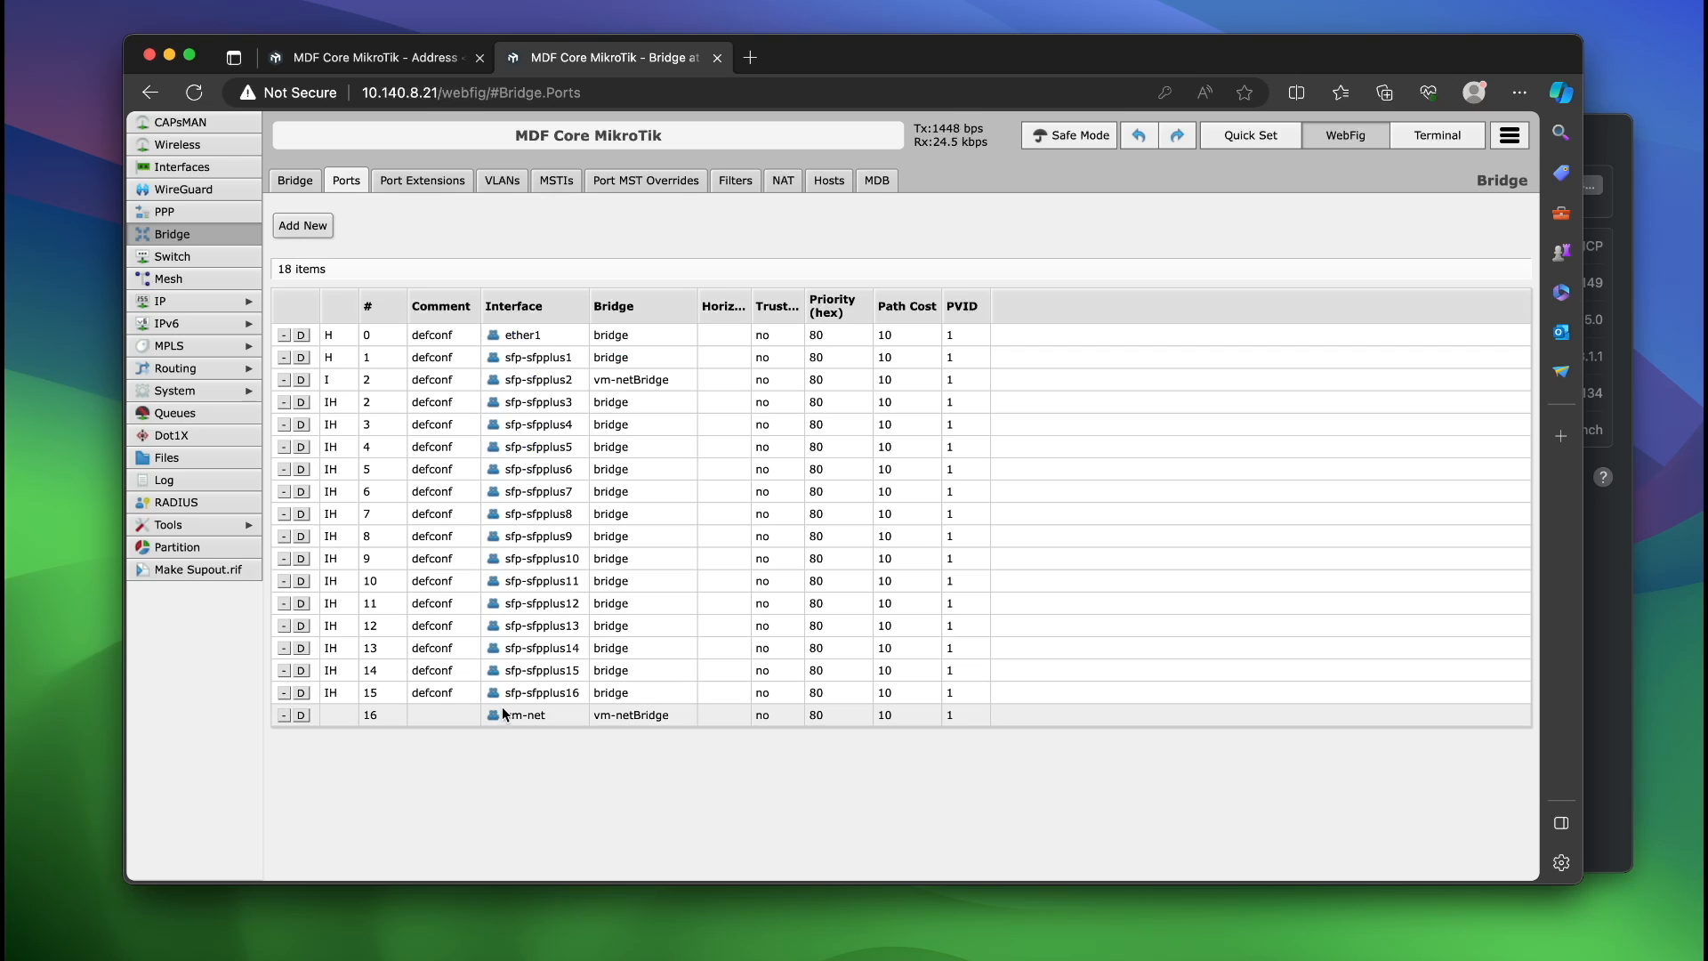
pyautogui.moveTo(612, 719)
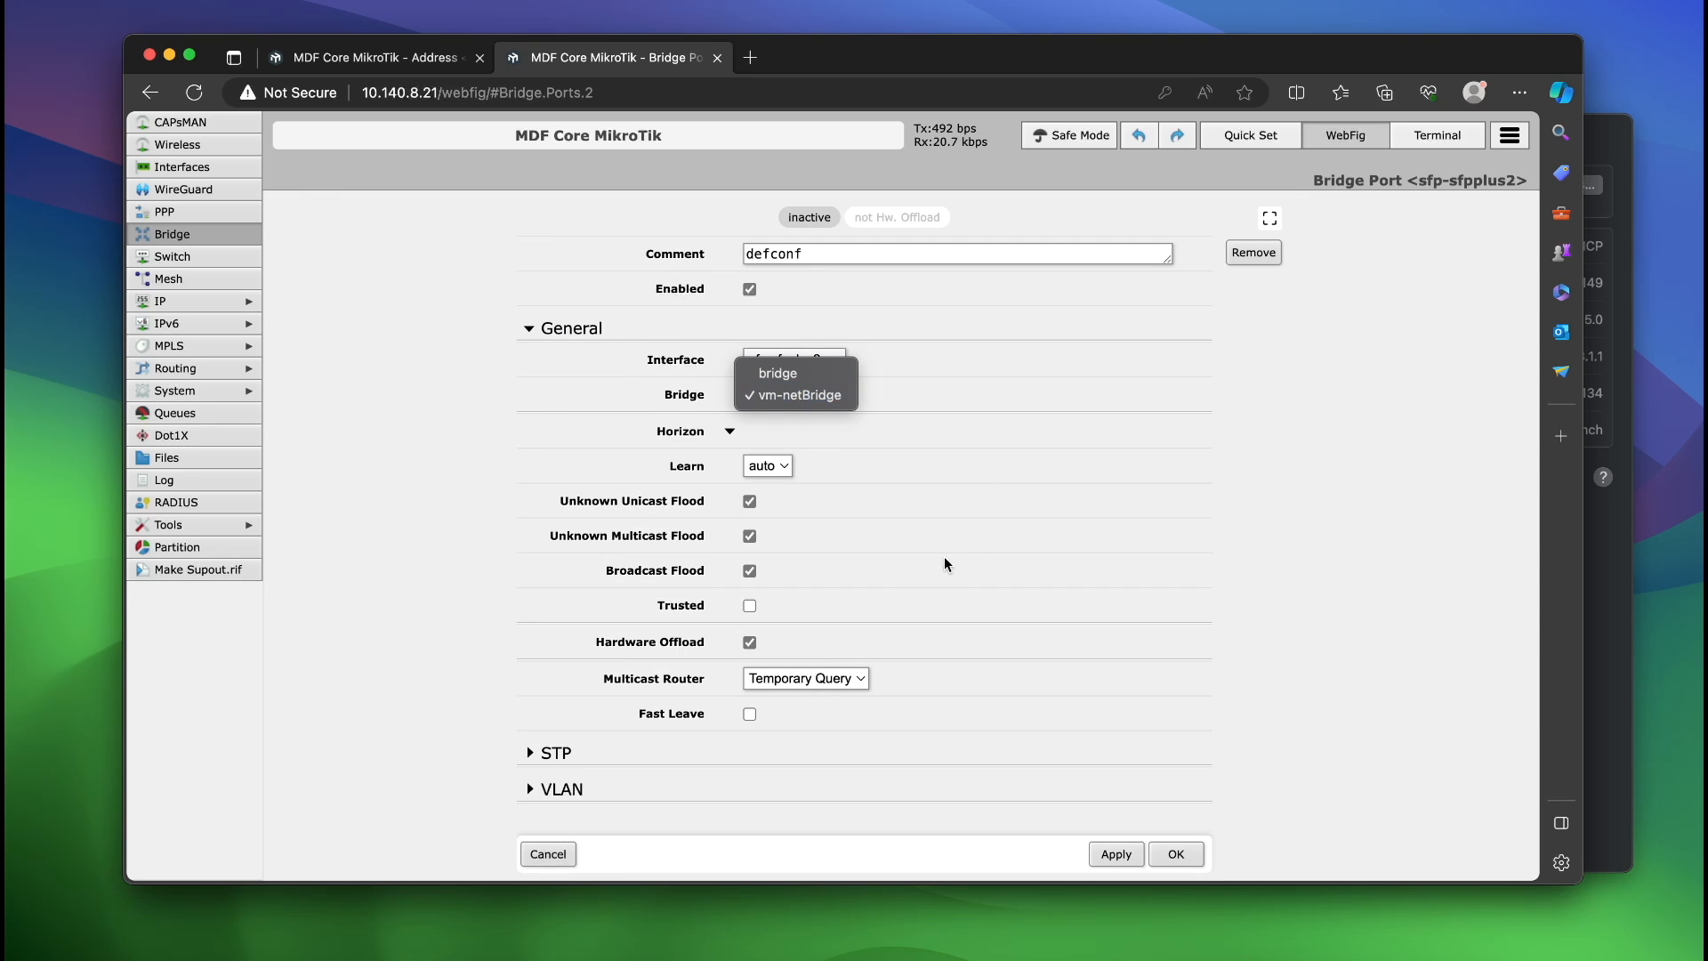
pyautogui.click(795, 359)
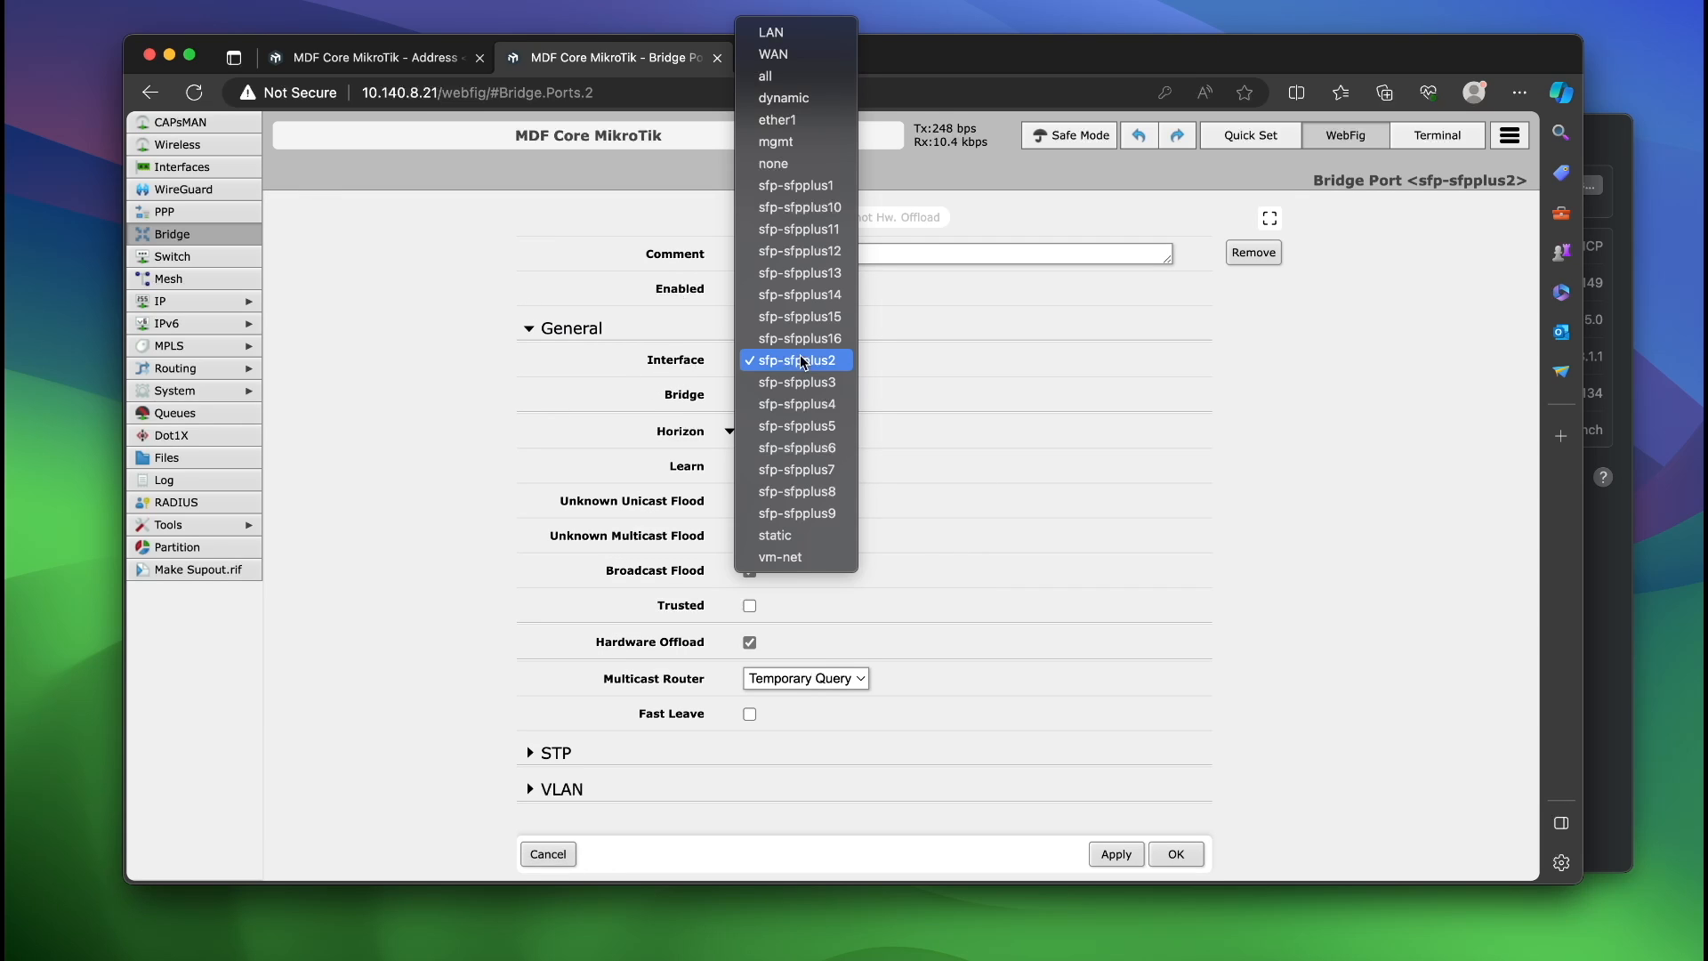
pyautogui.click(796, 359)
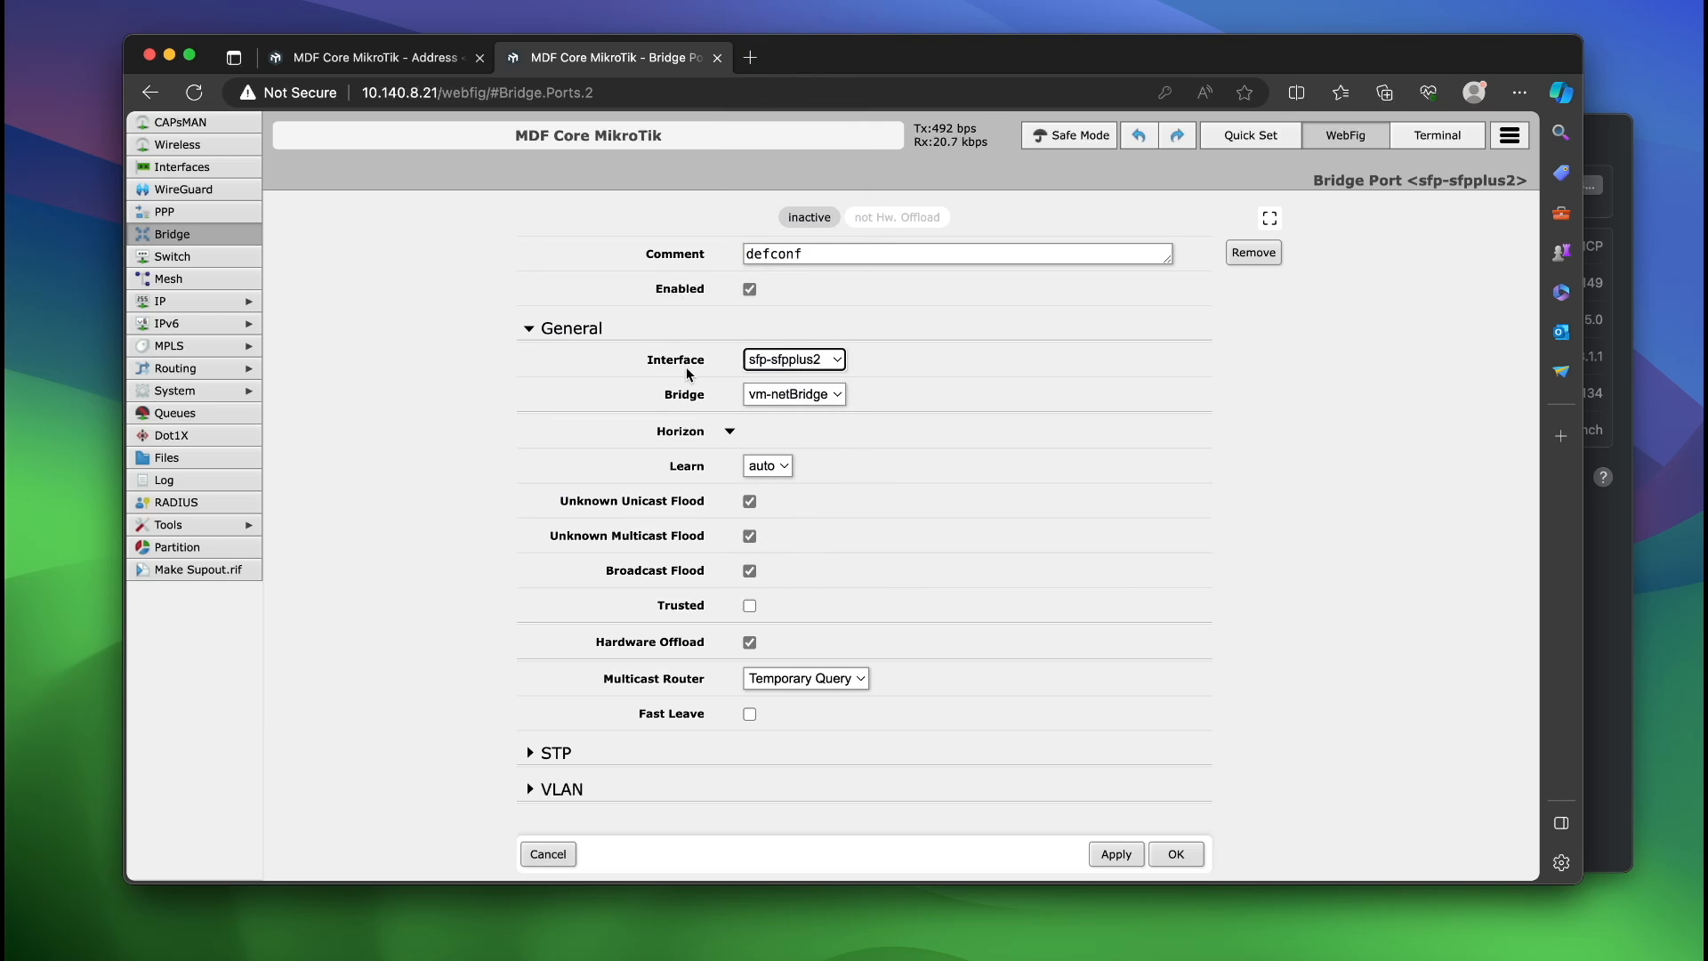
pyautogui.click(548, 854)
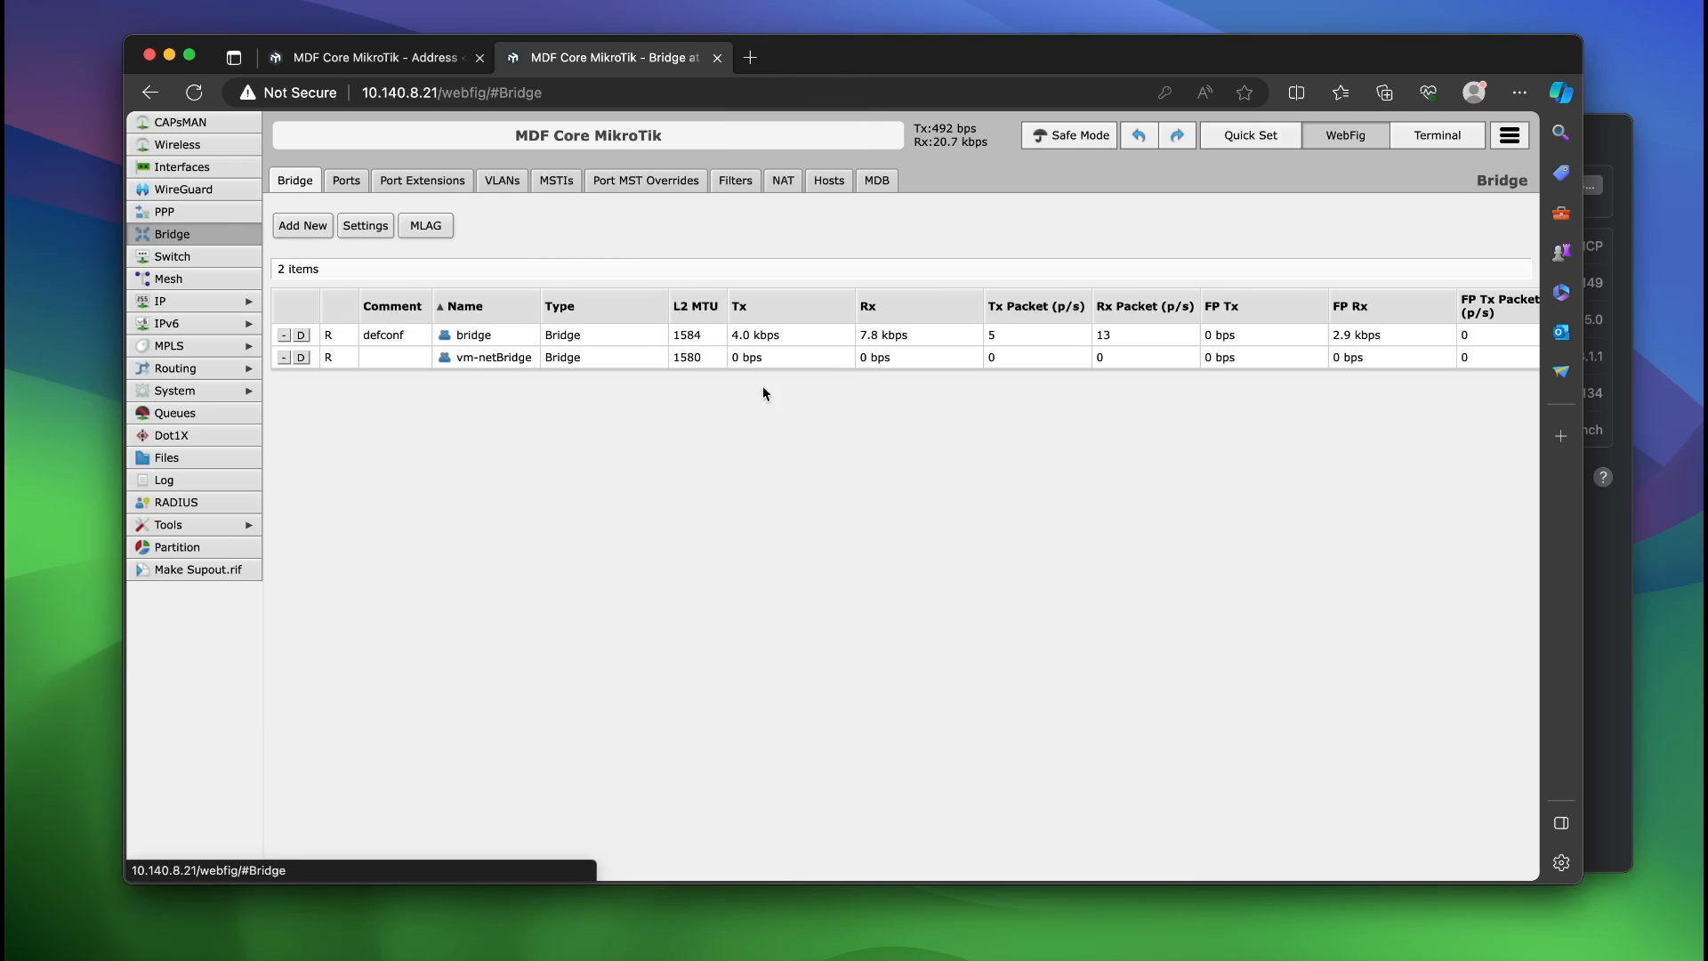
pyautogui.click(345, 180)
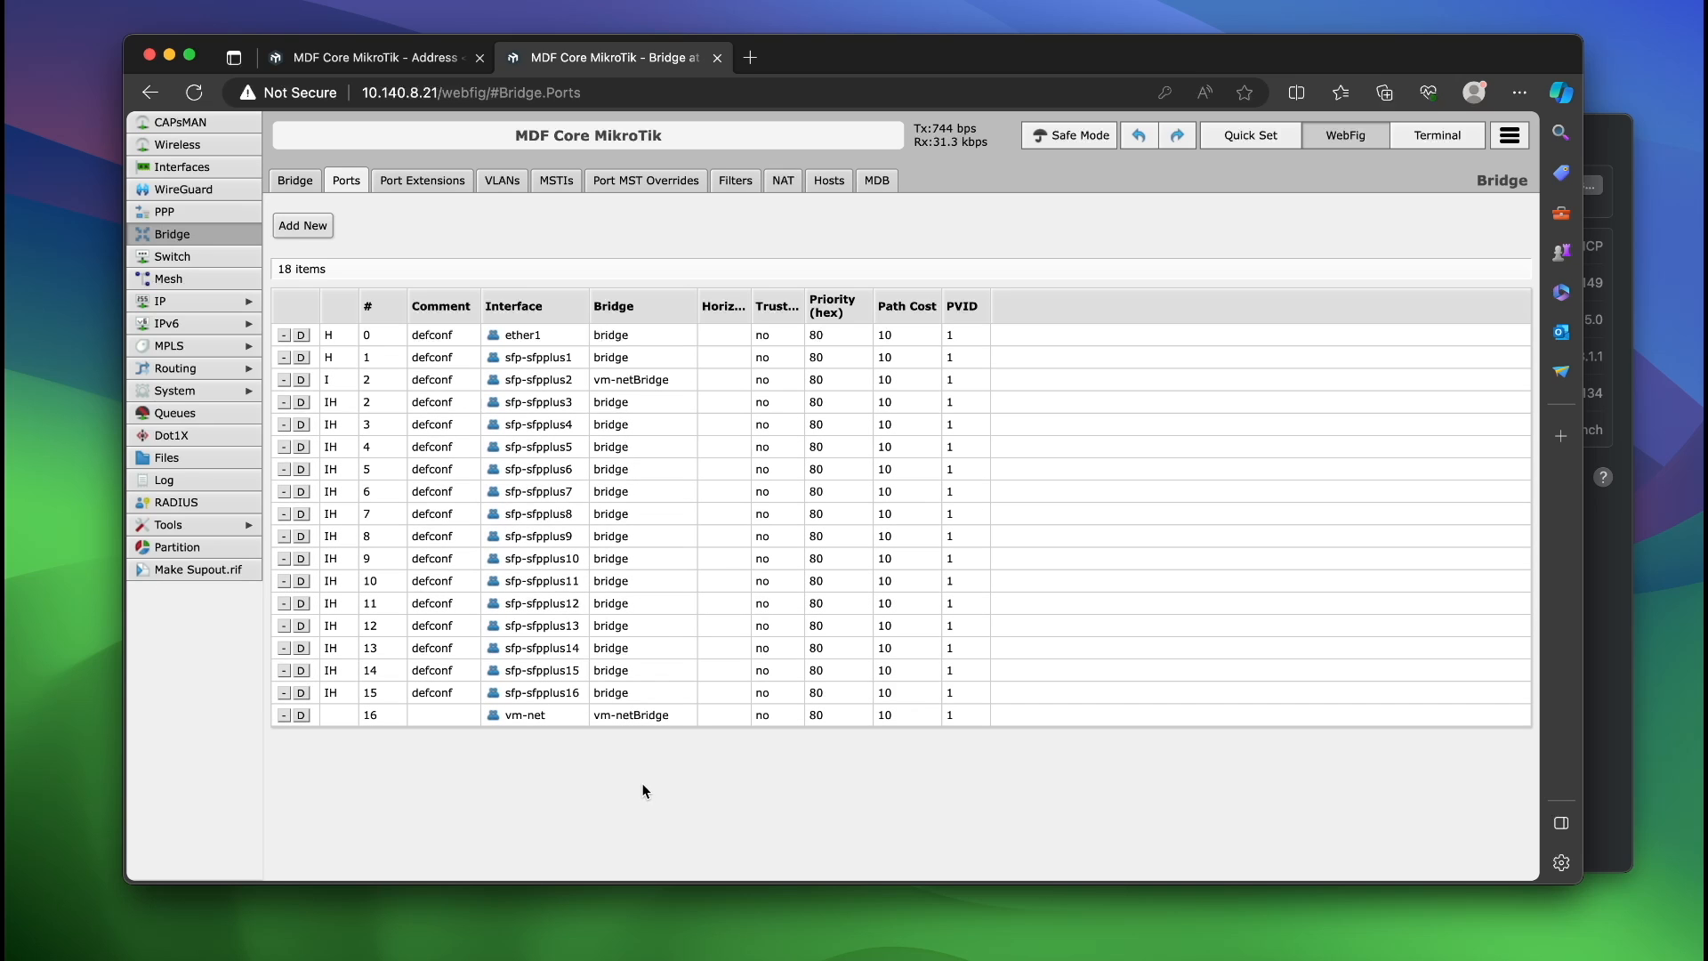
pyautogui.click(181, 167)
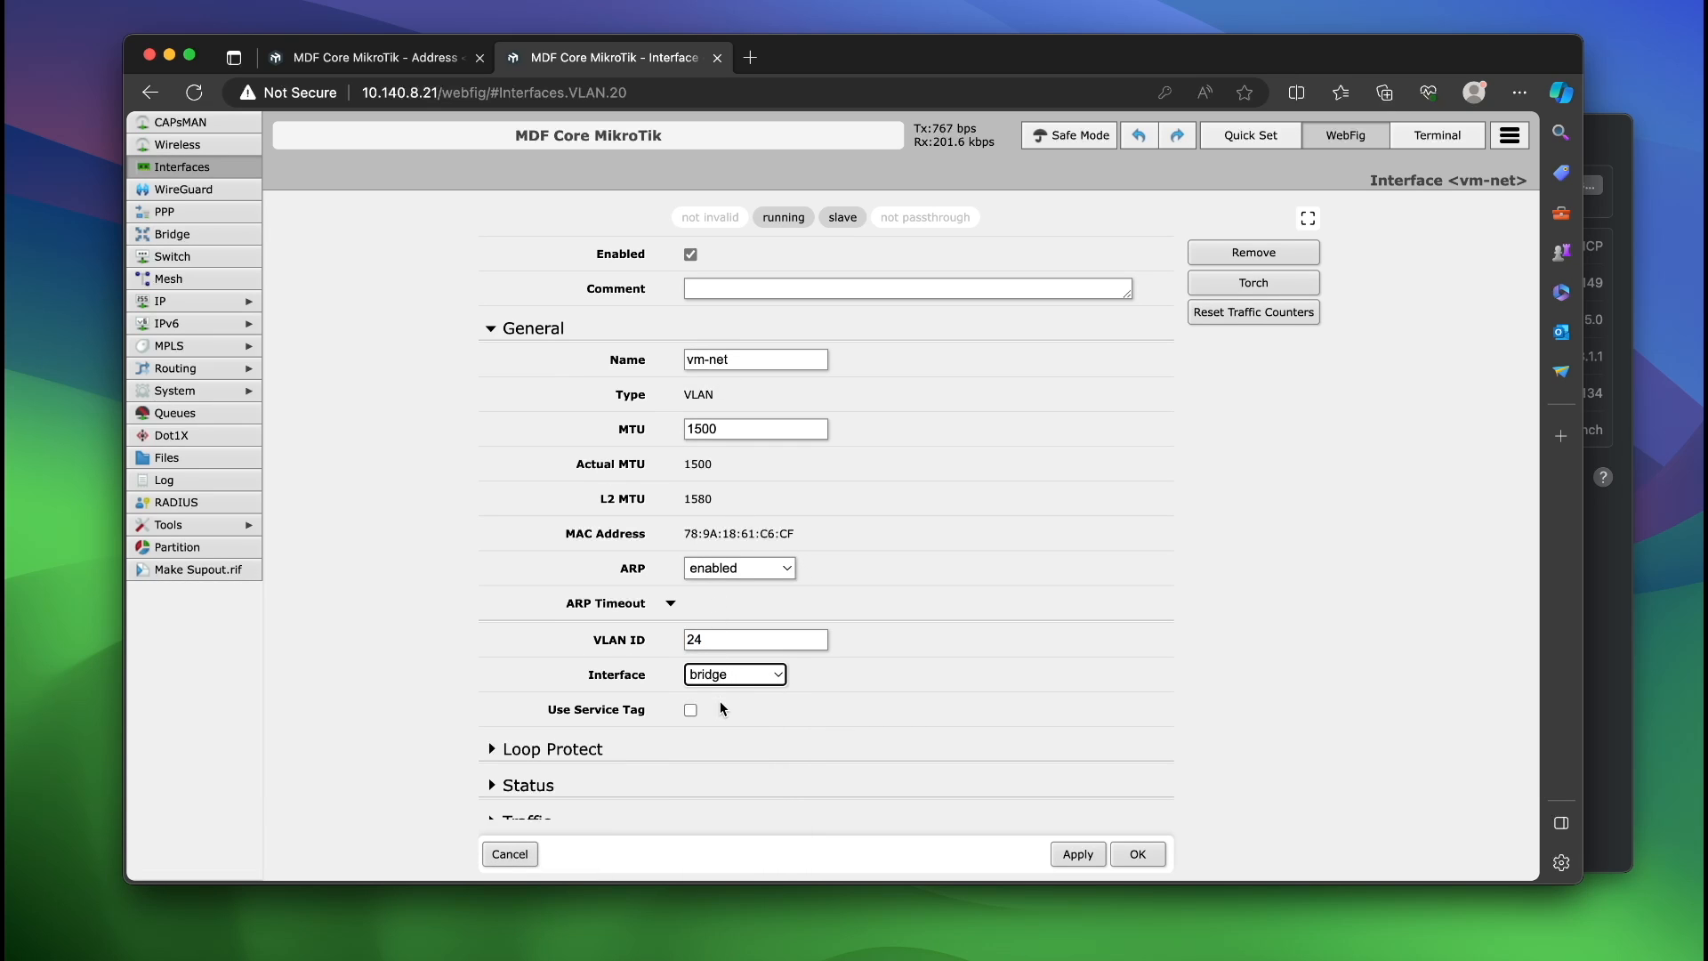
# Step: Close the vm-net settings unchanged and expand the System menu
pyautogui.click(734, 673)
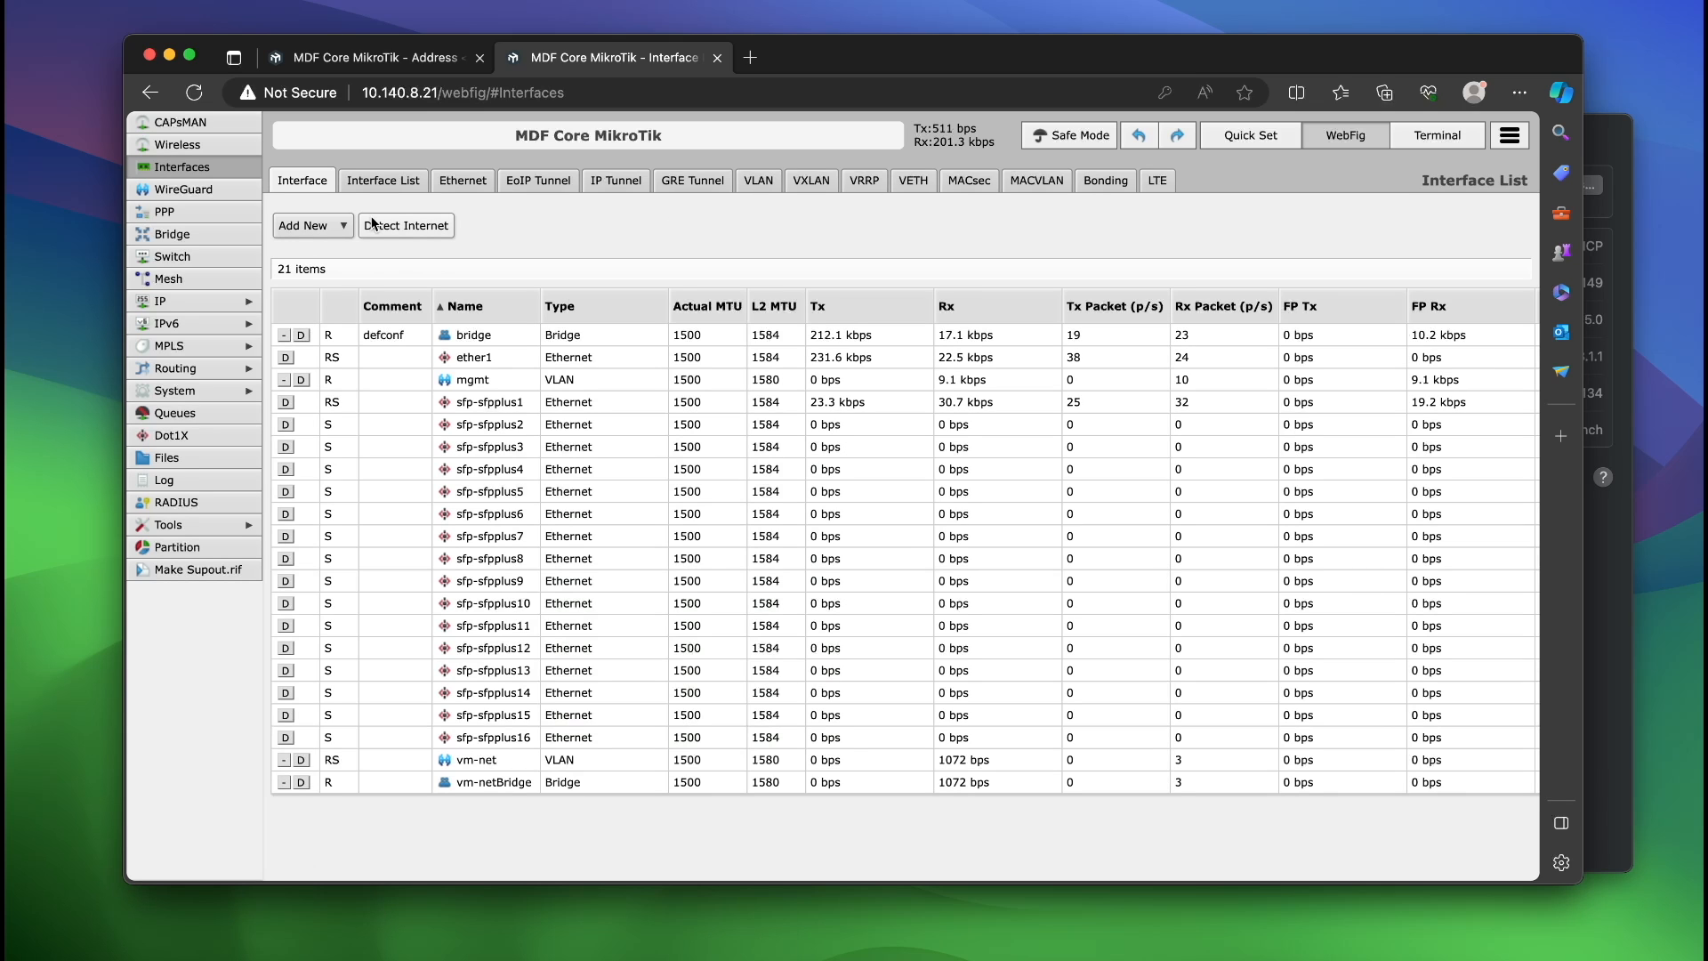
pyautogui.click(174, 390)
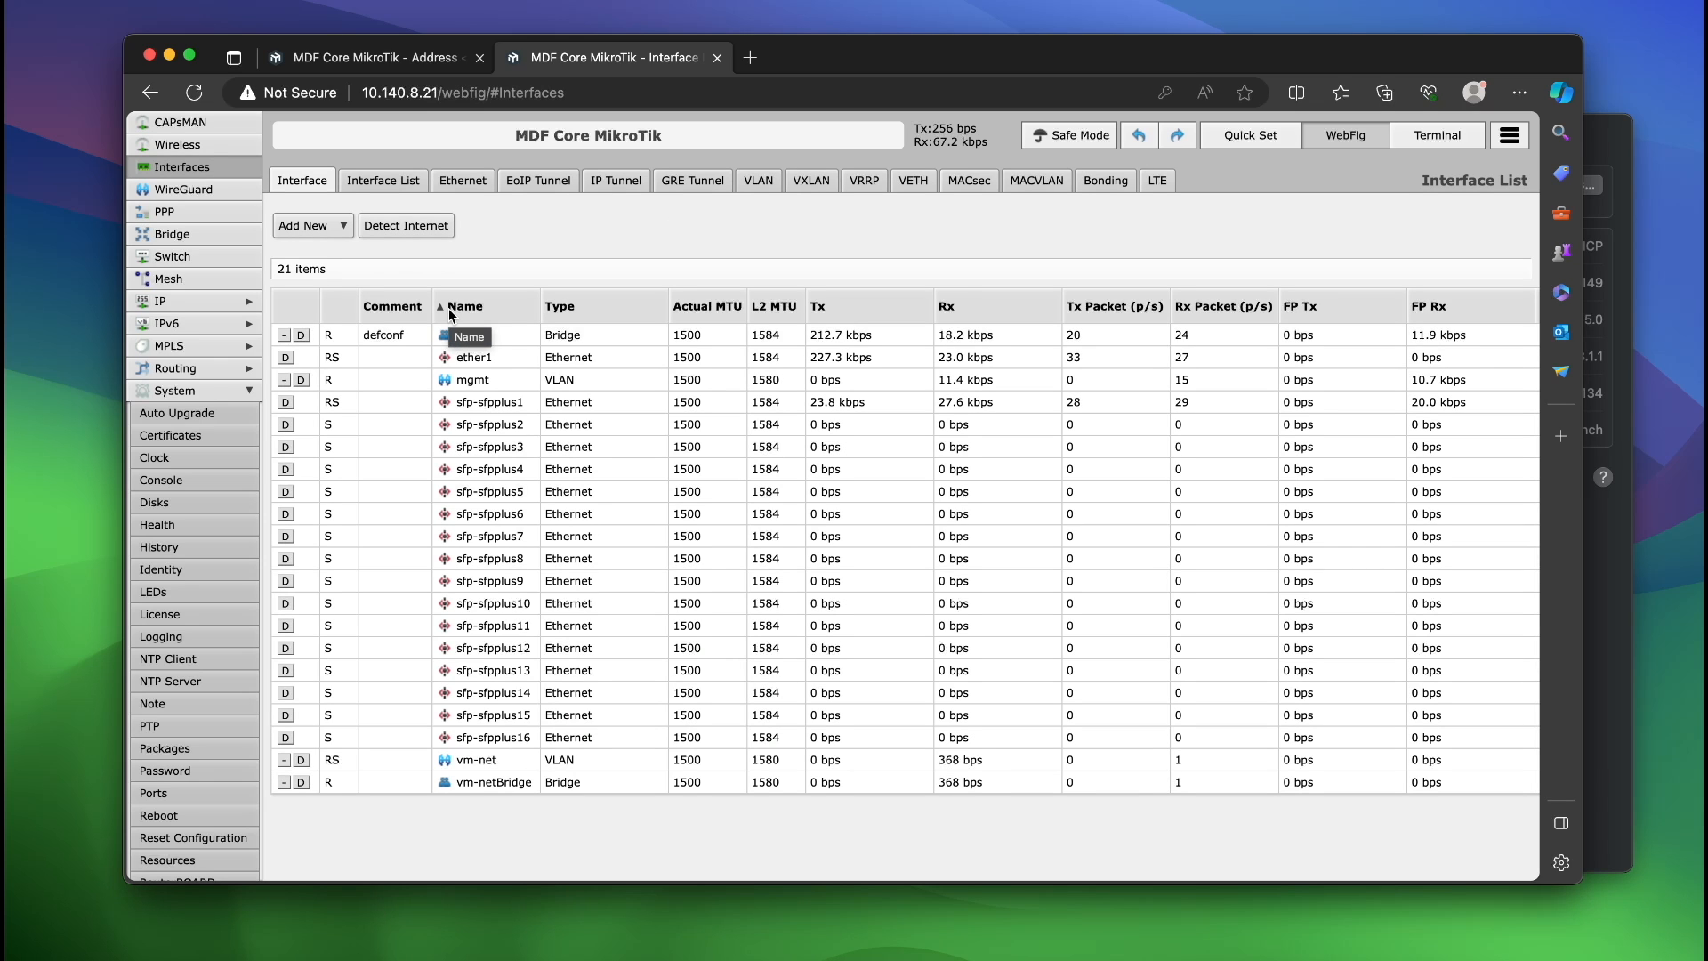